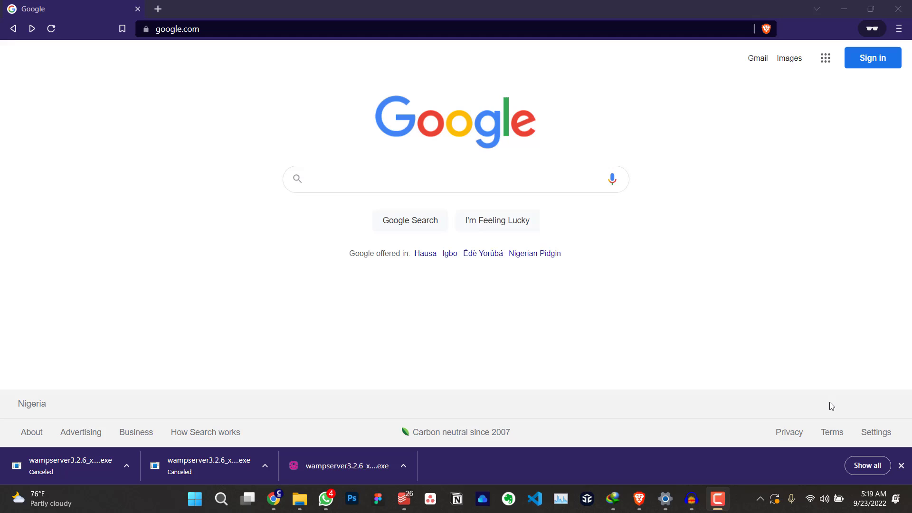
- Search Google for 'wampserver' to bring up its results
left_click(455, 179)
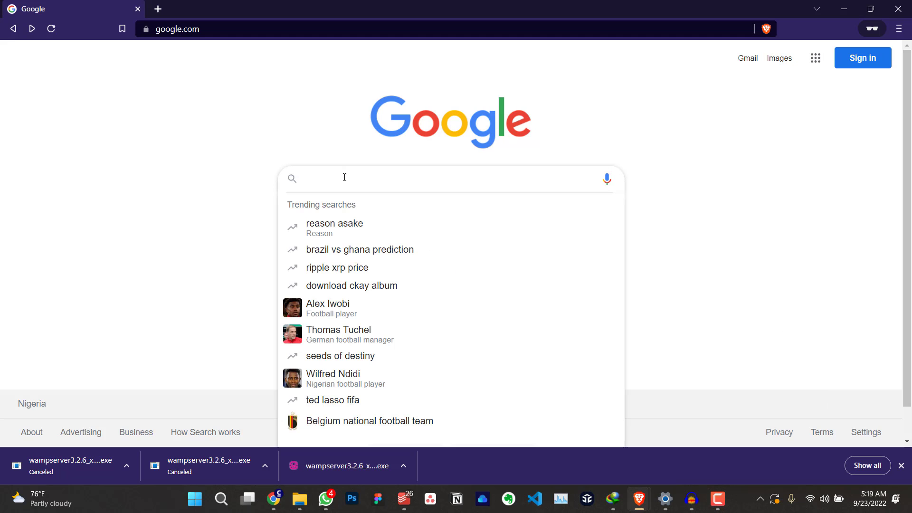
type("wamps")
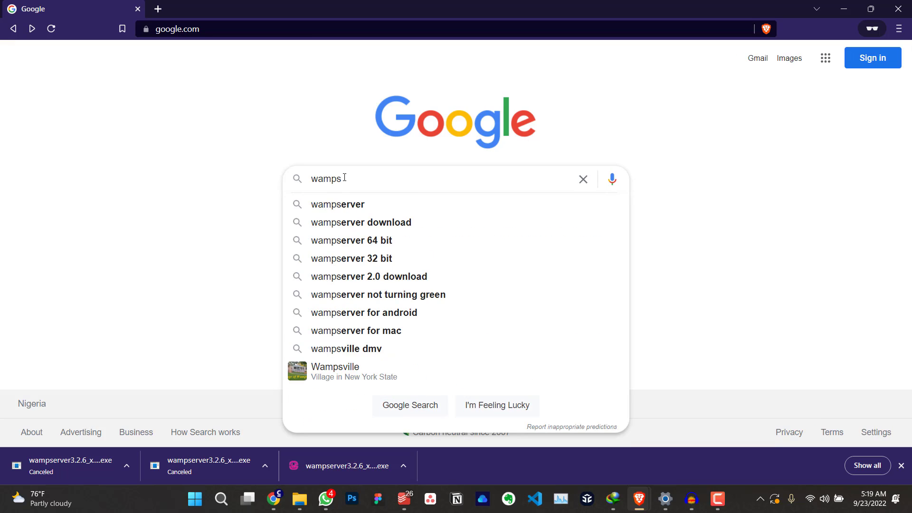
type("erv")
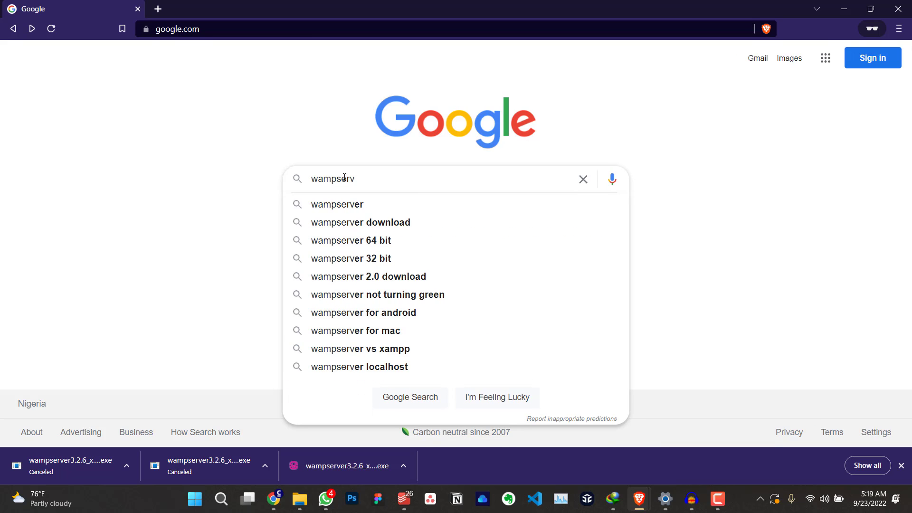
type("er")
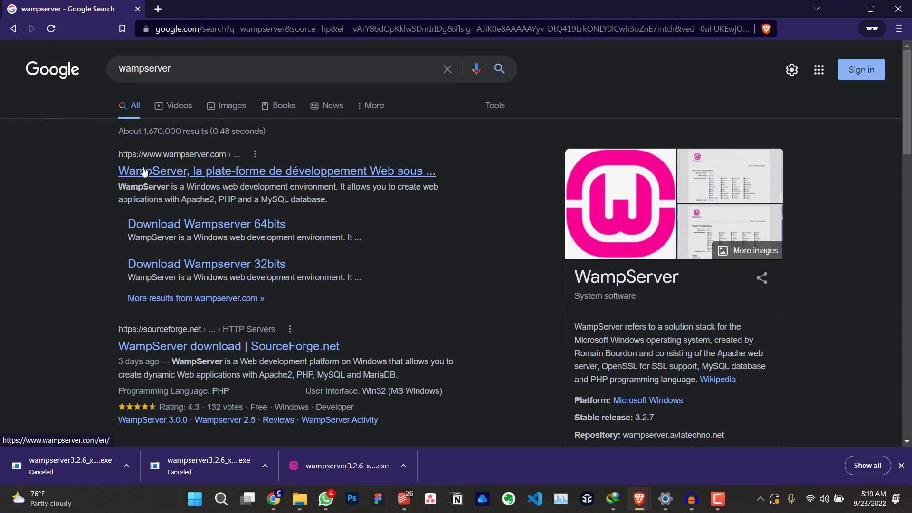
mouse_move(188, 181)
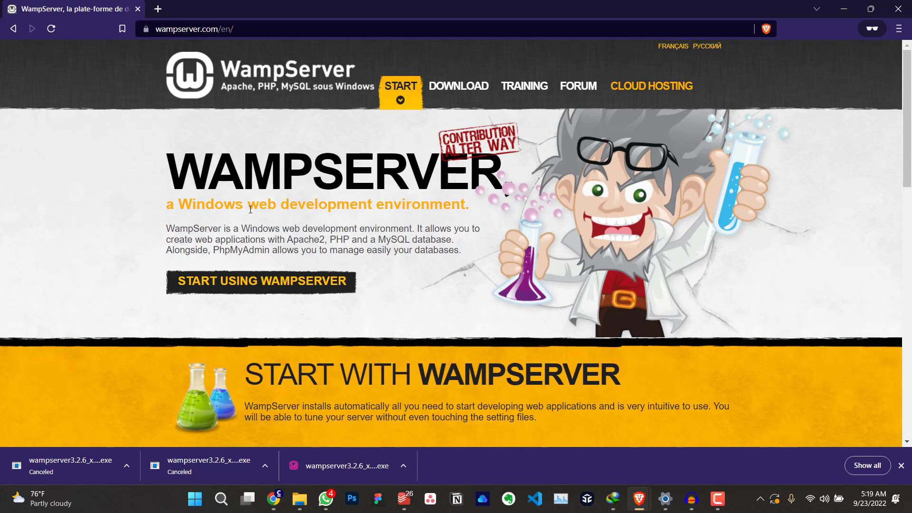
mouse_move(458, 86)
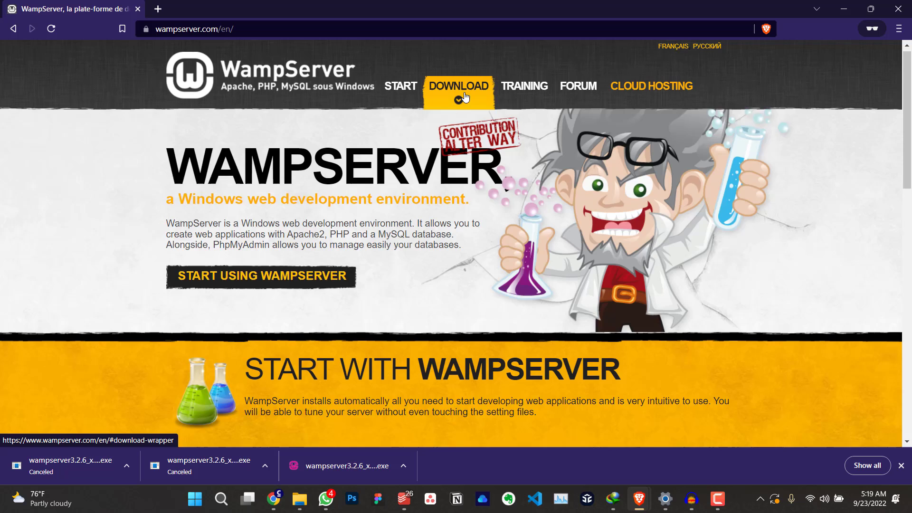
- Go to the WampServer site's Downloads section with the 64-bit and 32-bit options
left_click(458, 85)
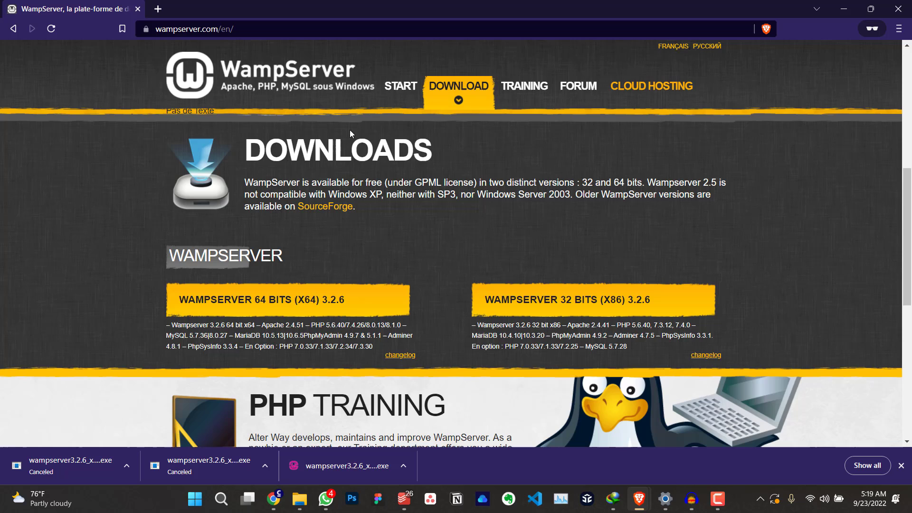
- Download the 64-bit WampServer 3.2.6 installer directly from SourceForge into Downloads
left_click(288, 299)
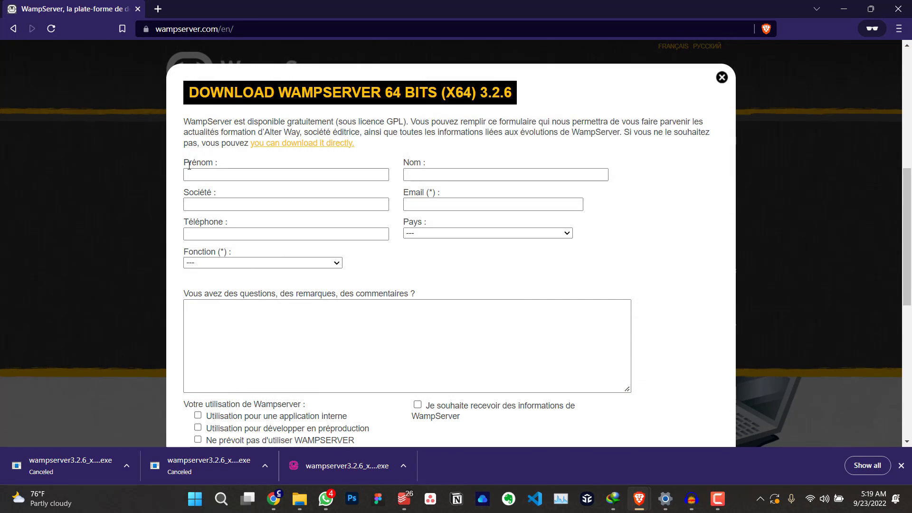
mouse_move(325, 162)
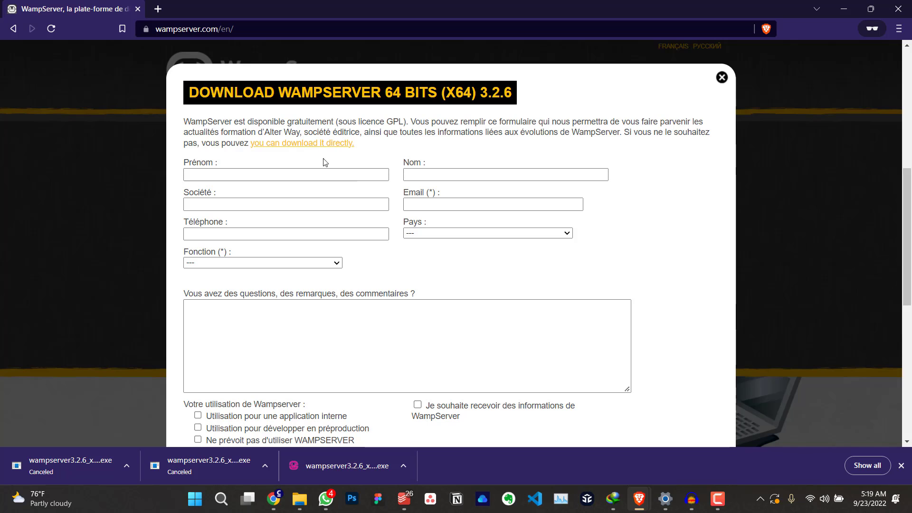
mouse_move(323, 145)
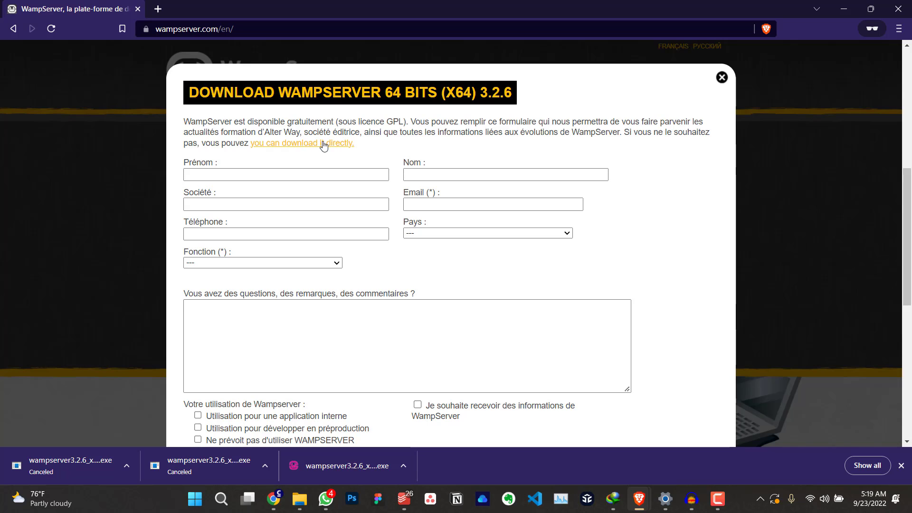
mouse_move(312, 147)
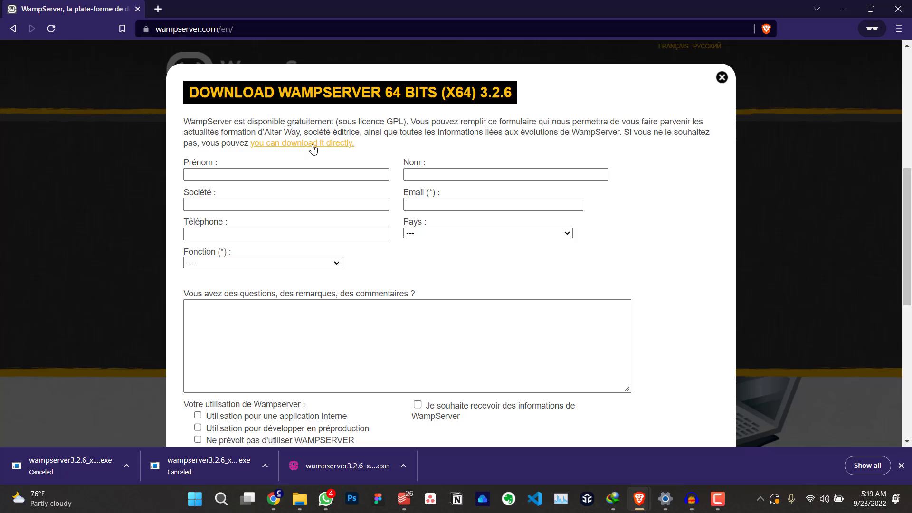
mouse_move(302, 143)
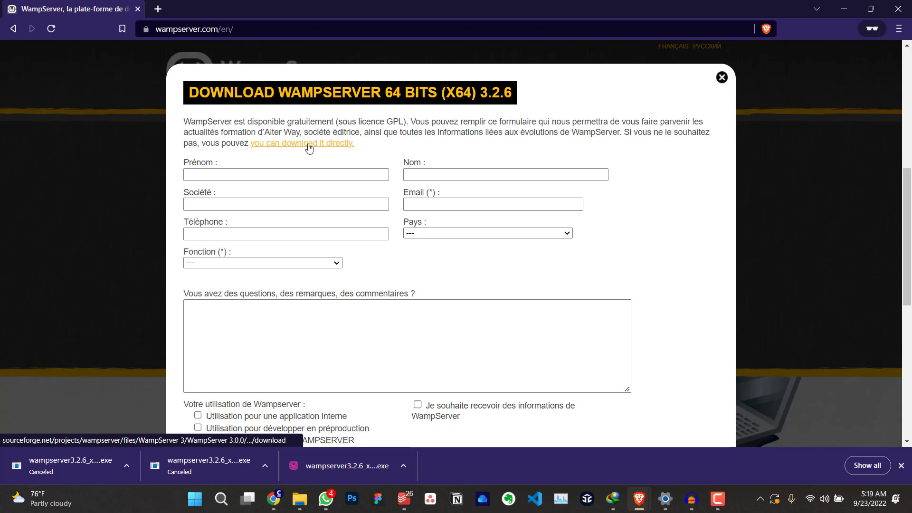
left_click(302, 143)
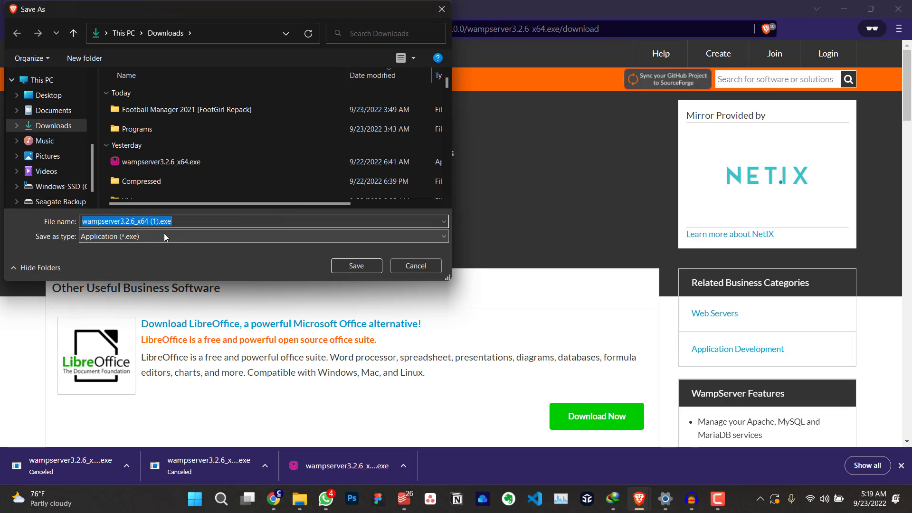
mouse_move(324, 239)
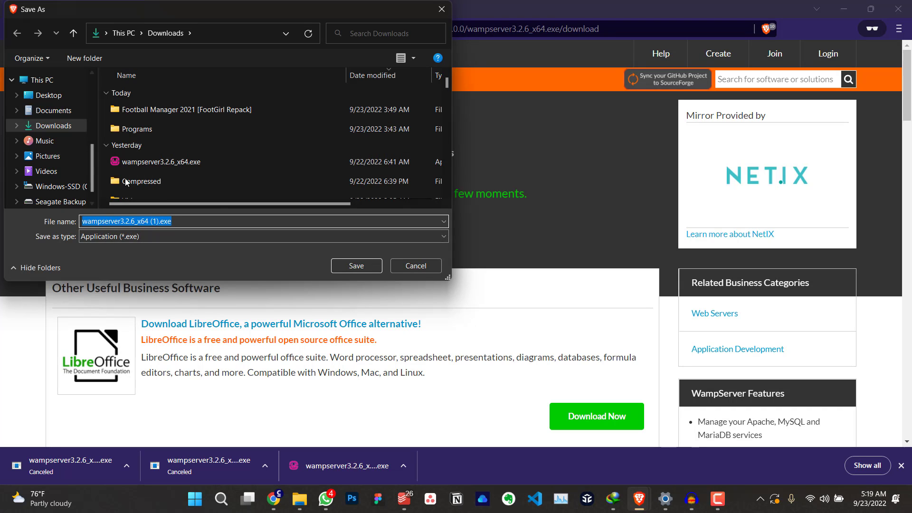
left_click(356, 266)
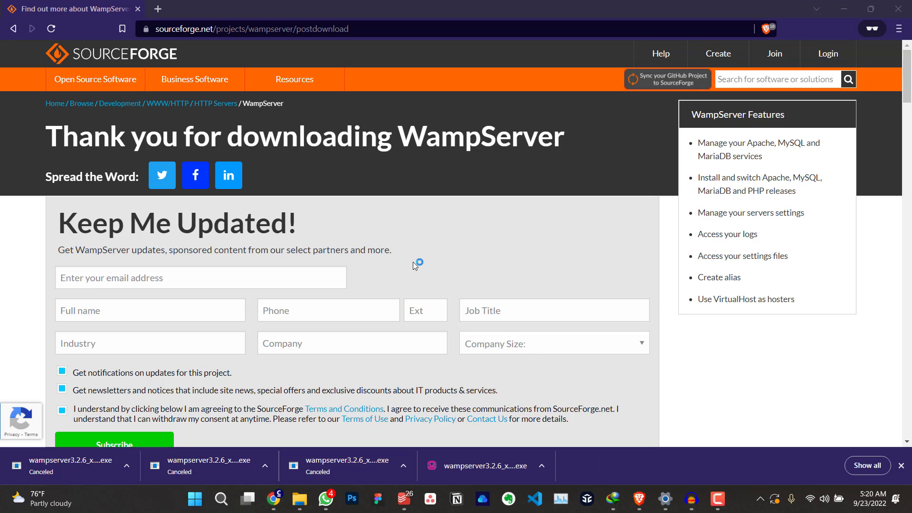
mouse_move(421, 258)
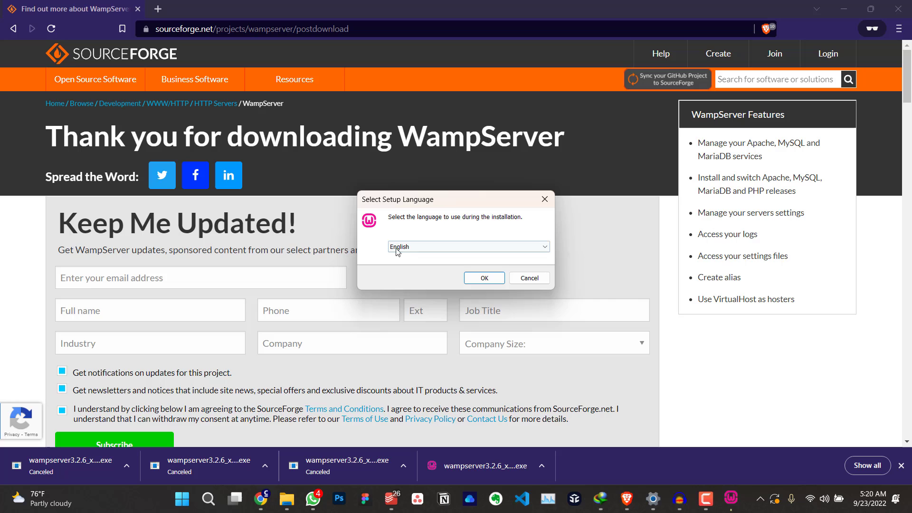
- Start setup in English, accept the licence and continue to the C:\wamp64 destination choice
left_click(484, 277)
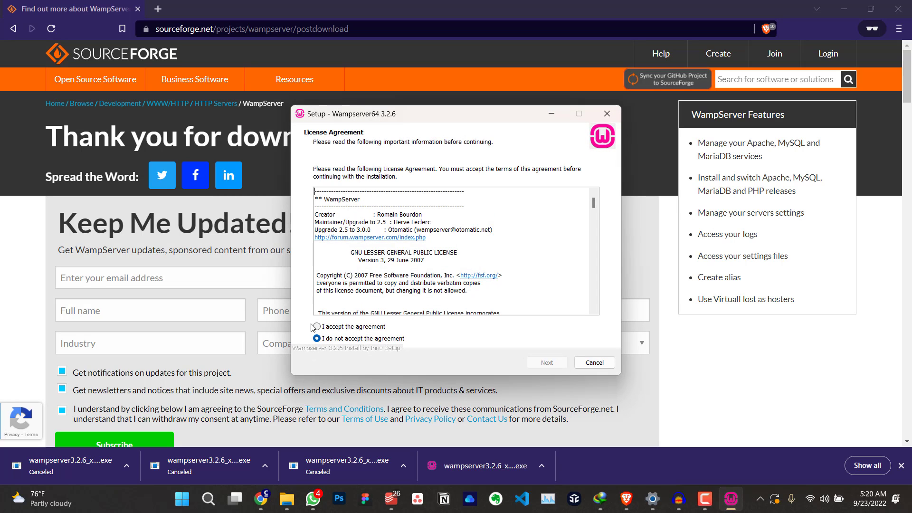
left_click(315, 326)
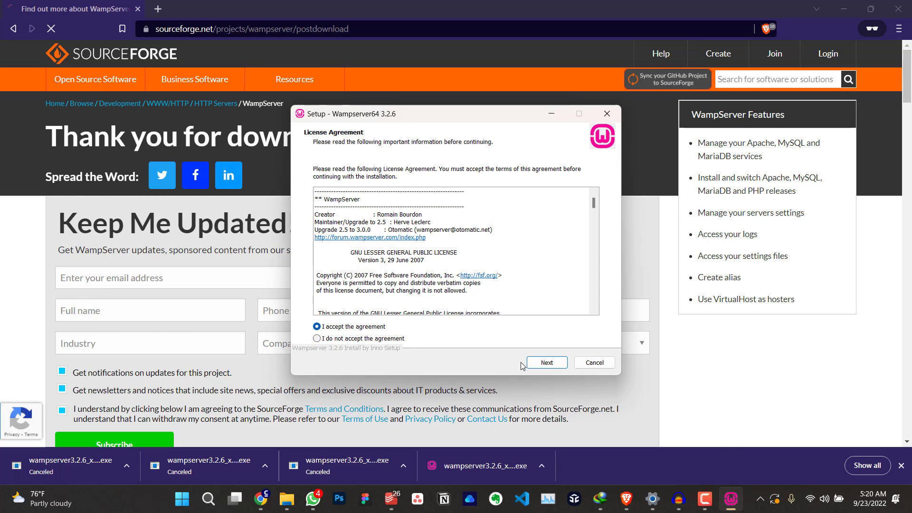
left_click(546, 362)
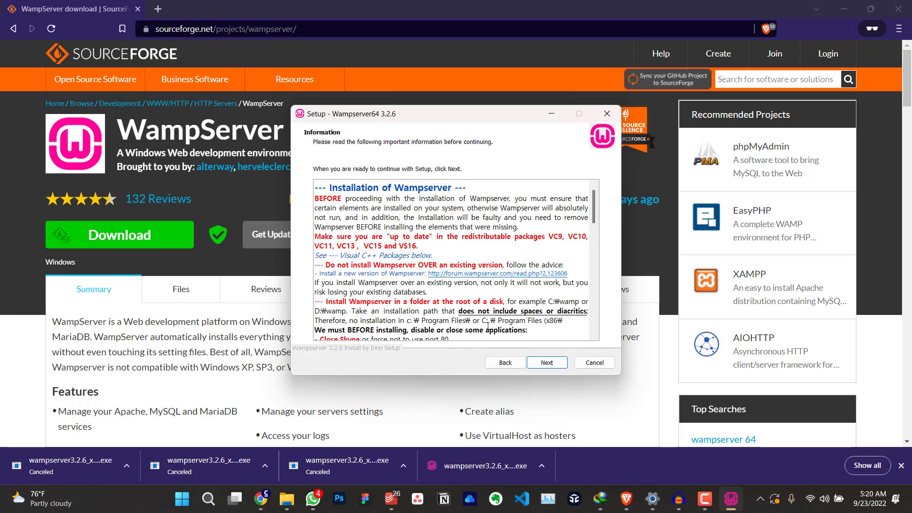
left_click(545, 362)
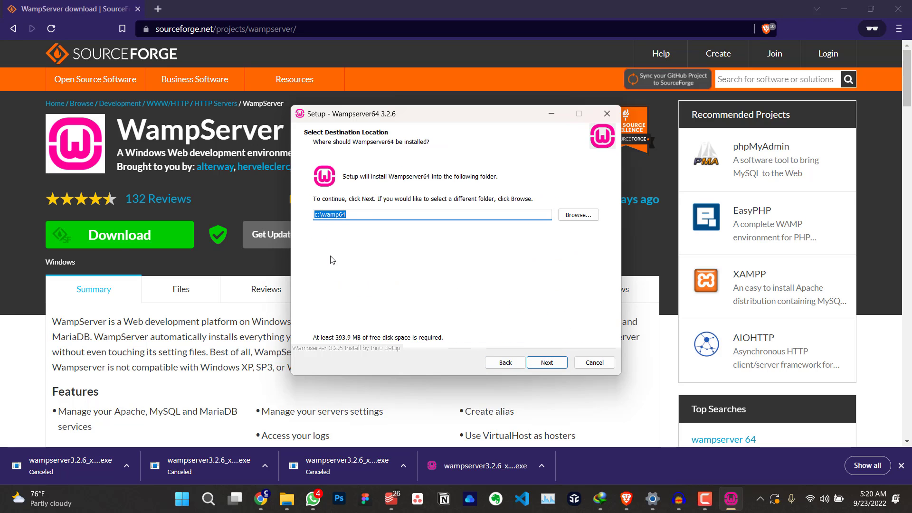
mouse_move(437, 229)
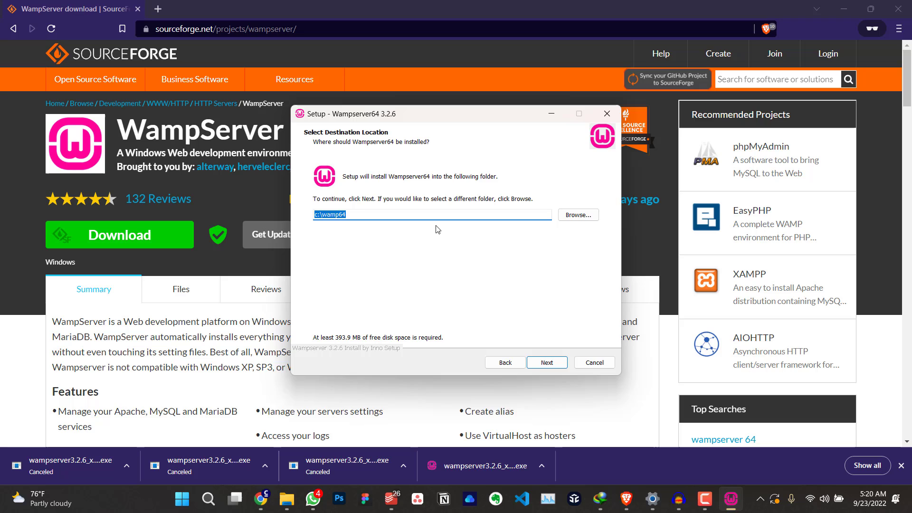
mouse_move(445, 321)
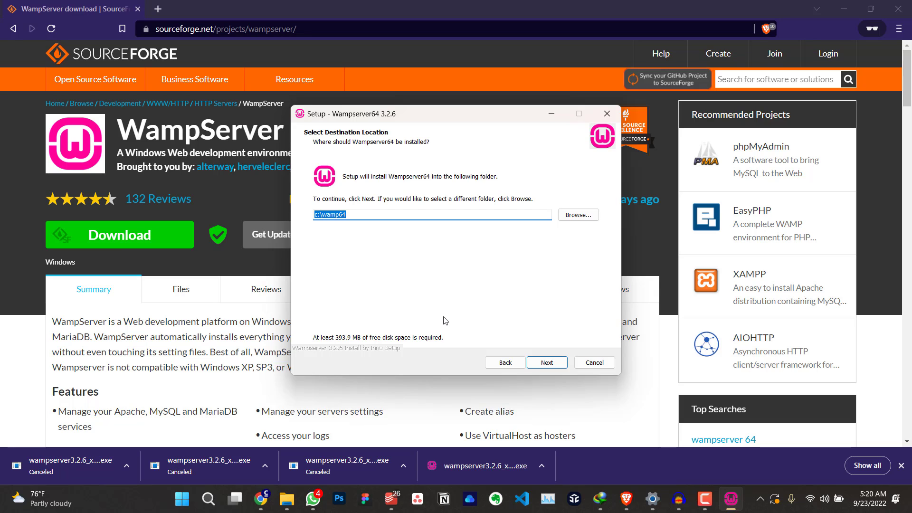
mouse_move(448, 319)
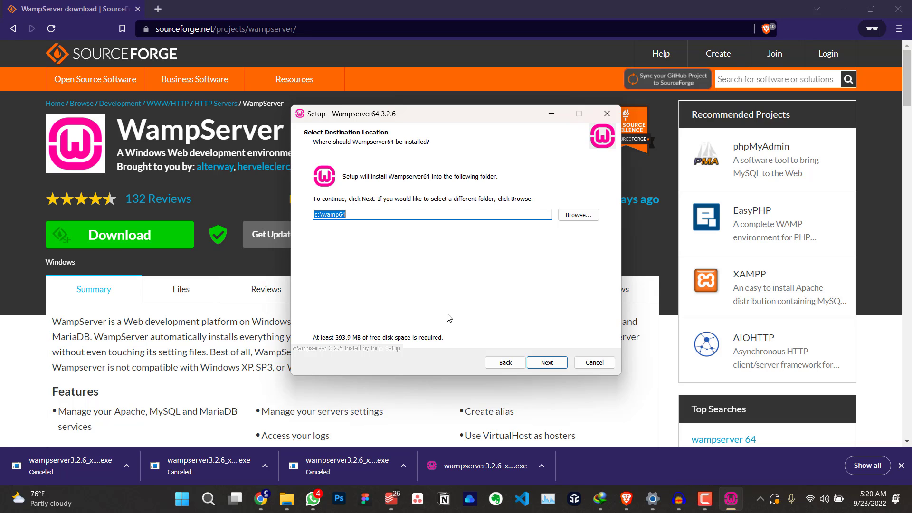
mouse_move(510, 244)
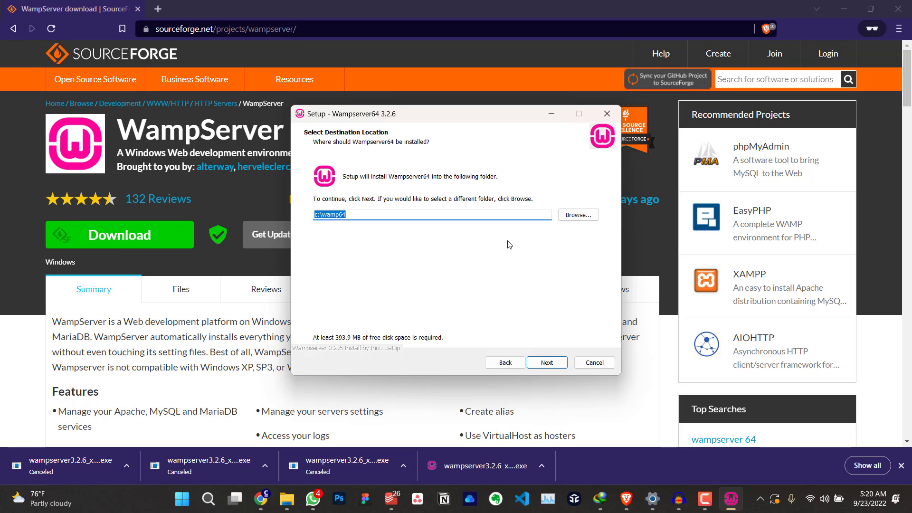
mouse_move(533, 298)
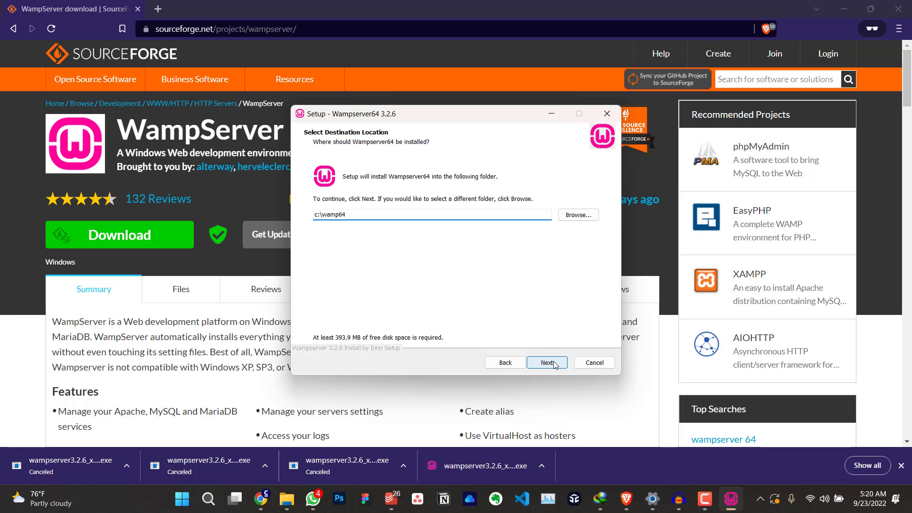
- Keep C:\wamp64, the default components with PHP 7.2.34, and the Wampserver64 Start Menu folder
left_click(546, 362)
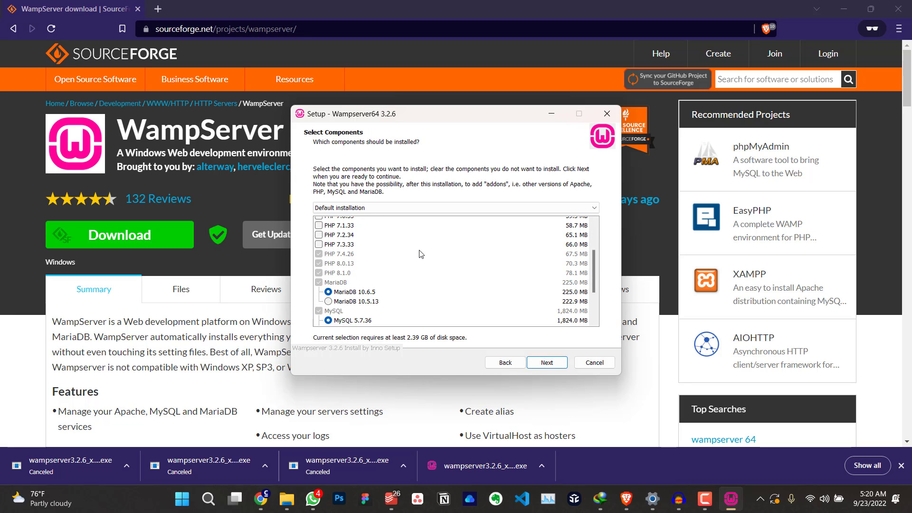
scroll("up", 3)
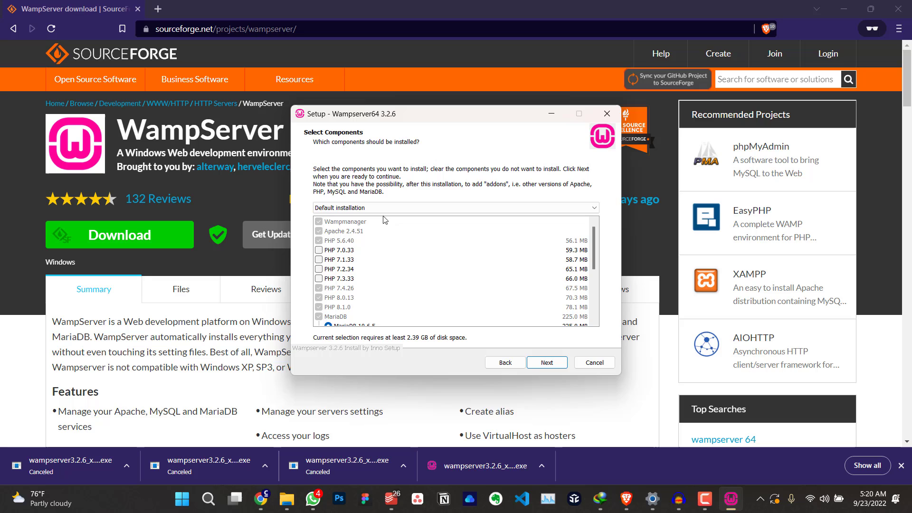
mouse_move(340, 234)
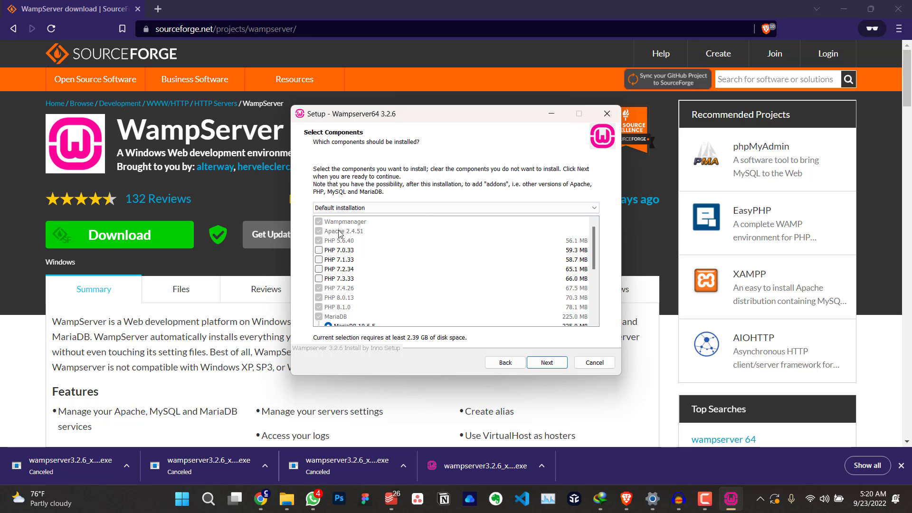
mouse_move(358, 250)
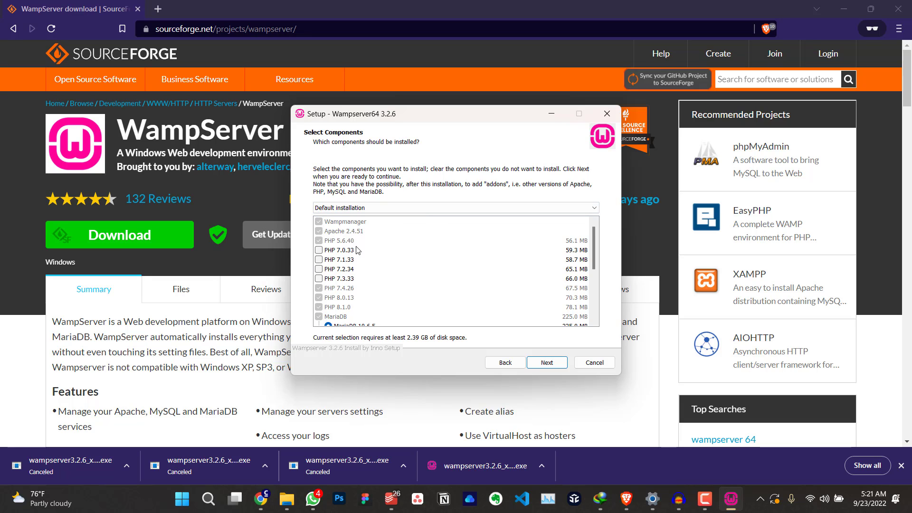
mouse_move(388, 277)
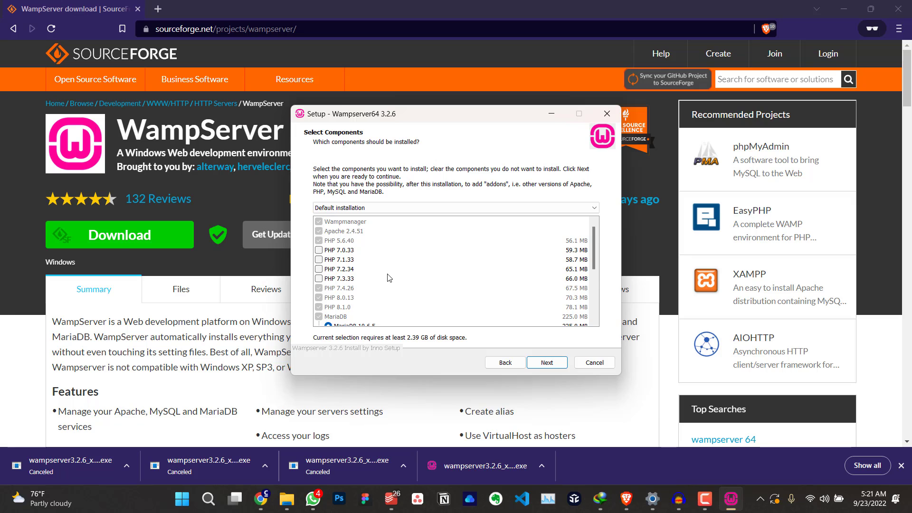
scroll("down", 3)
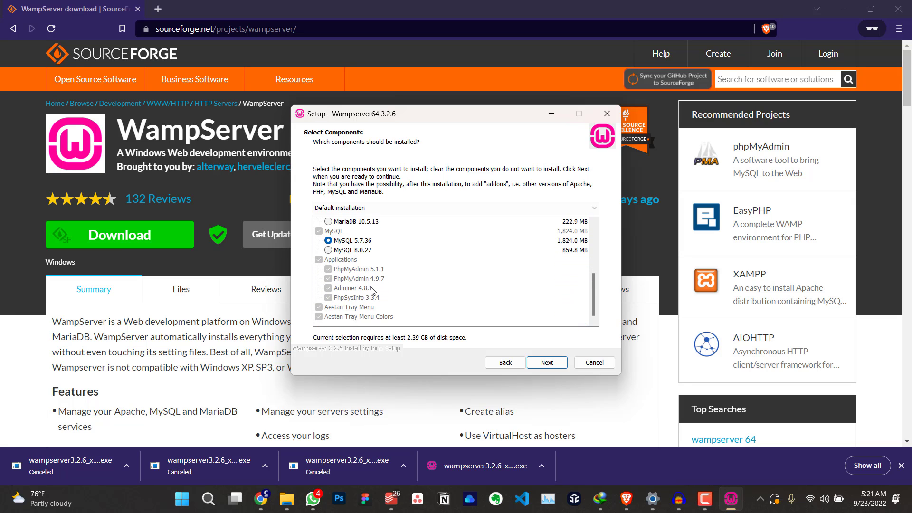
scroll("up", 3)
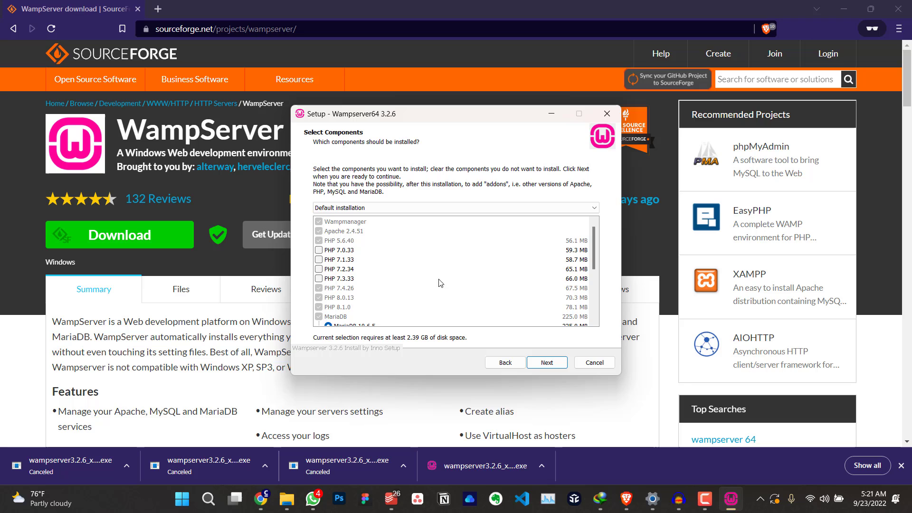
mouse_move(365, 261)
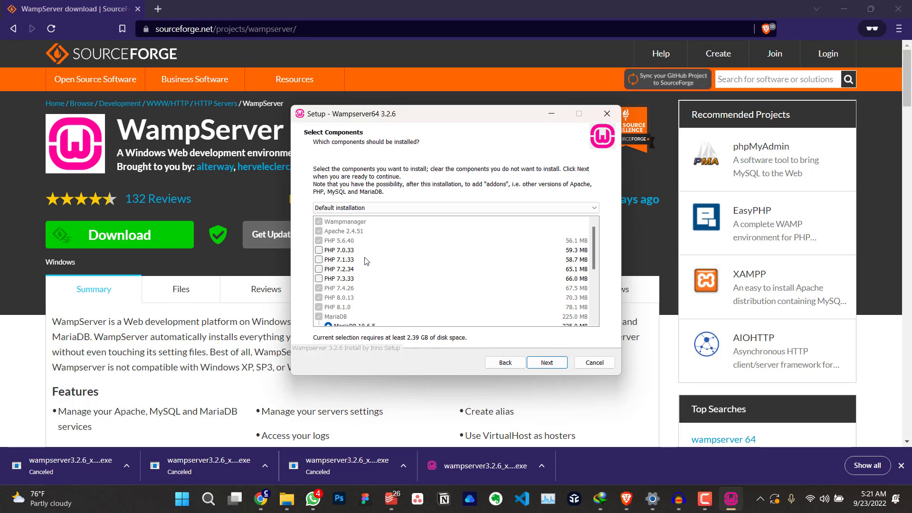
mouse_move(416, 295)
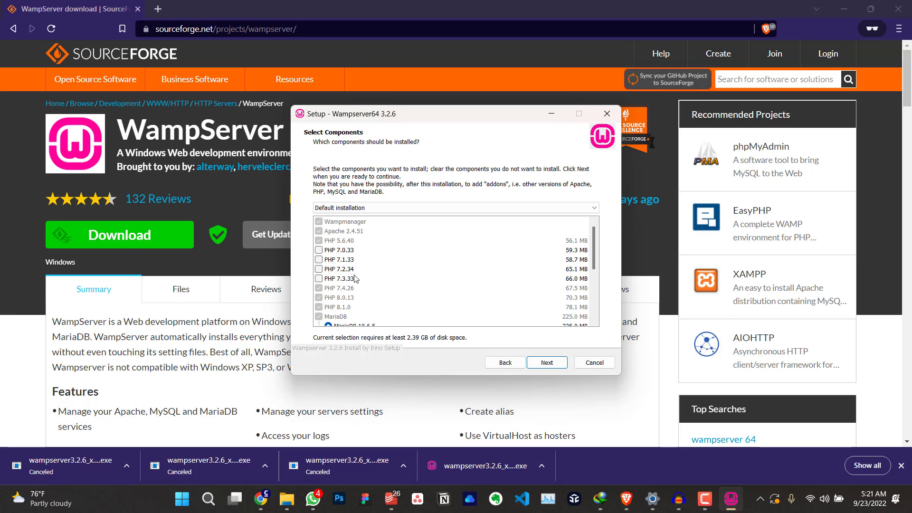
left_click(319, 269)
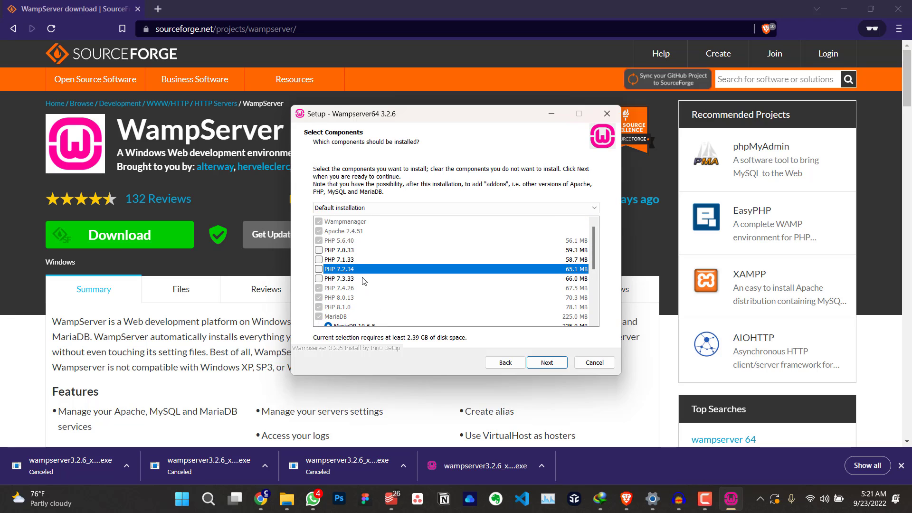
mouse_move(548, 327)
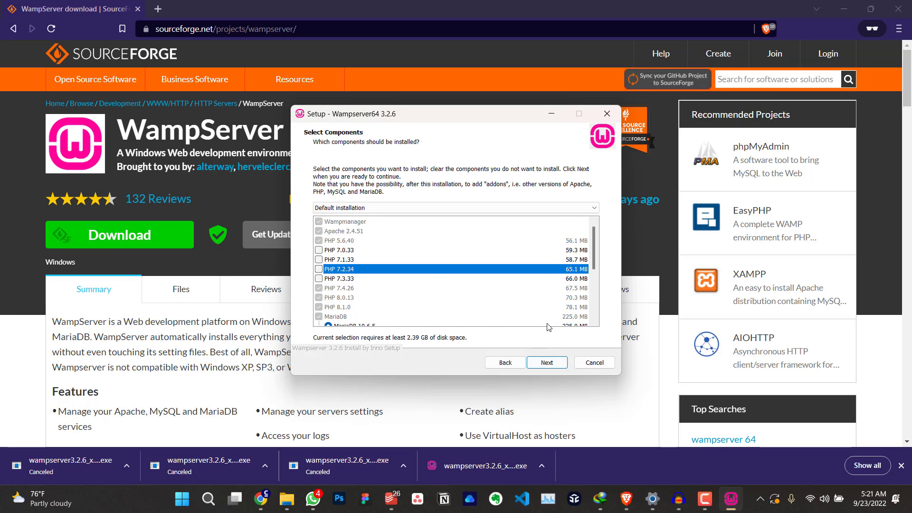
left_click(547, 362)
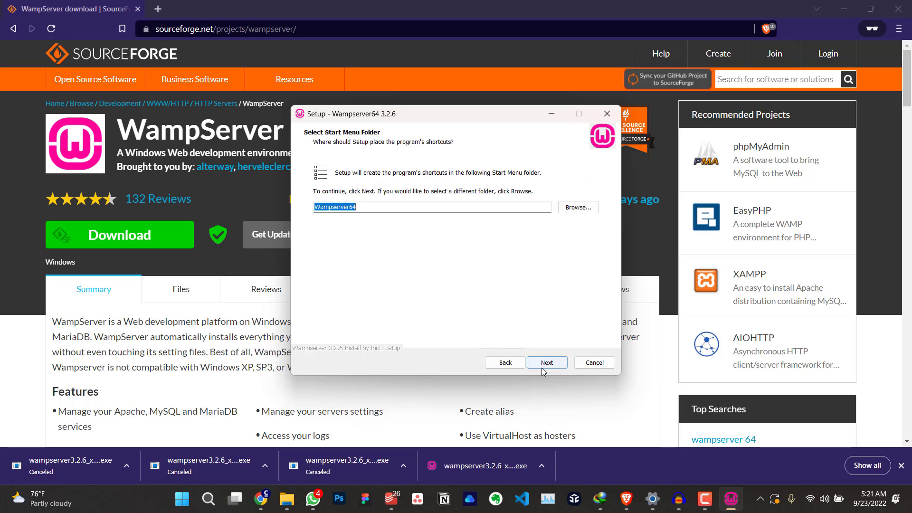
mouse_move(462, 283)
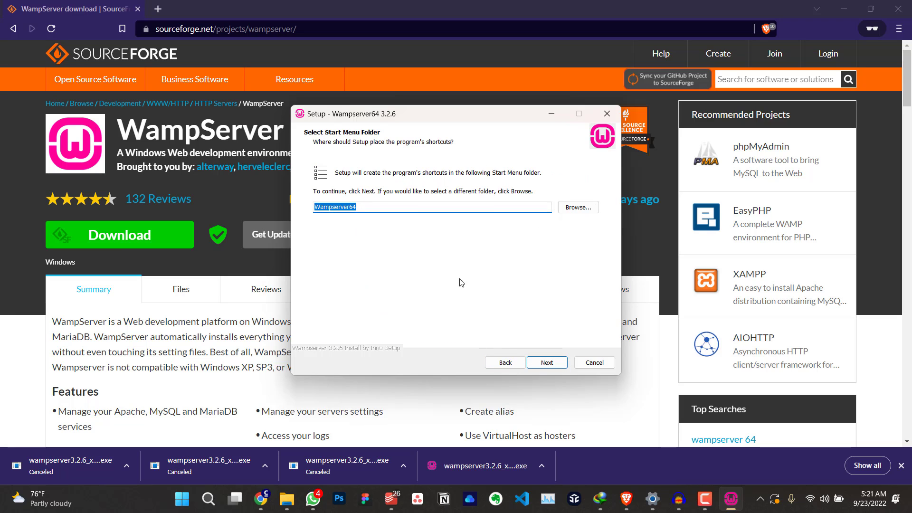
left_click(545, 363)
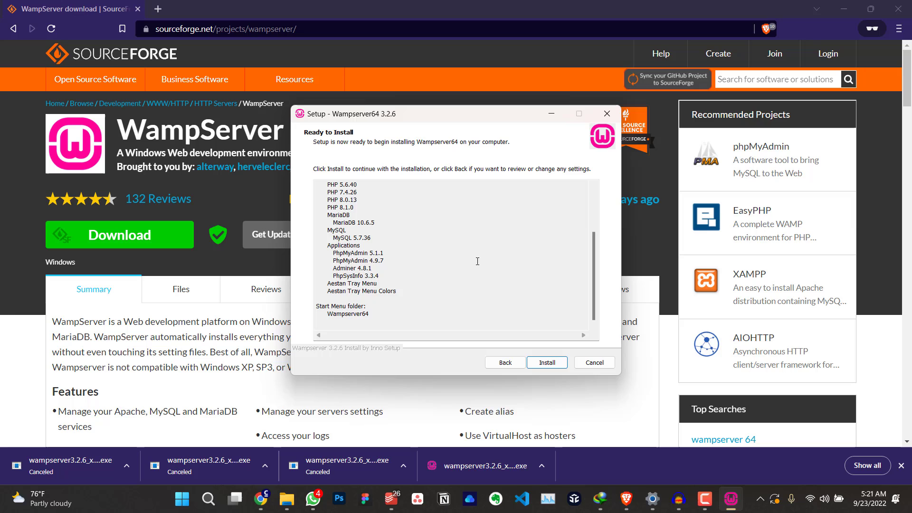
- Install WampServer keeping Internet Explorer and Notepad, then finish and close the wizard
left_click(546, 362)
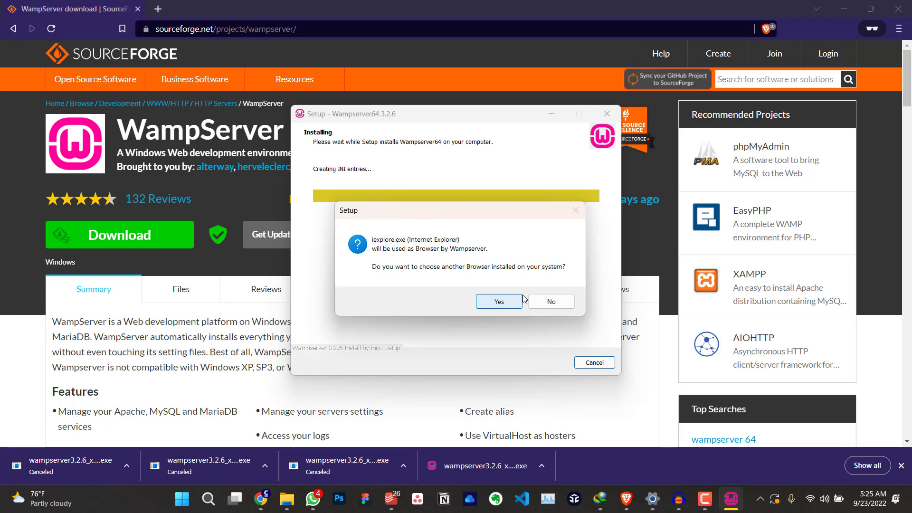
mouse_move(552, 301)
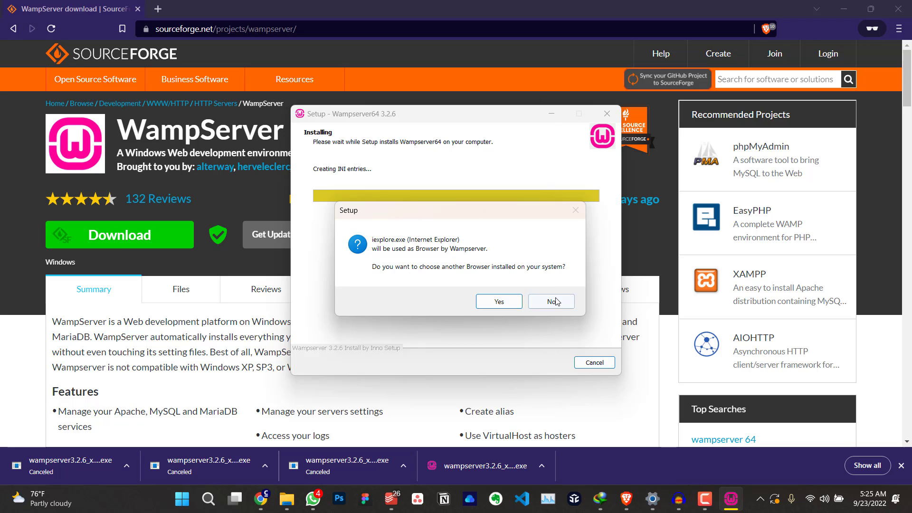
left_click(550, 302)
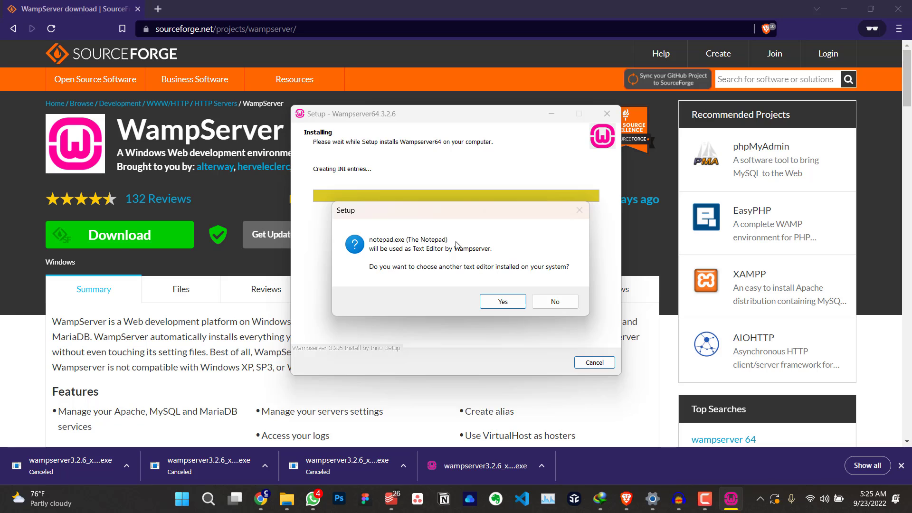
mouse_move(413, 308)
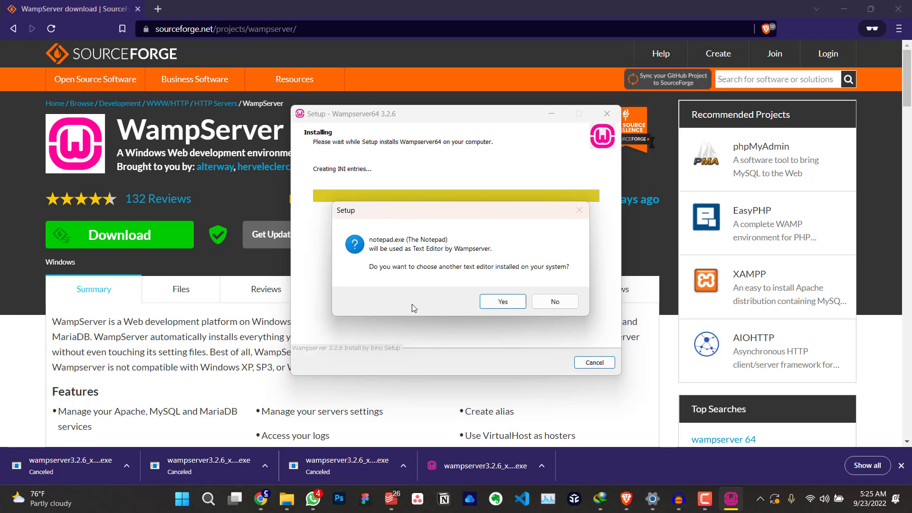
left_click(502, 301)
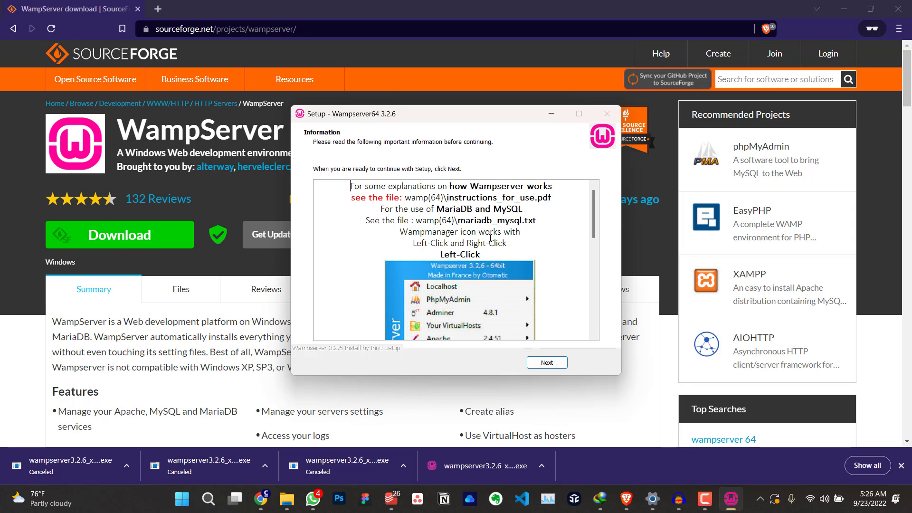
scroll("down", 3)
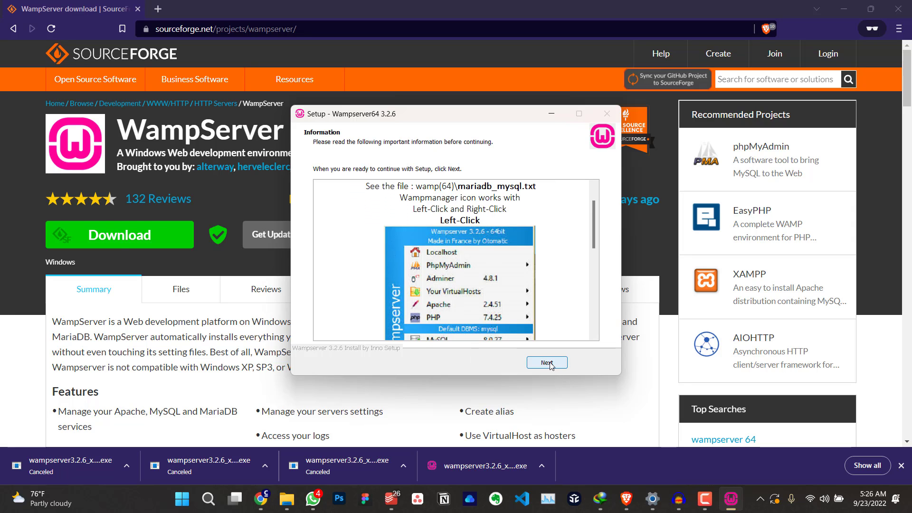
left_click(545, 363)
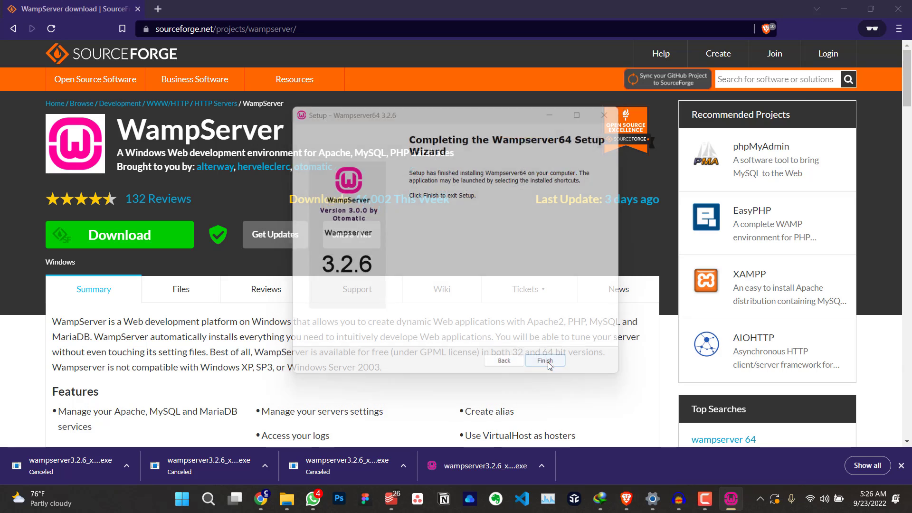
left_click(545, 360)
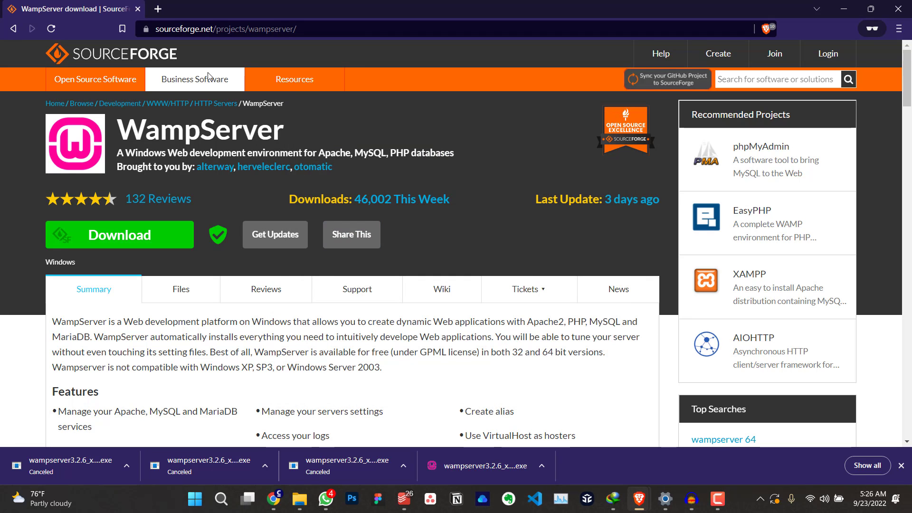
mouse_move(275, 235)
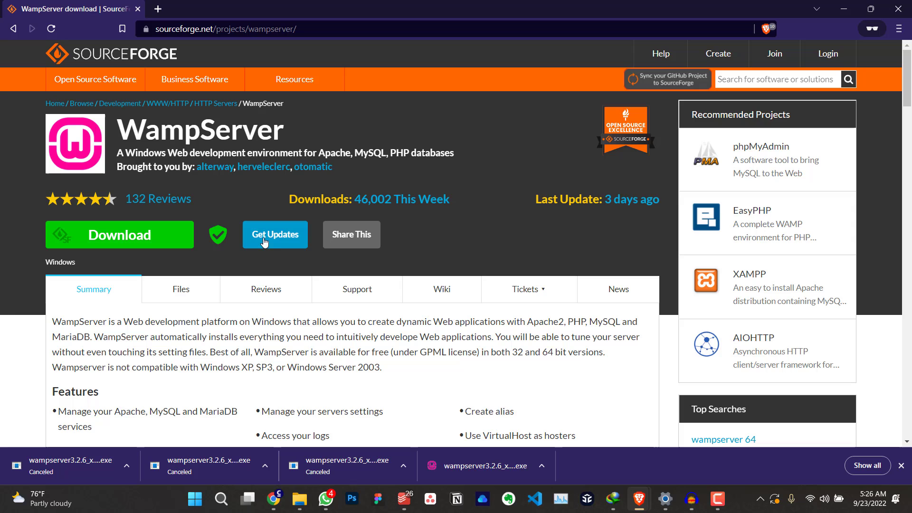
mouse_move(224, 169)
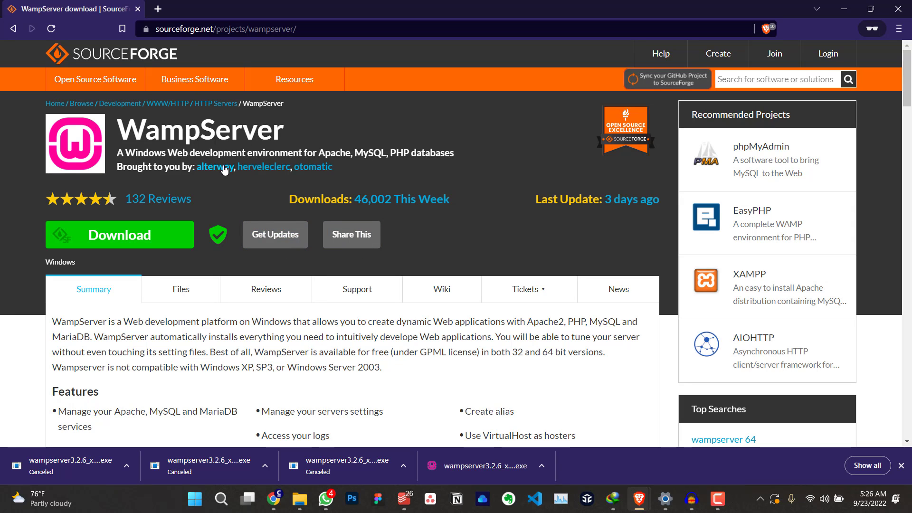
mouse_move(152, 6)
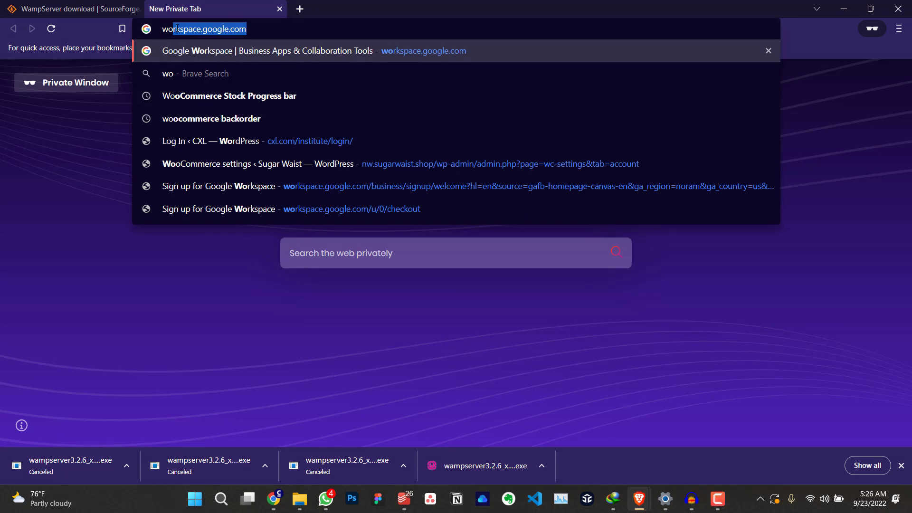
- Download wordpress-6.0.2.zip from WordPress.org into the Downloads folder
type("wordpress.org")
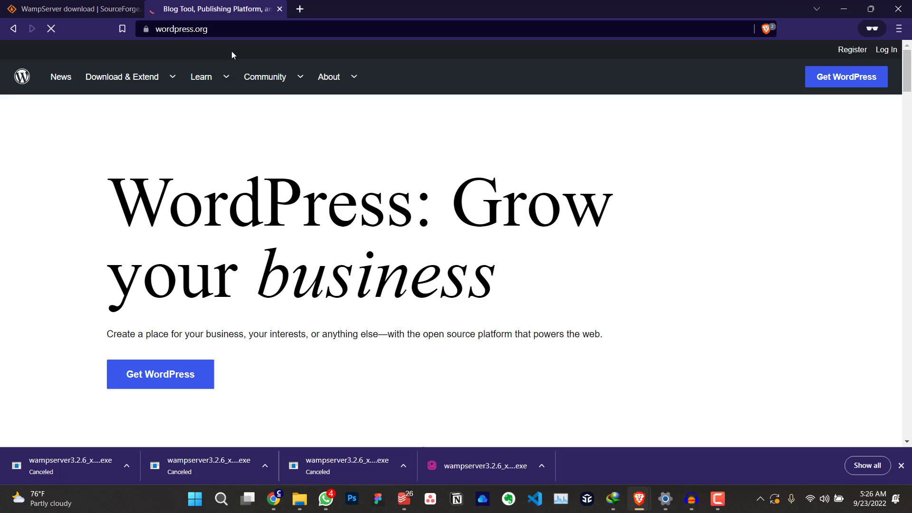
mouse_move(845, 76)
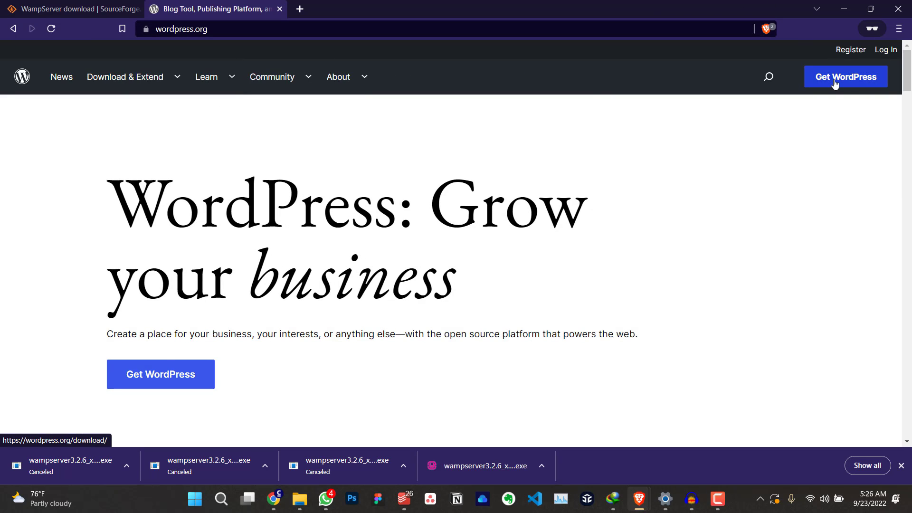
left_click(846, 76)
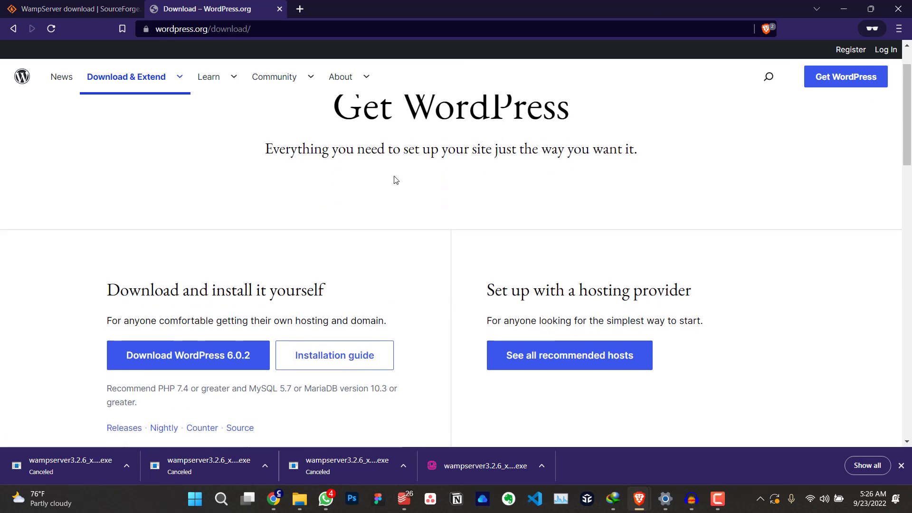
left_click(188, 356)
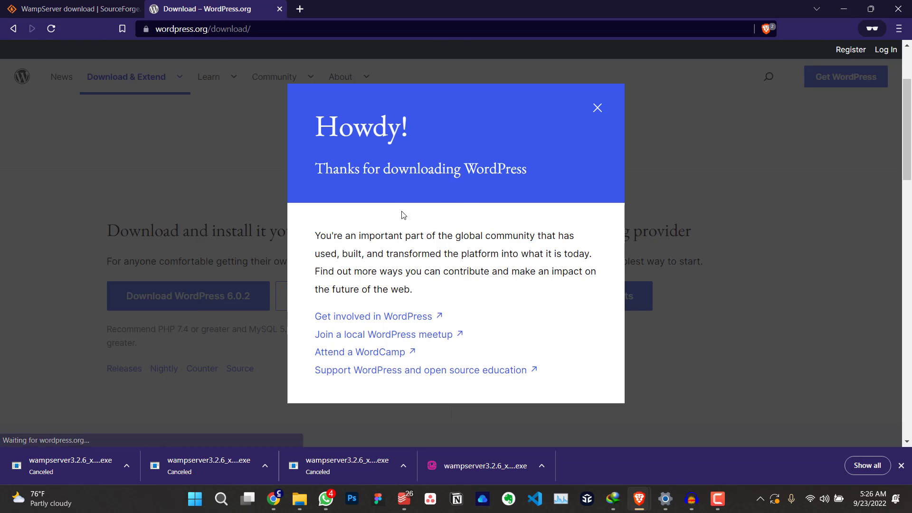
left_click(188, 296)
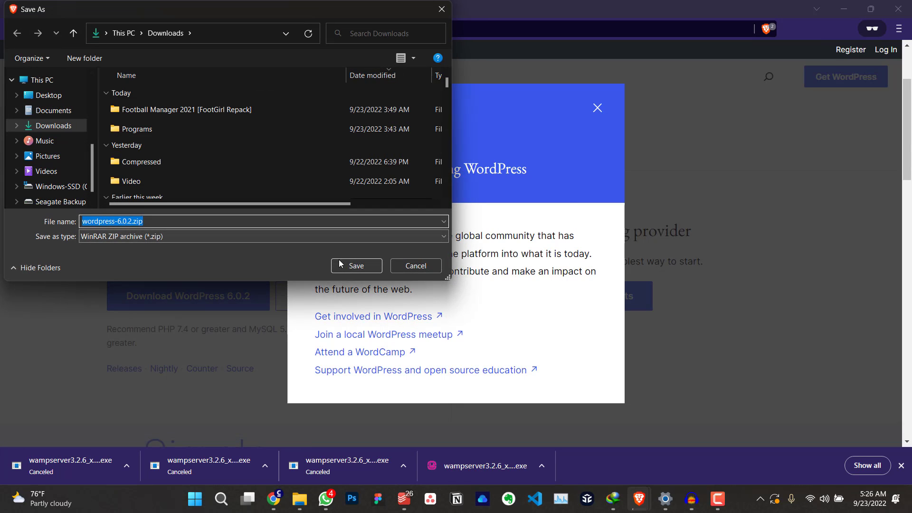
left_click(355, 265)
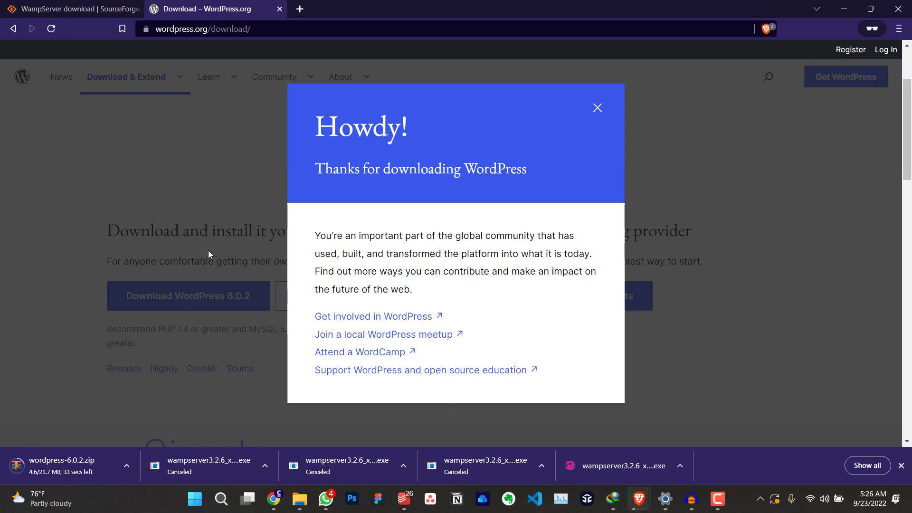
mouse_move(764, 244)
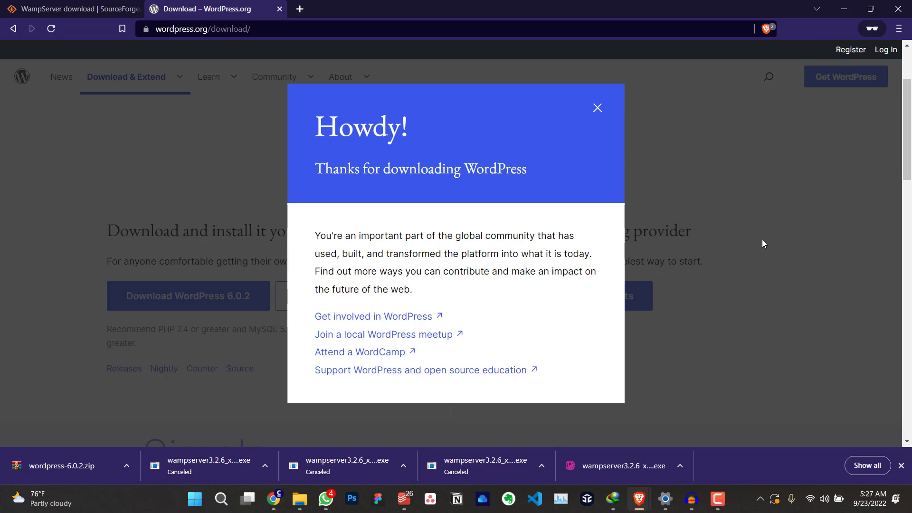
mouse_move(155, 334)
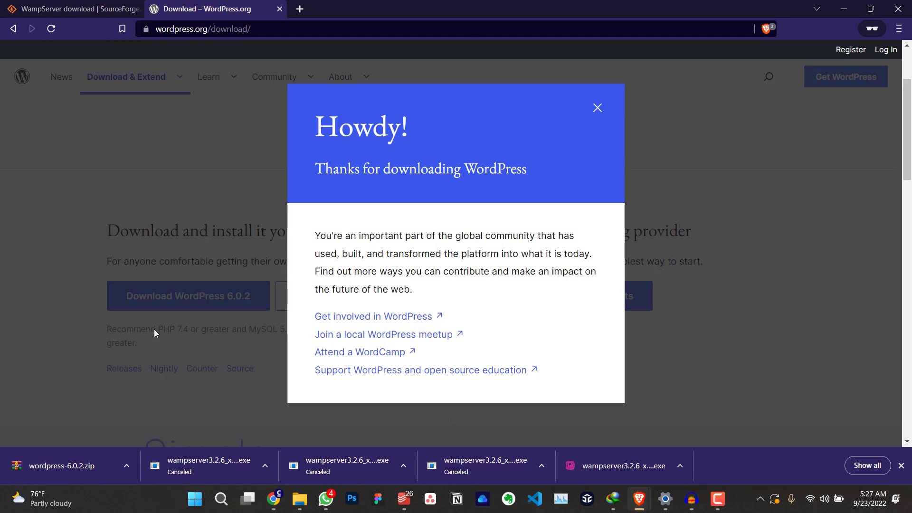
- Show the downloaded wordpress-6.0.2.zip in its Downloads folder
left_click(126, 466)
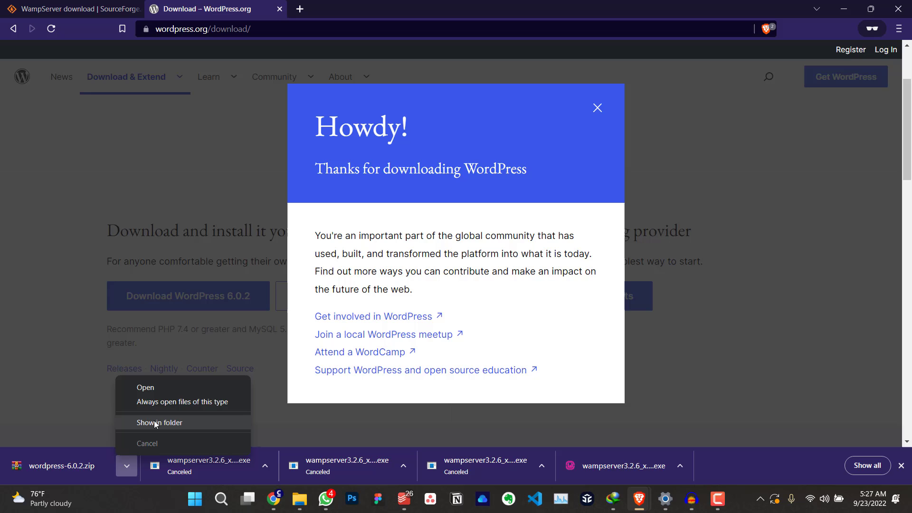
left_click(159, 422)
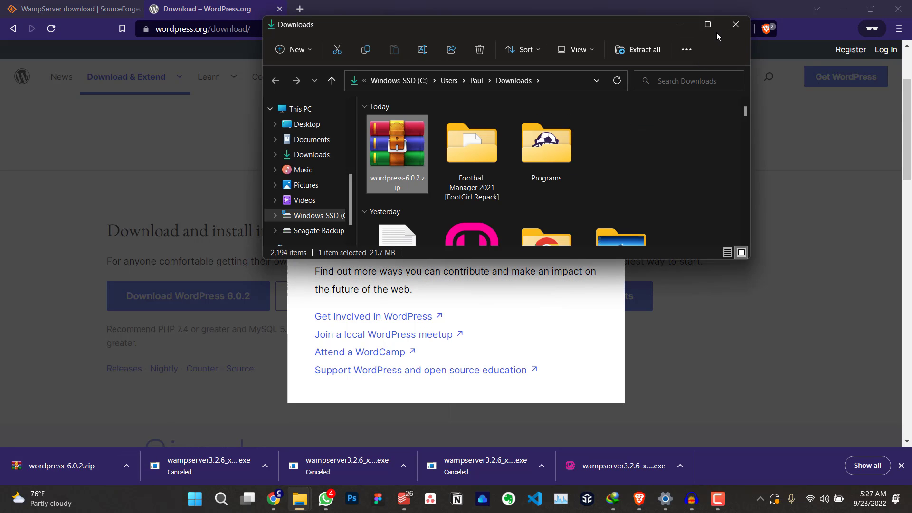
left_click(707, 24)
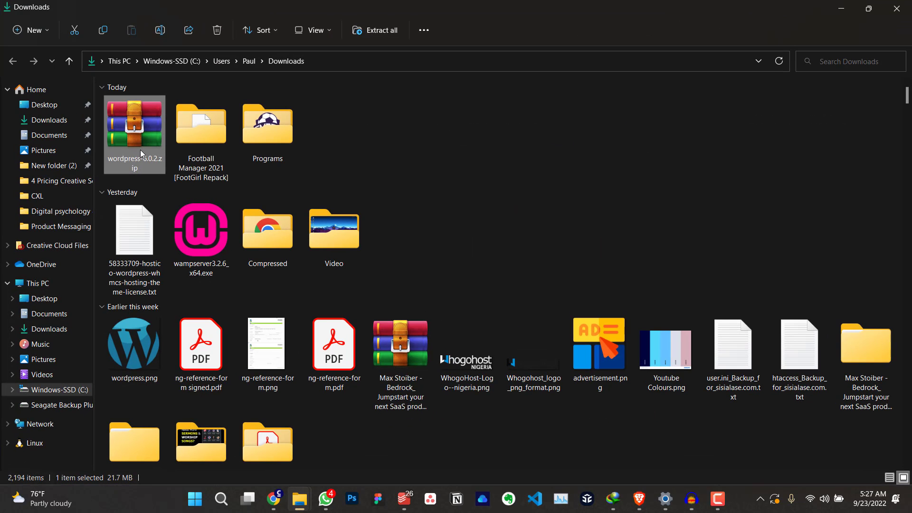
mouse_move(156, 169)
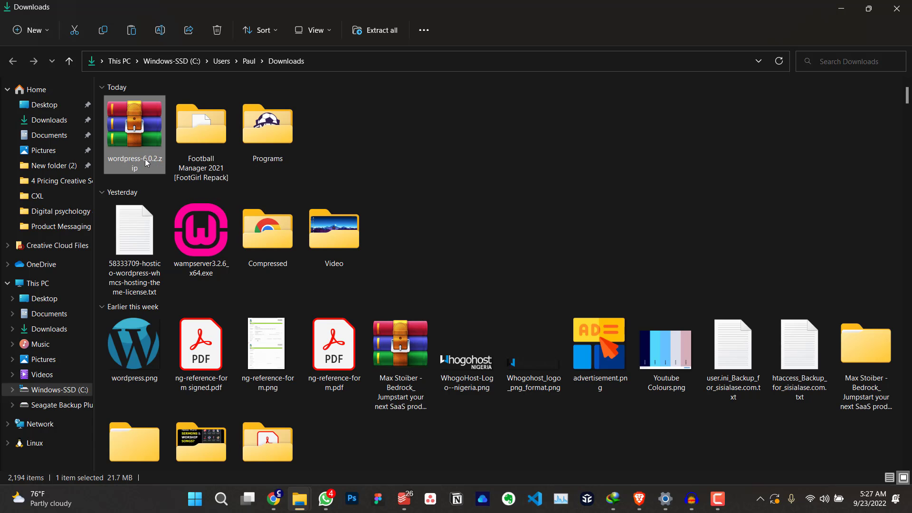
right_click(134, 128)
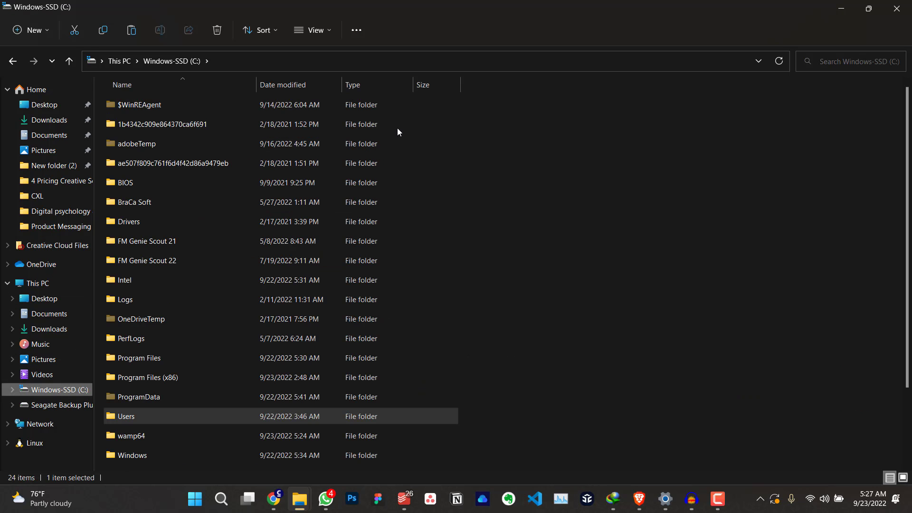
scroll("down", 3)
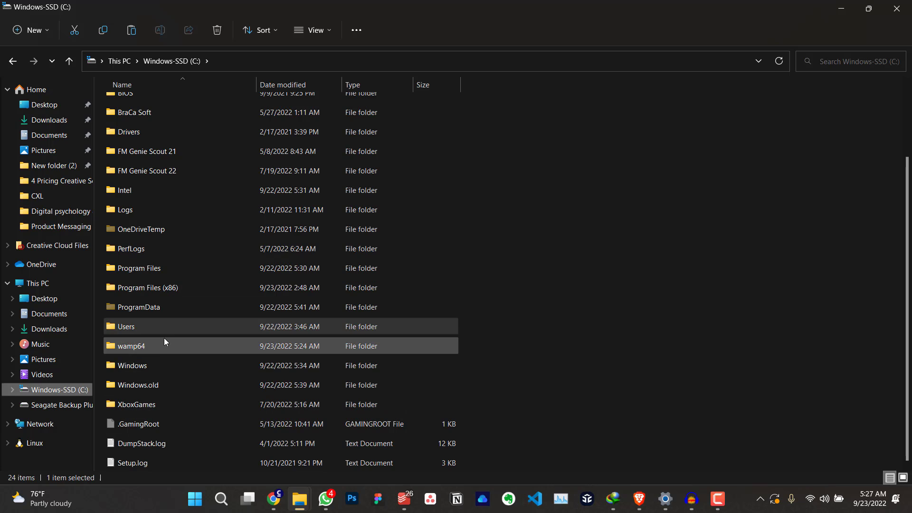
mouse_move(182, 348)
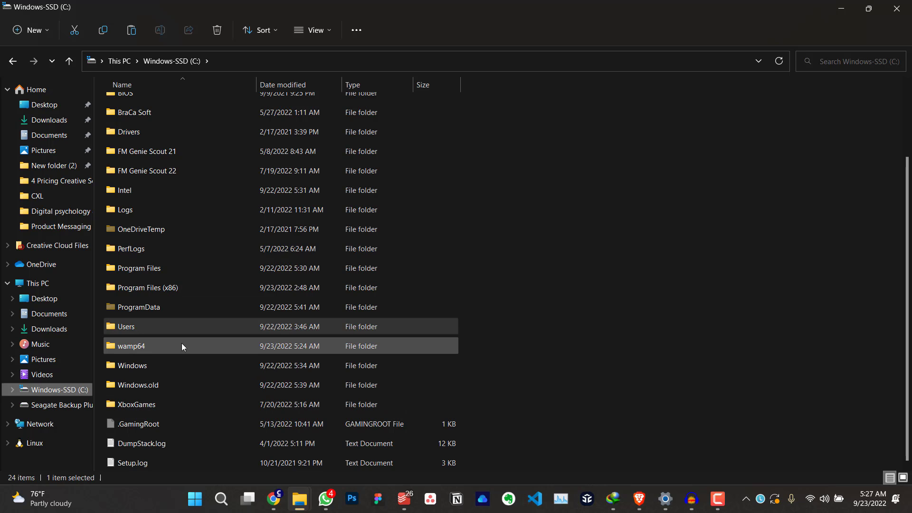
mouse_move(143, 347)
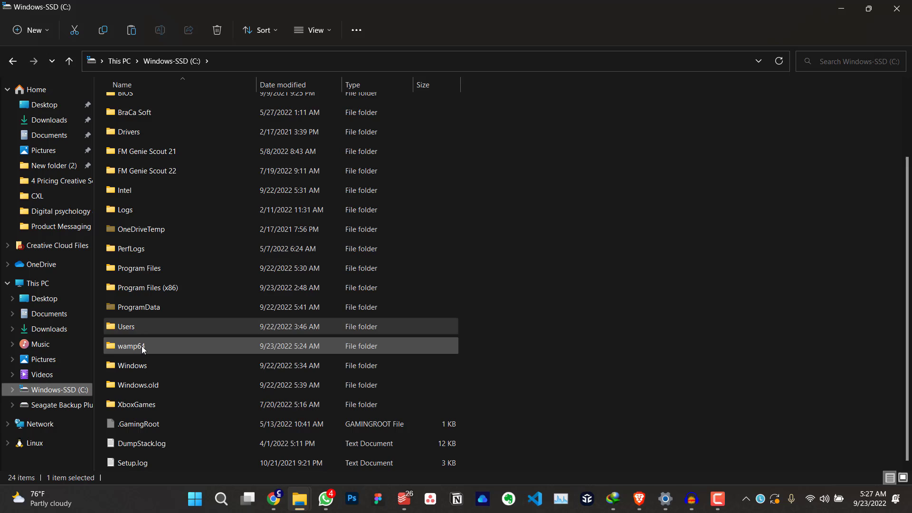
double_click(130, 346)
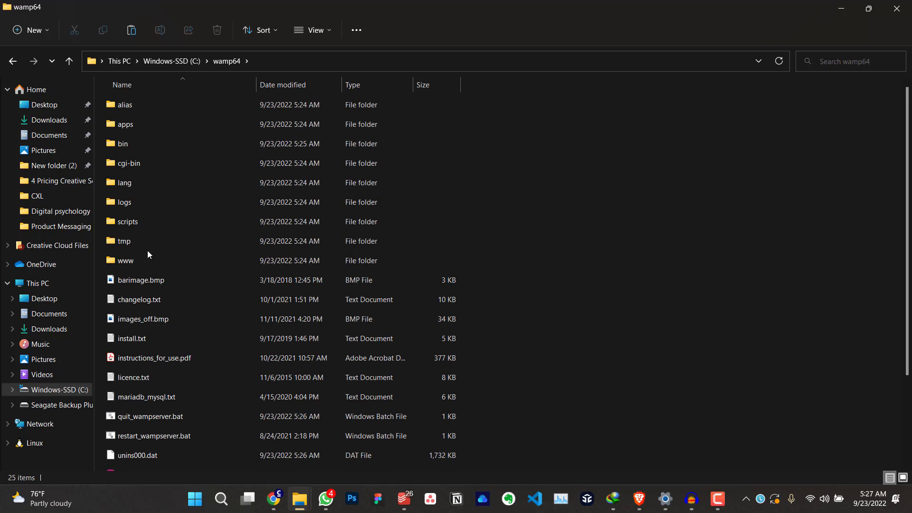
double_click(125, 261)
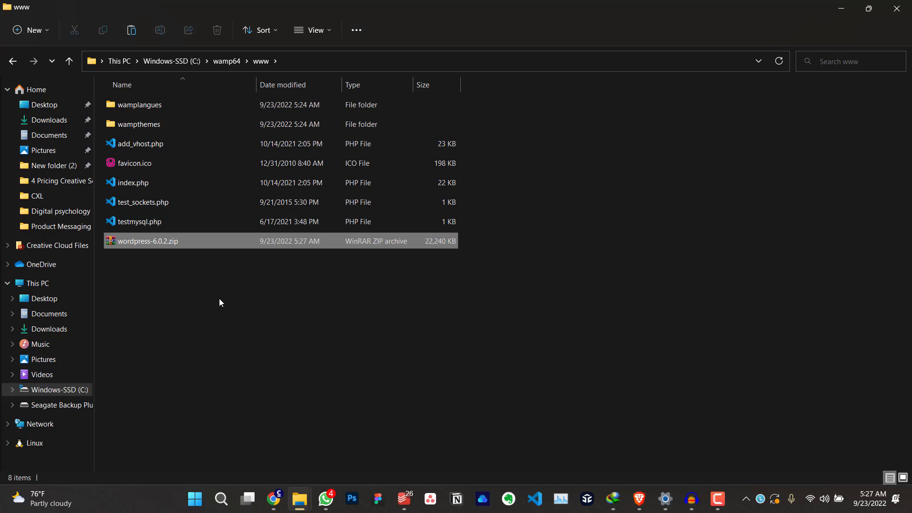
left_click(147, 240)
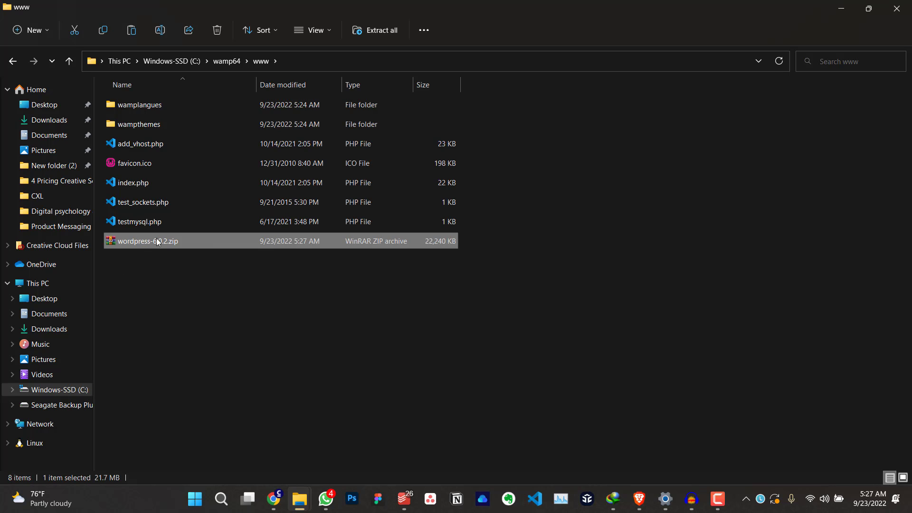
mouse_move(253, 412)
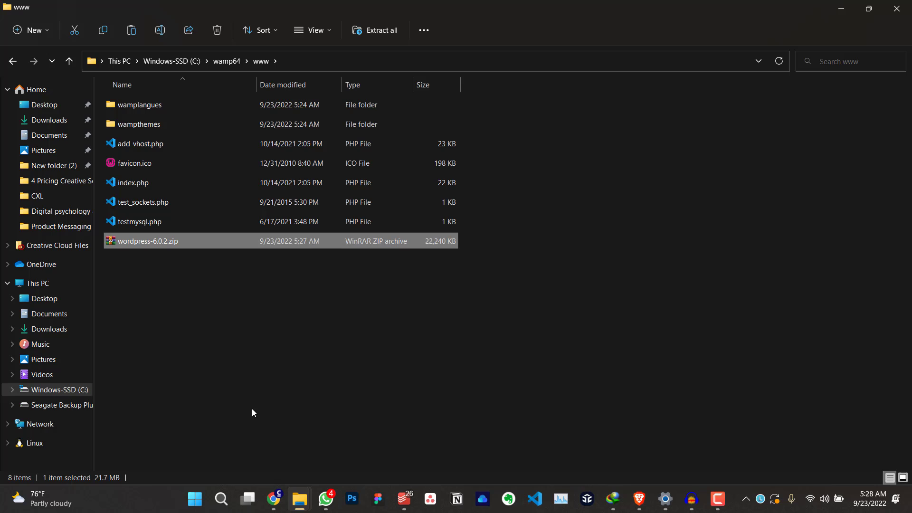
right_click(145, 241)
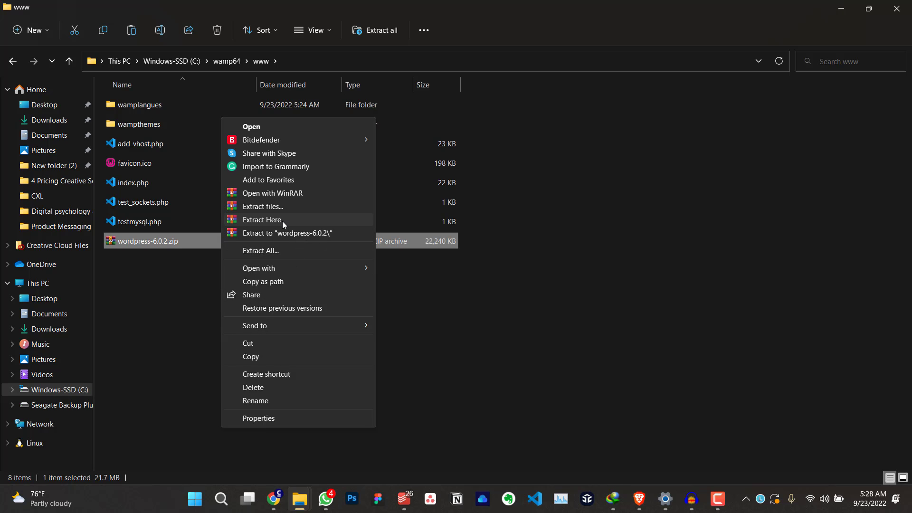
left_click(262, 220)
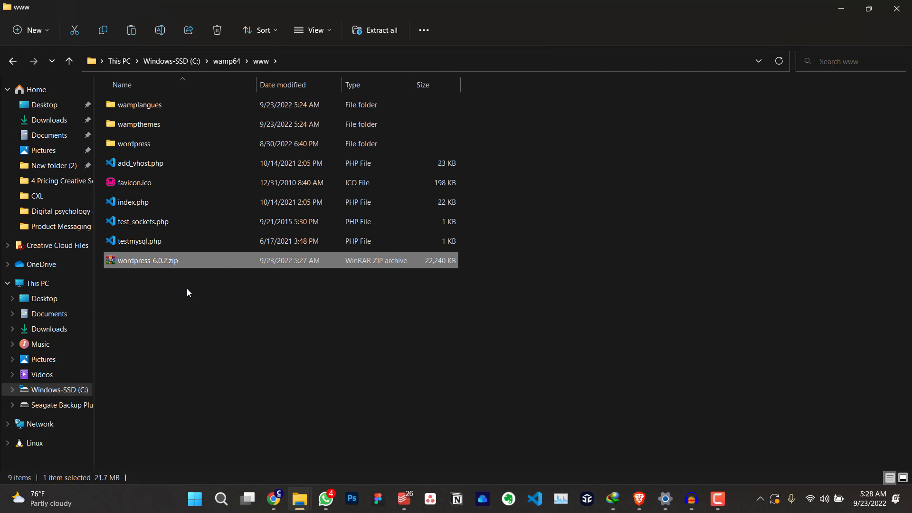
mouse_move(610, 255)
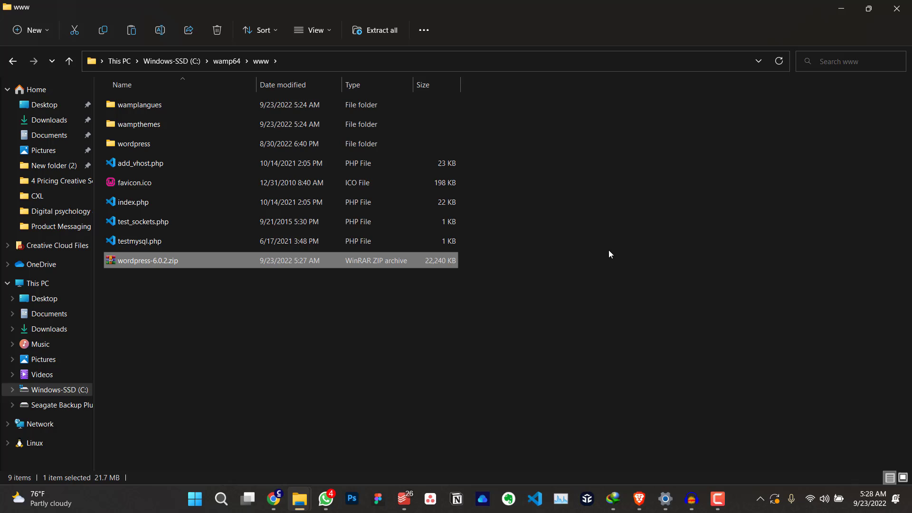
mouse_move(595, 208)
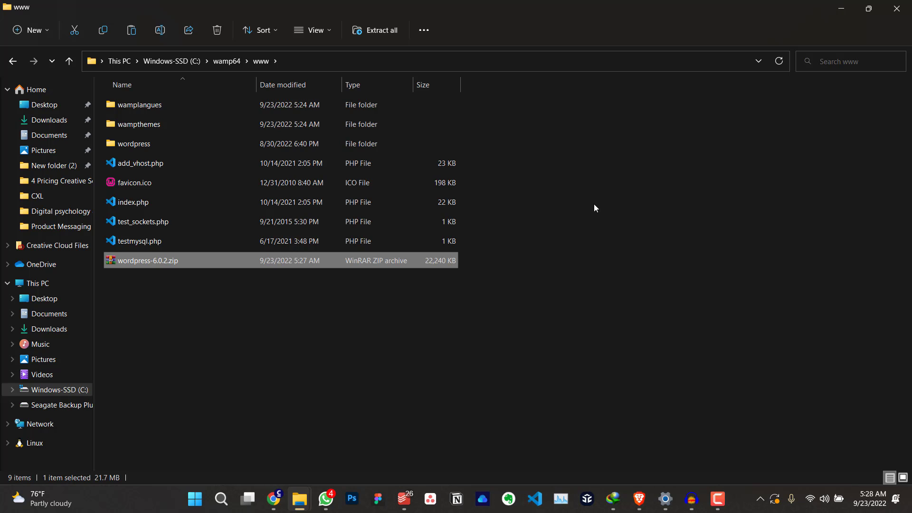
mouse_move(760, 499)
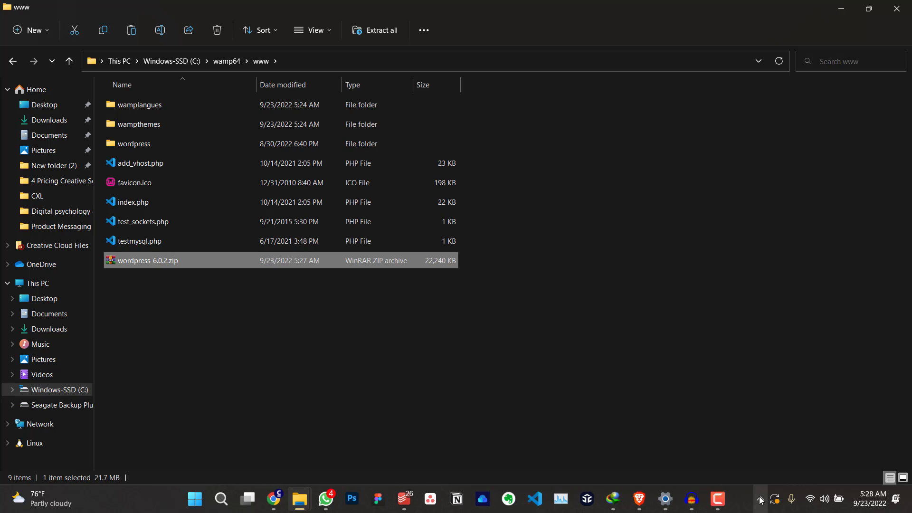
- Launch Wampserver64 from Start search and check its icon in the system tray
left_click(761, 499)
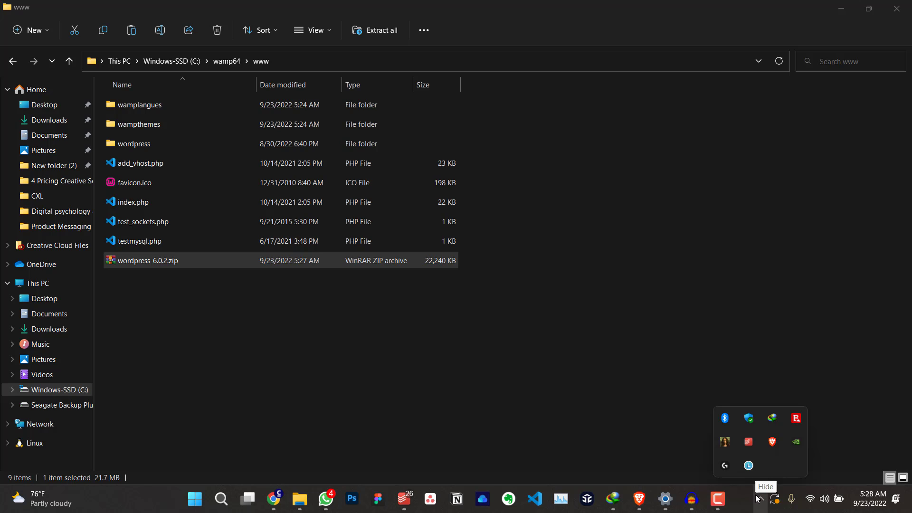
left_click(576, 392)
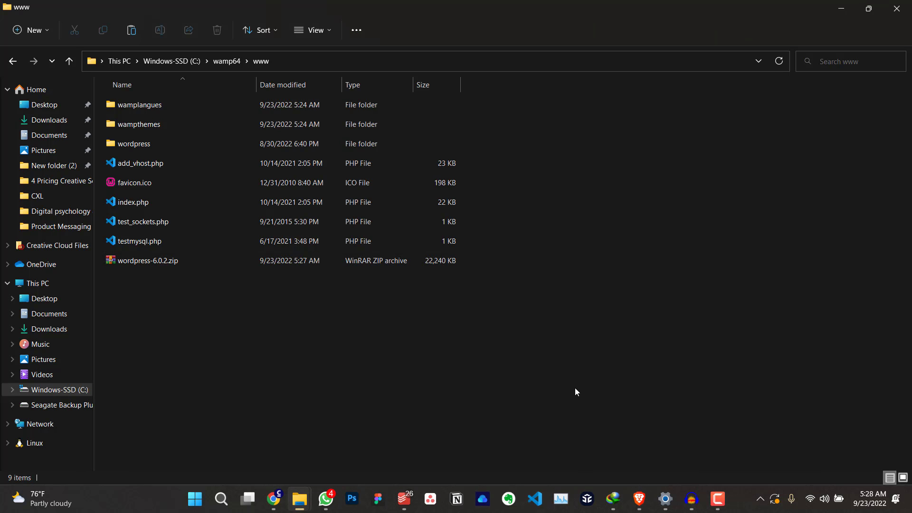
left_click(194, 499)
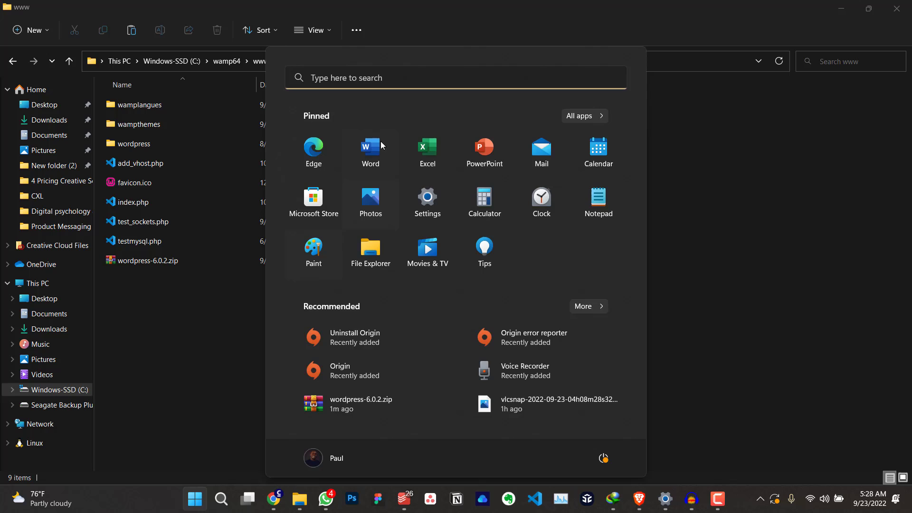
type("wampserver64")
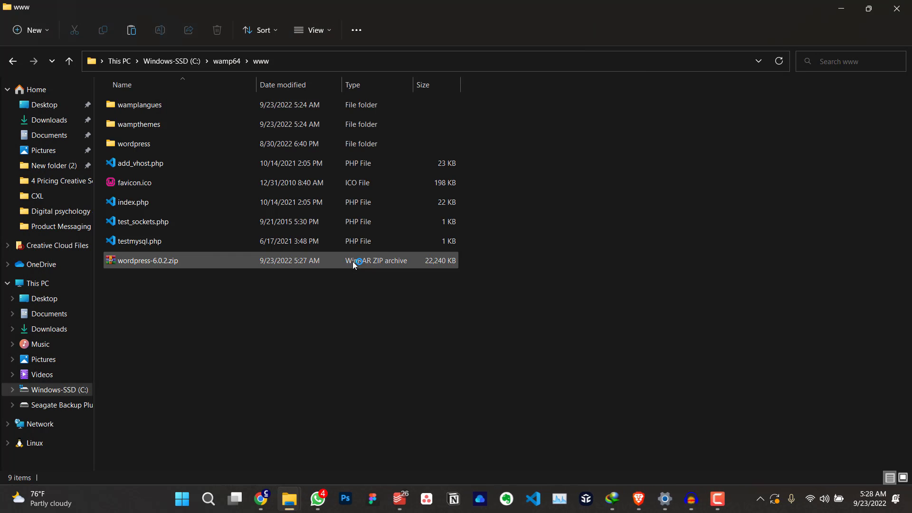
left_click(665, 342)
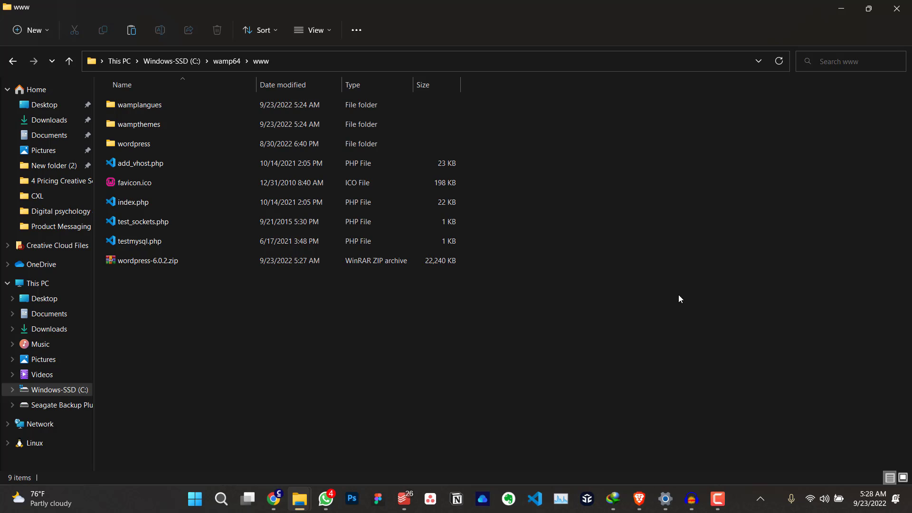
mouse_move(748, 455)
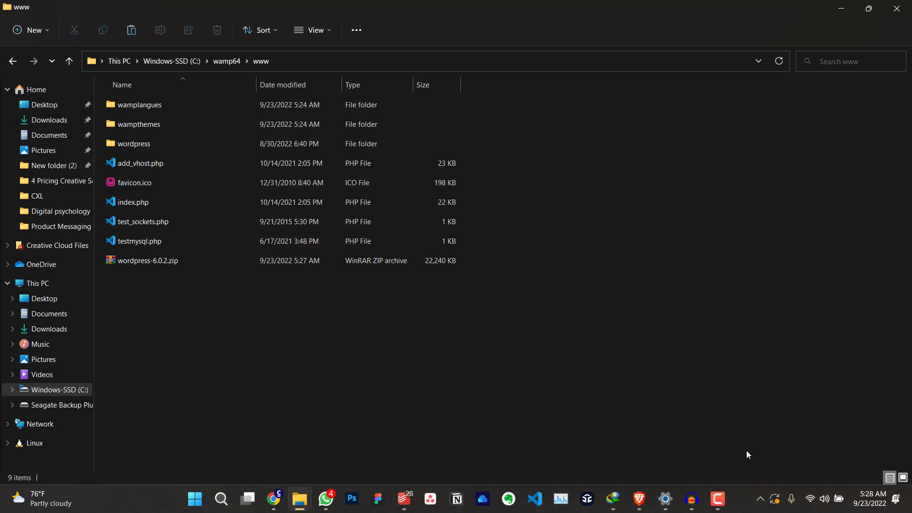
left_click(760, 499)
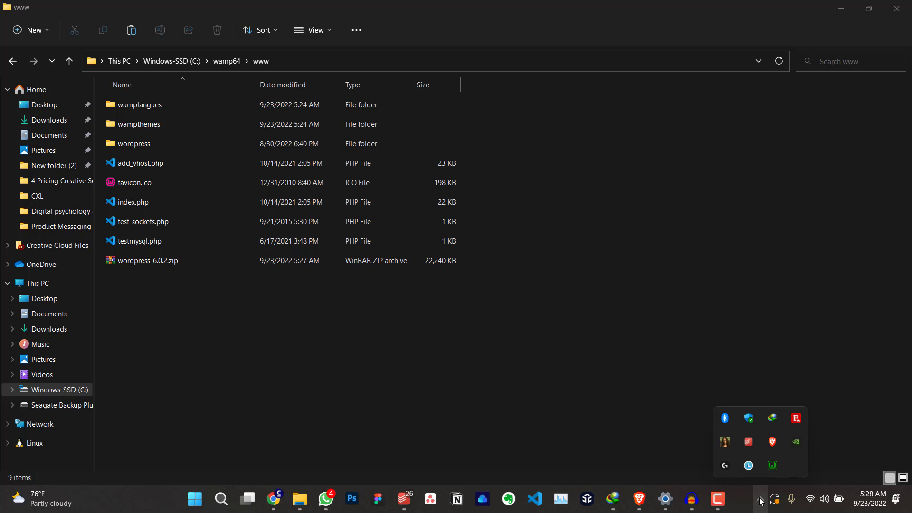
mouse_move(764, 493)
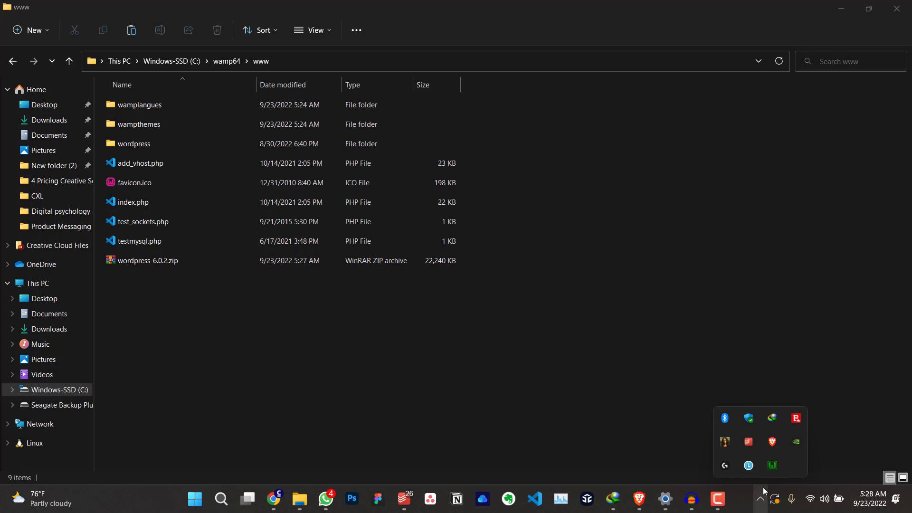
mouse_move(771, 466)
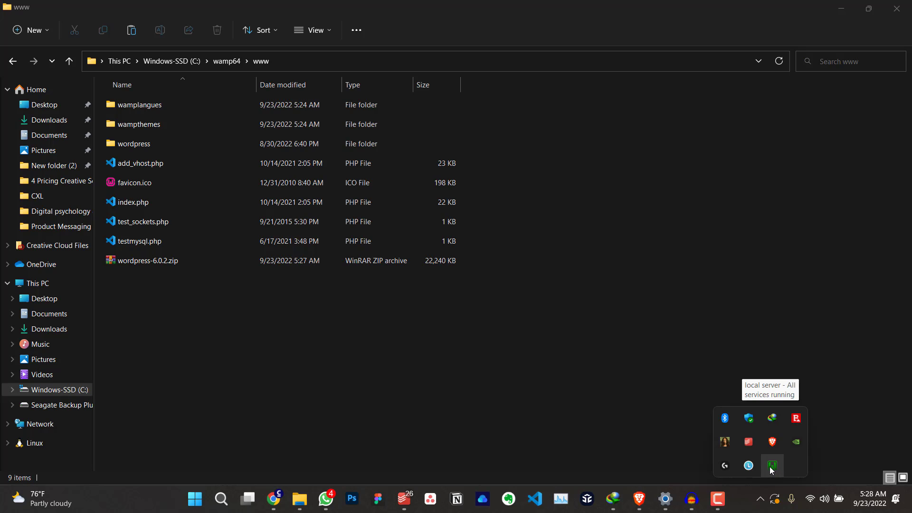
mouse_move(681, 462)
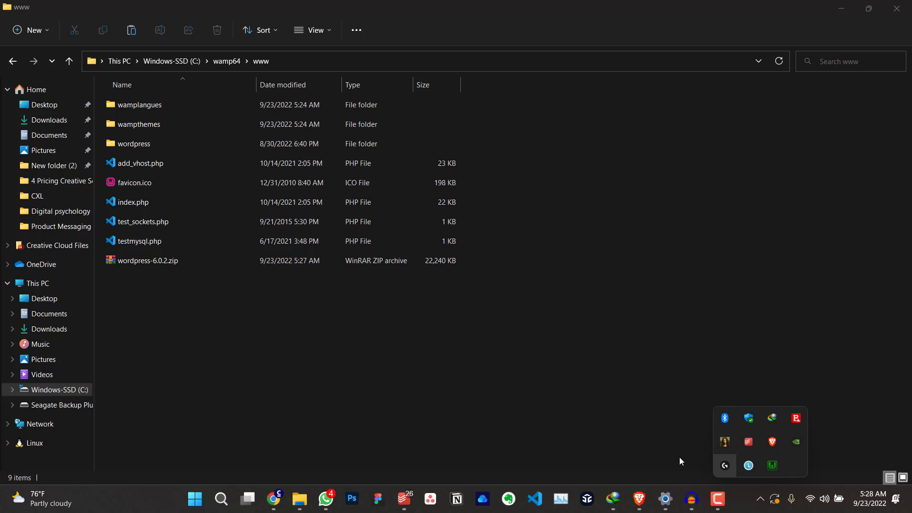
- Launch phpMyAdmin 5.1.1 from the WampServer tray menu so its login page loads at localhost/phpmyadmin
left_click(781, 465)
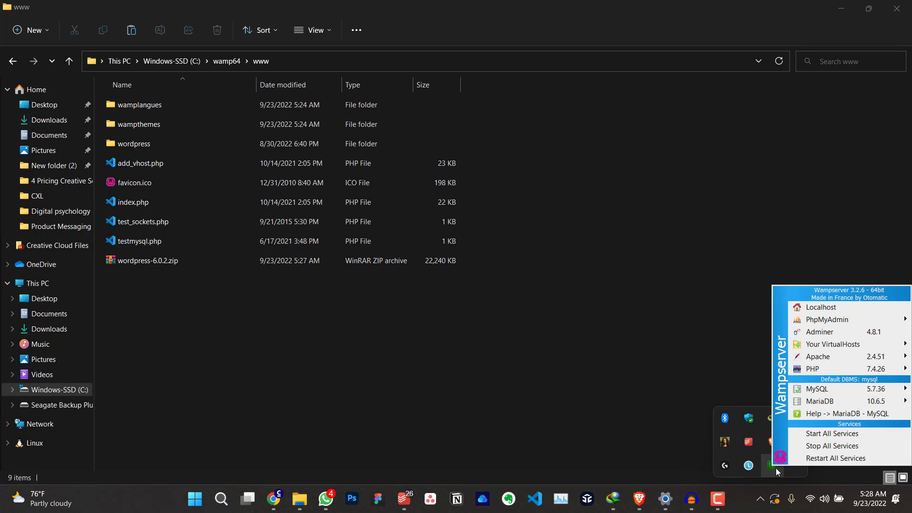
mouse_move(847, 308)
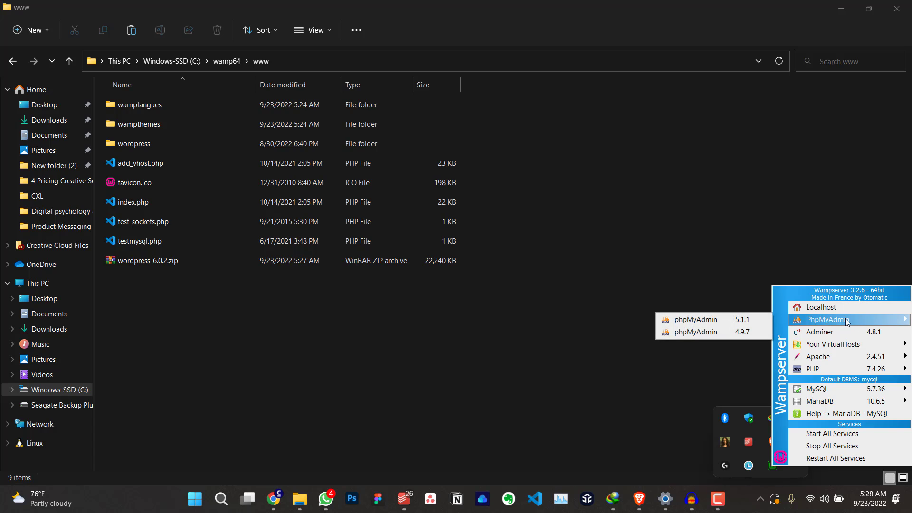
mouse_move(699, 319)
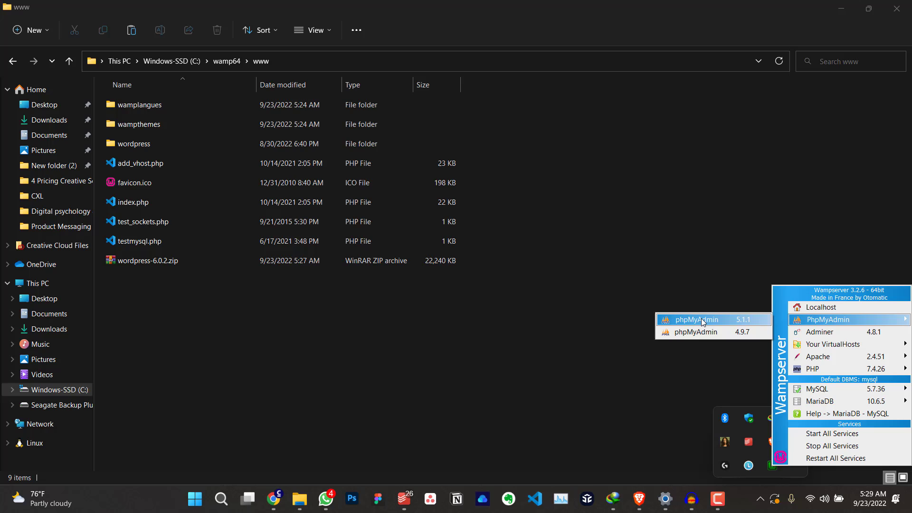
left_click(697, 319)
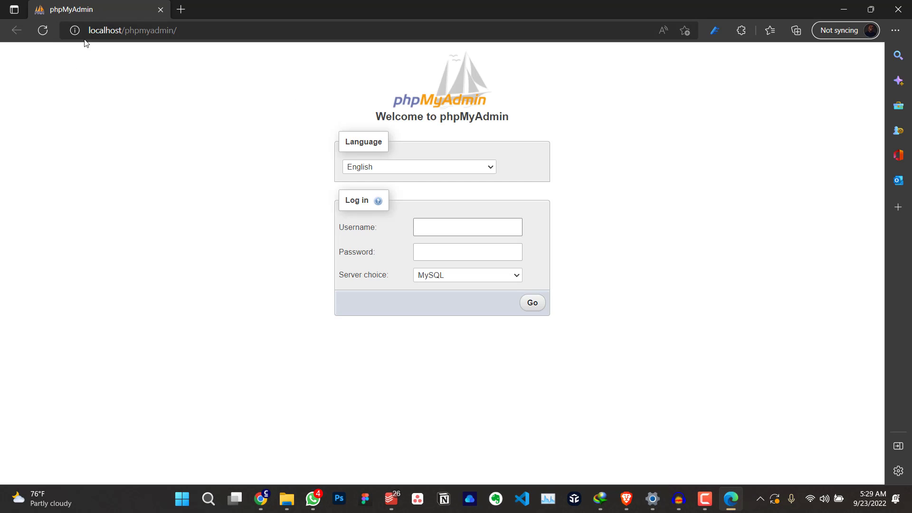
mouse_move(424, 219)
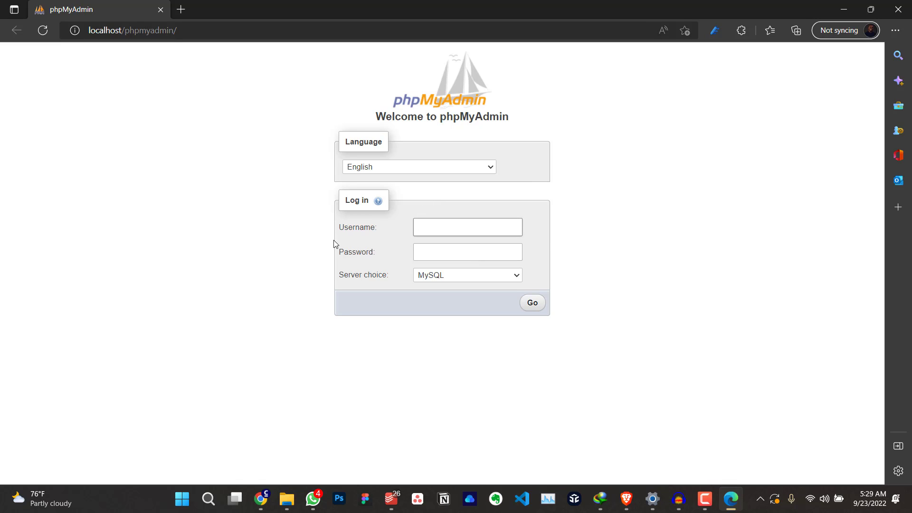
mouse_move(573, 217)
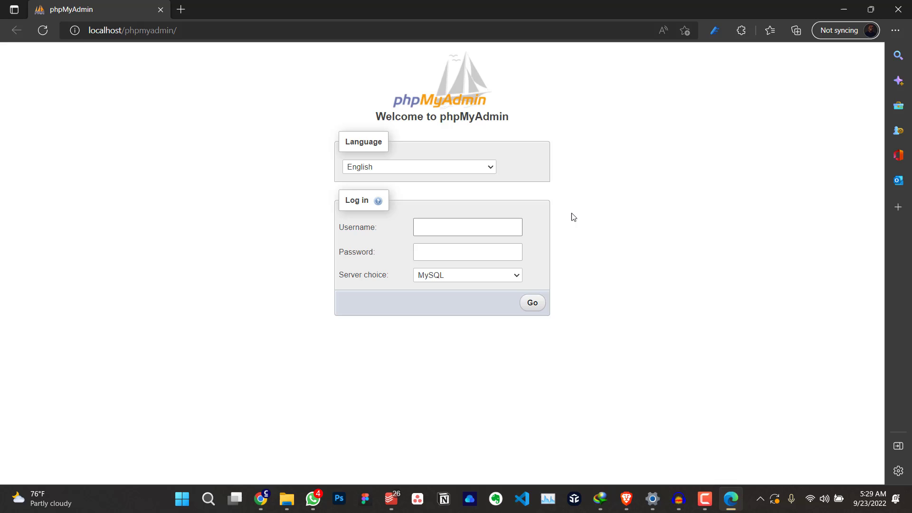
- Log in to phpMyAdmin as root with an empty password to reach the MySQL server dashboard
type("root")
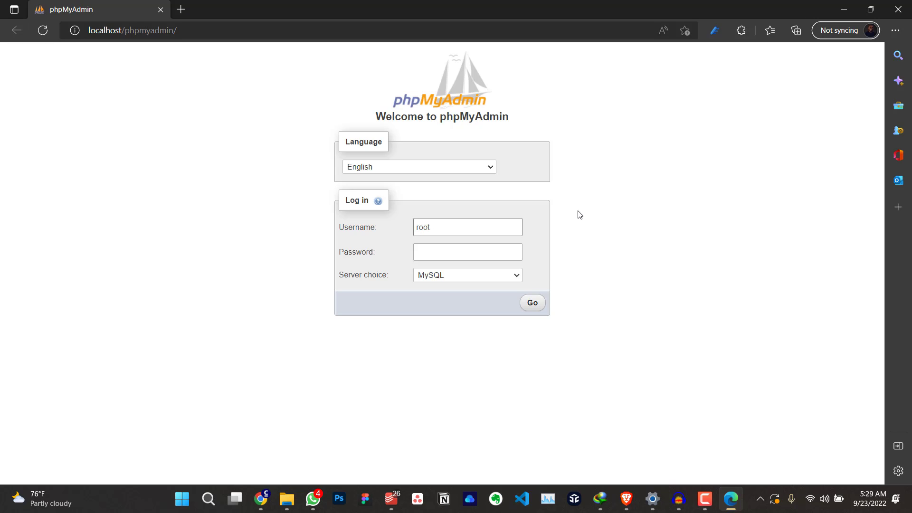
left_click(532, 302)
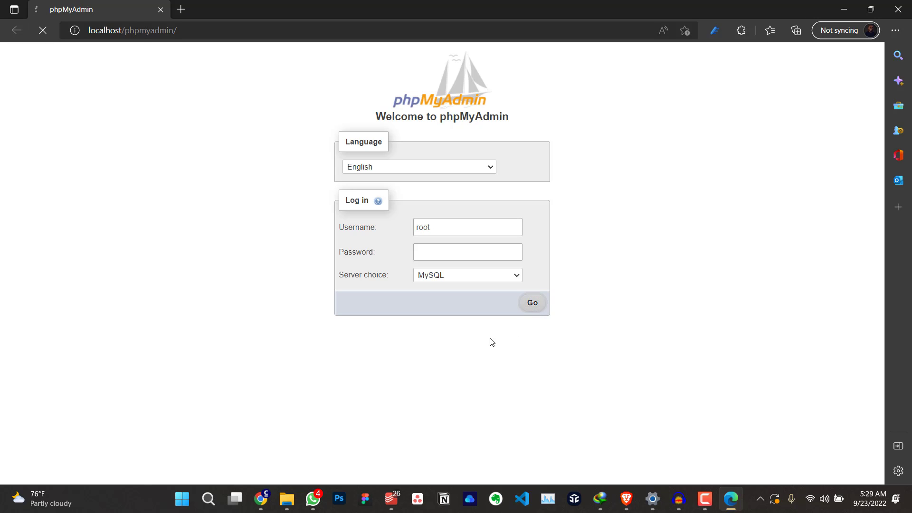
left_click(530, 302)
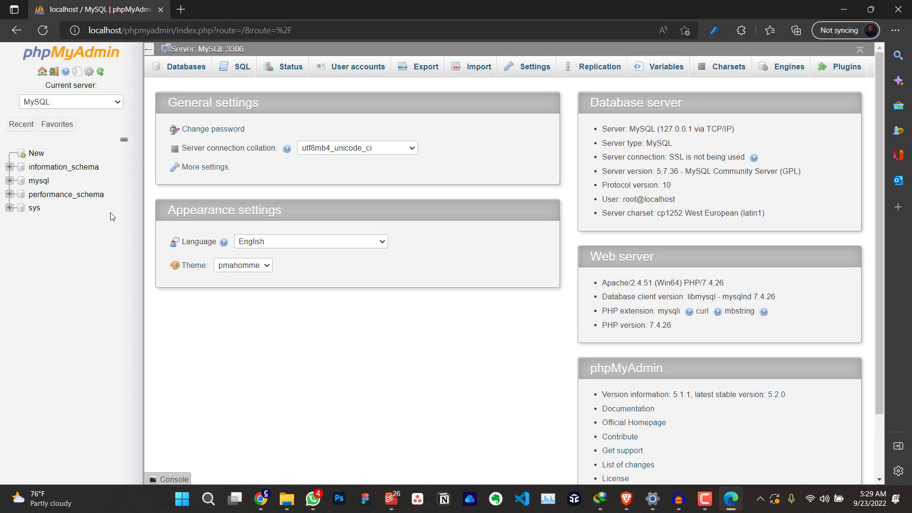
mouse_move(45, 175)
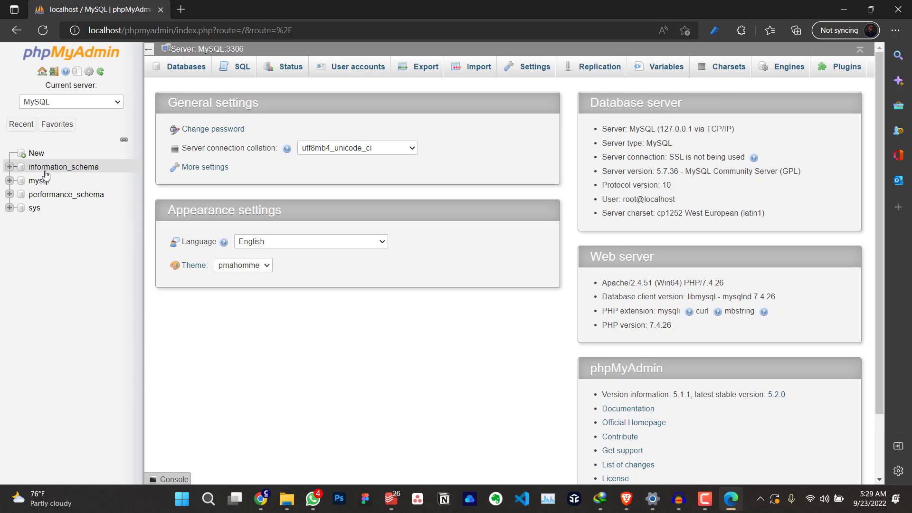
mouse_move(39, 181)
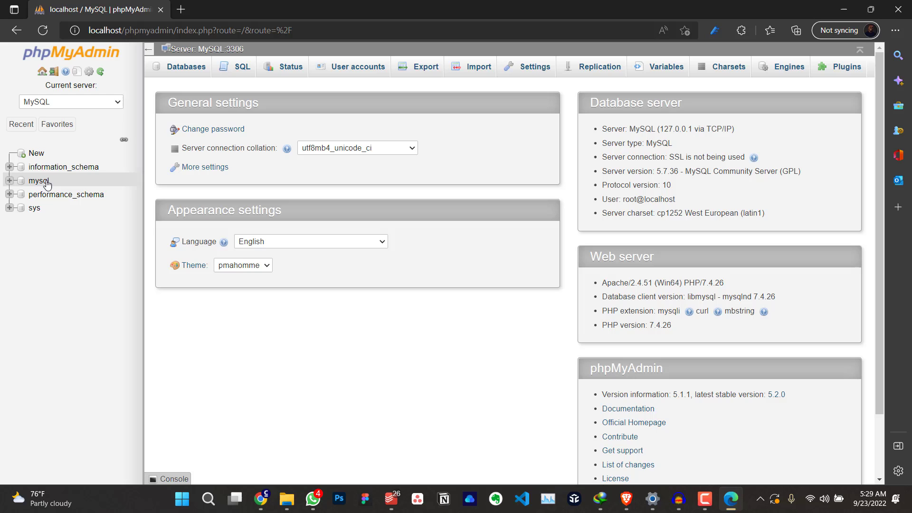
mouse_move(36, 153)
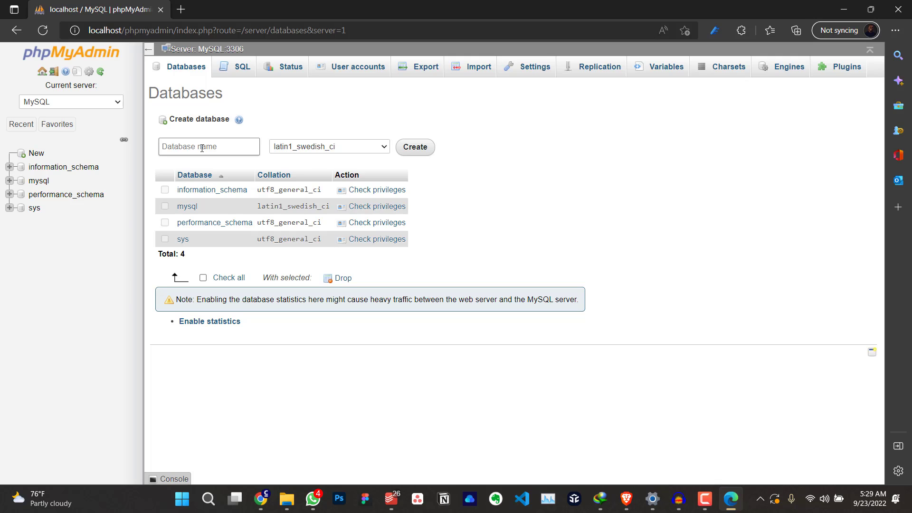
- Create a new empty database named Testwebsite, then return to the wamp64 www folder
type("Test")
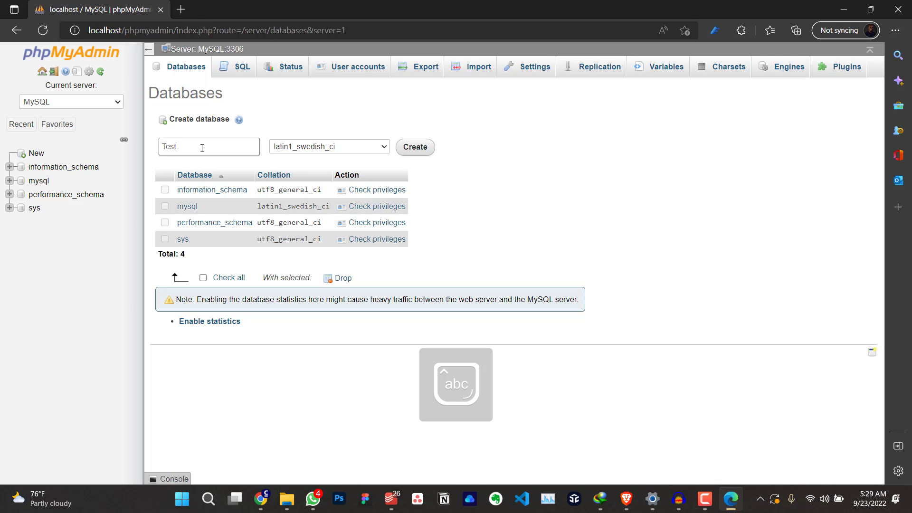
type("website")
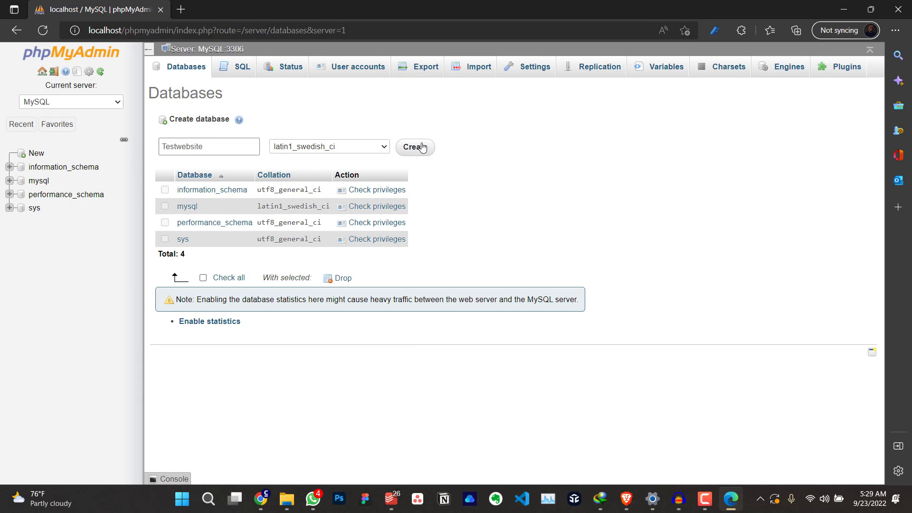
left_click(416, 147)
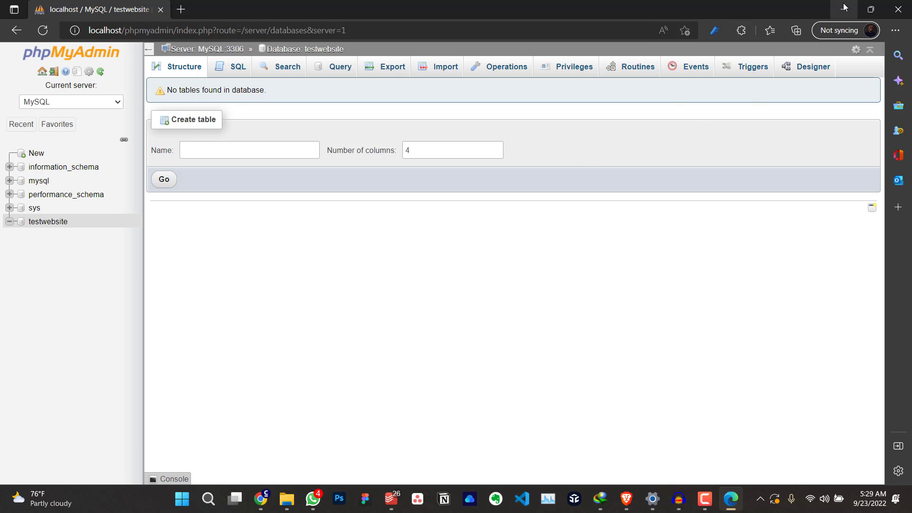
mouse_move(848, 9)
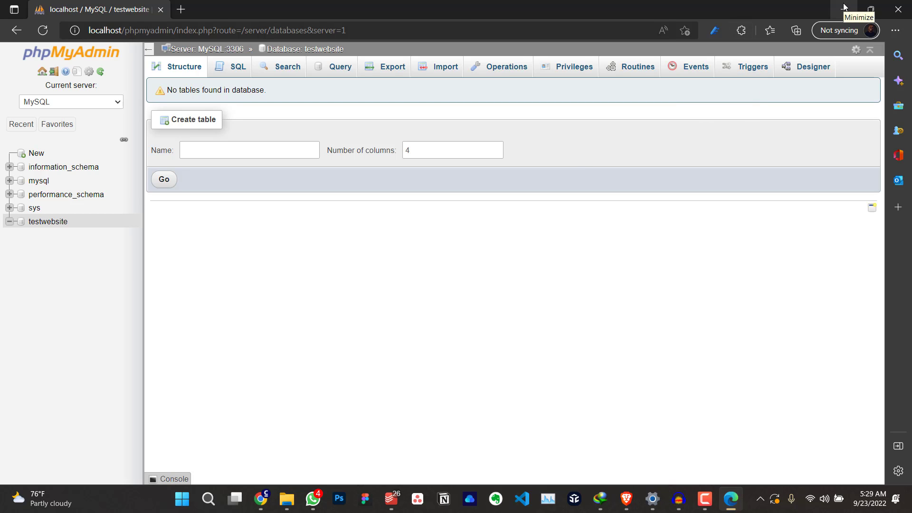
left_click(286, 498)
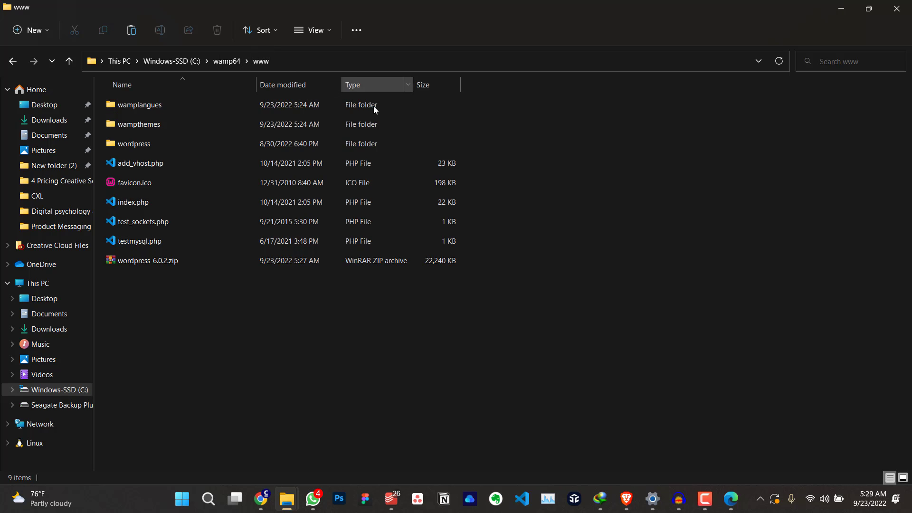
- Rename the wordpress folder in www to mytestweb and open it to show the WordPress files
left_click(134, 144)
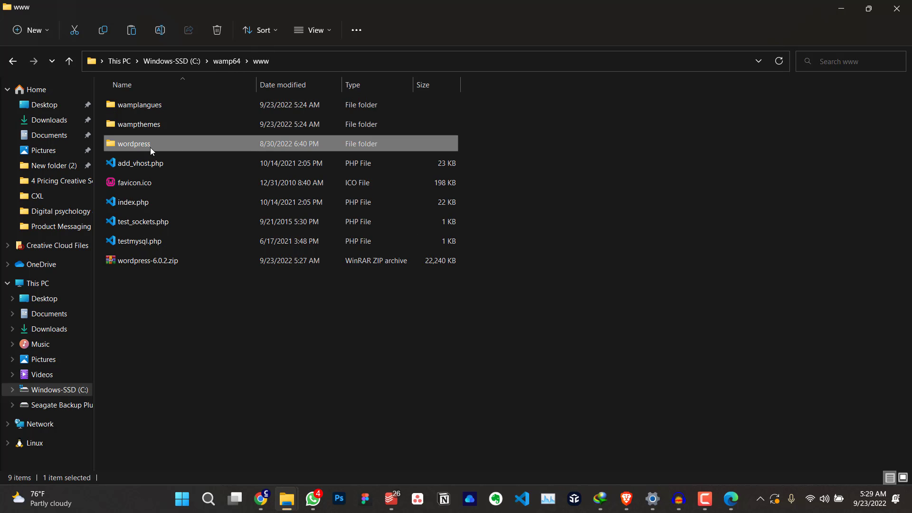
mouse_move(139, 144)
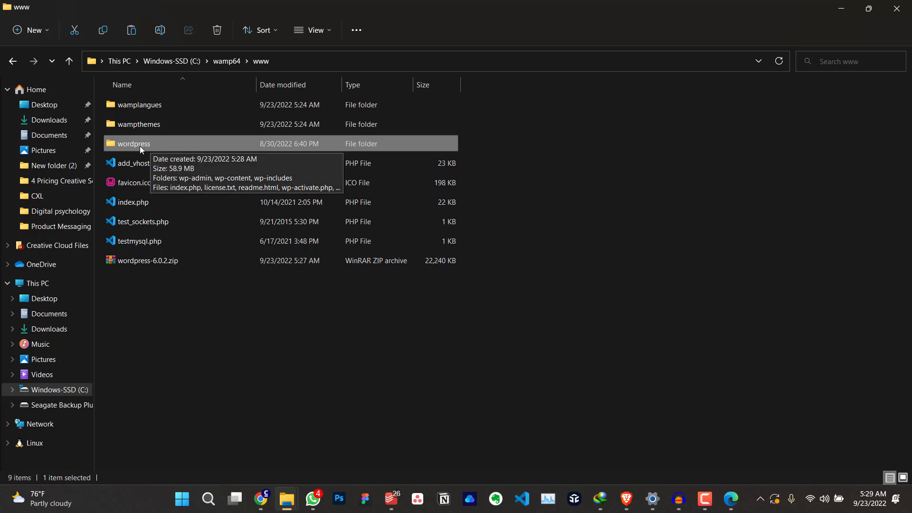
right_click(133, 143)
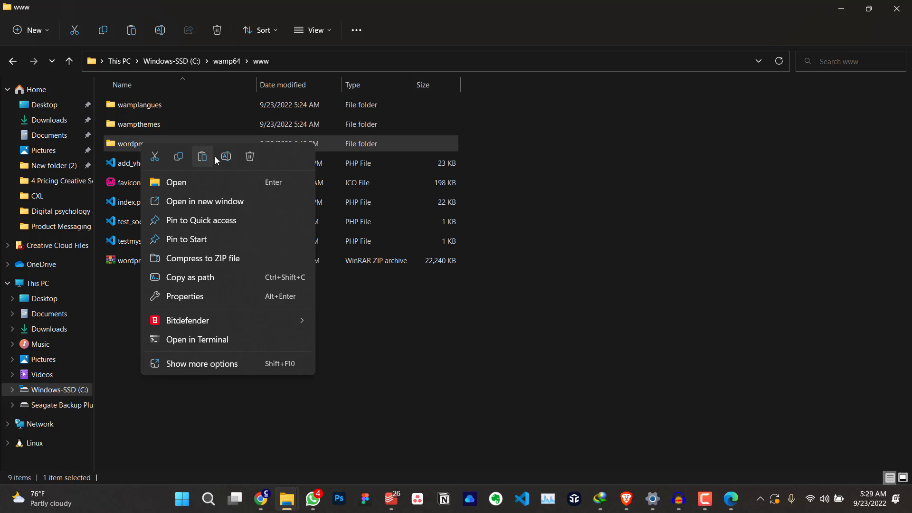
left_click(226, 157)
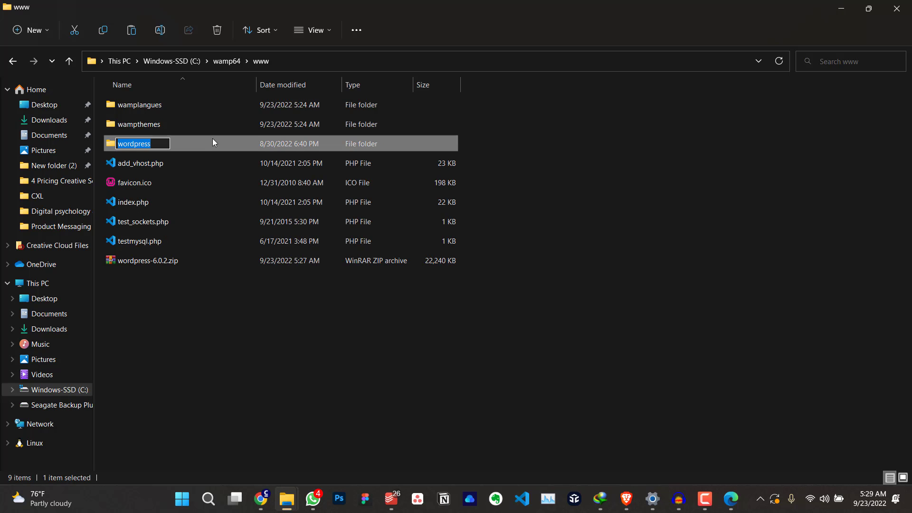
type("myt")
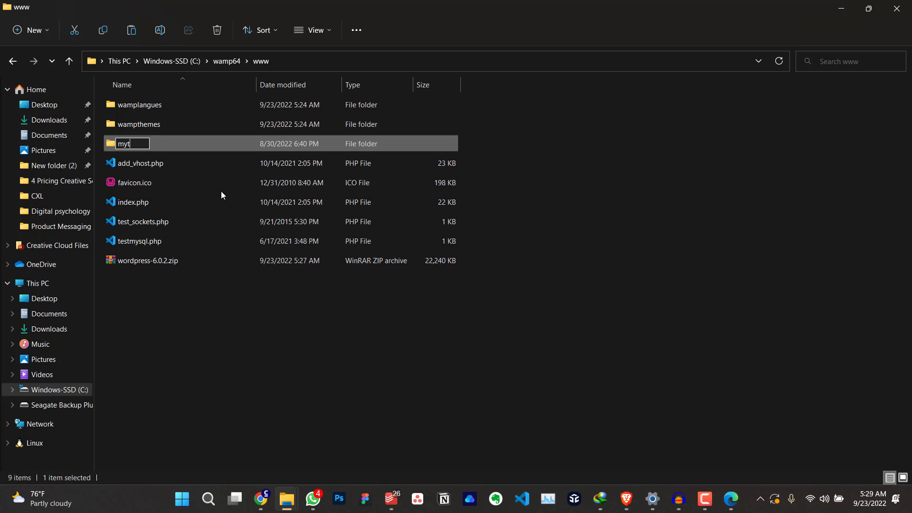
type("estwe")
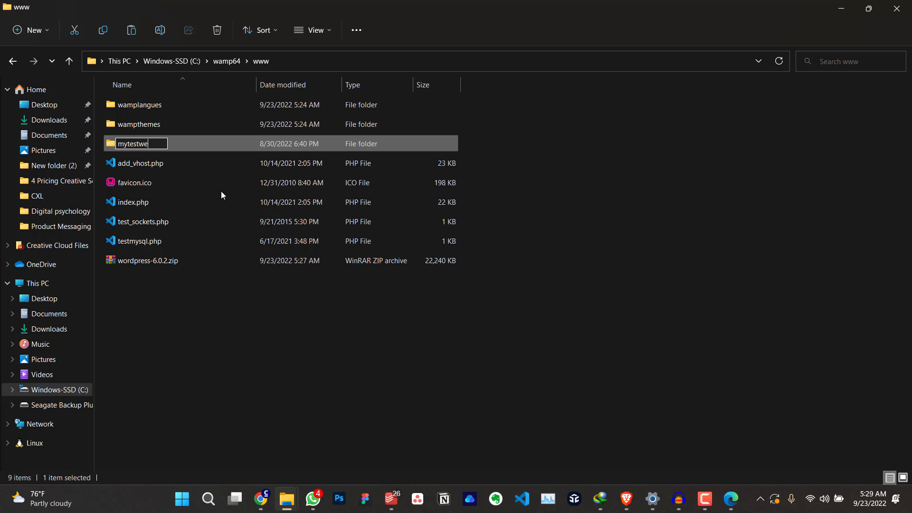
type("b")
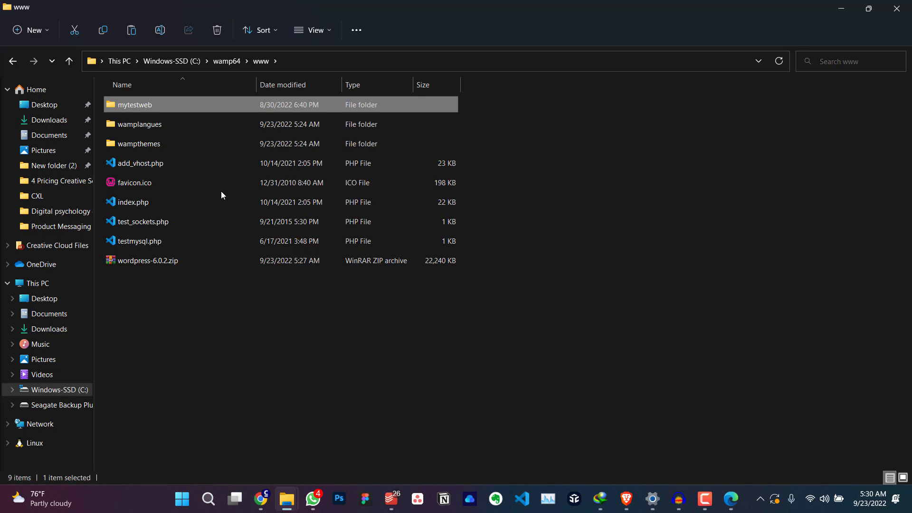
double_click(134, 105)
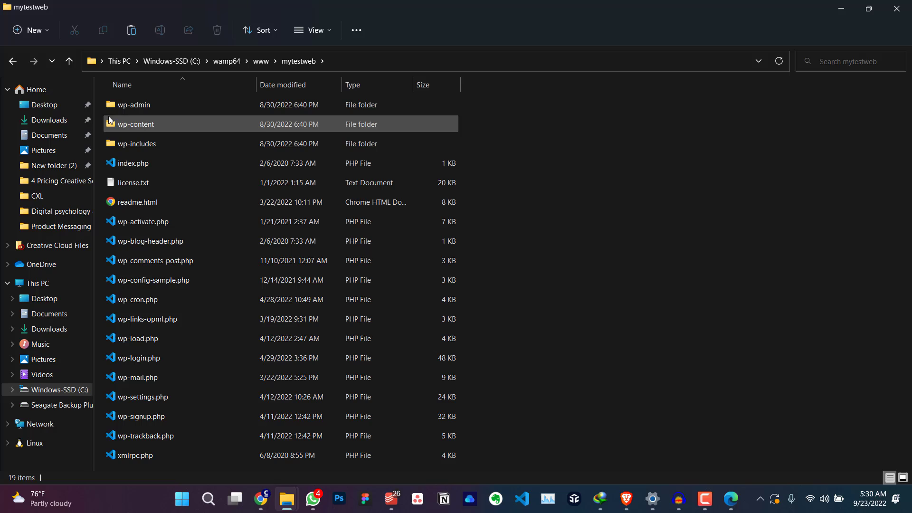
mouse_move(13, 61)
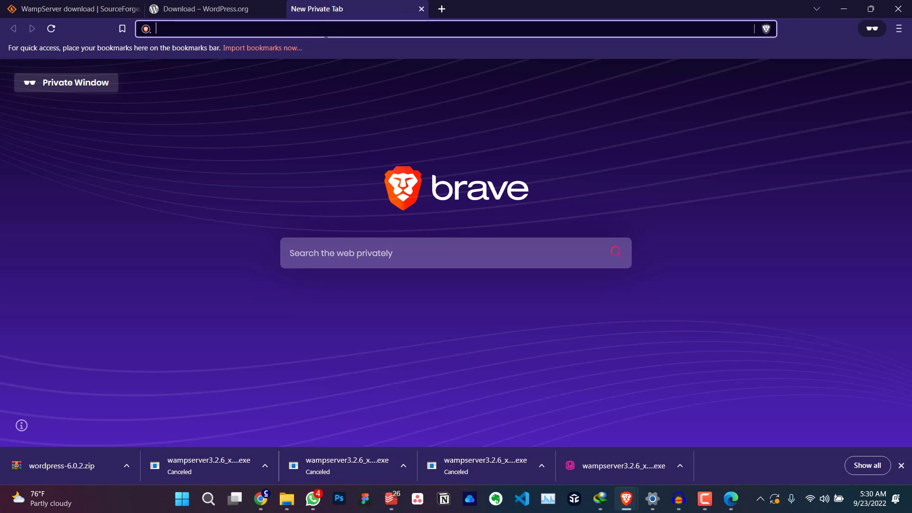
- Load localhost/mytestweb in Brave so the WordPress setup language page appears
type("localhost/")
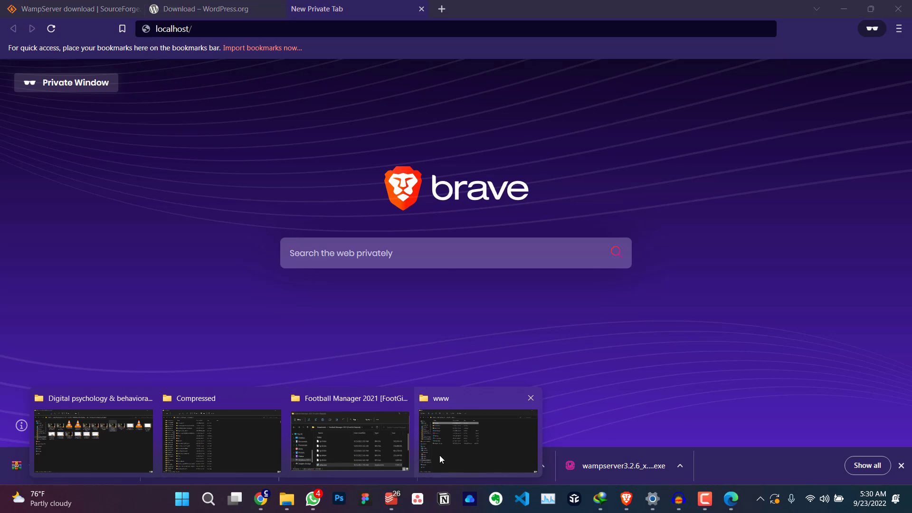
left_click(477, 440)
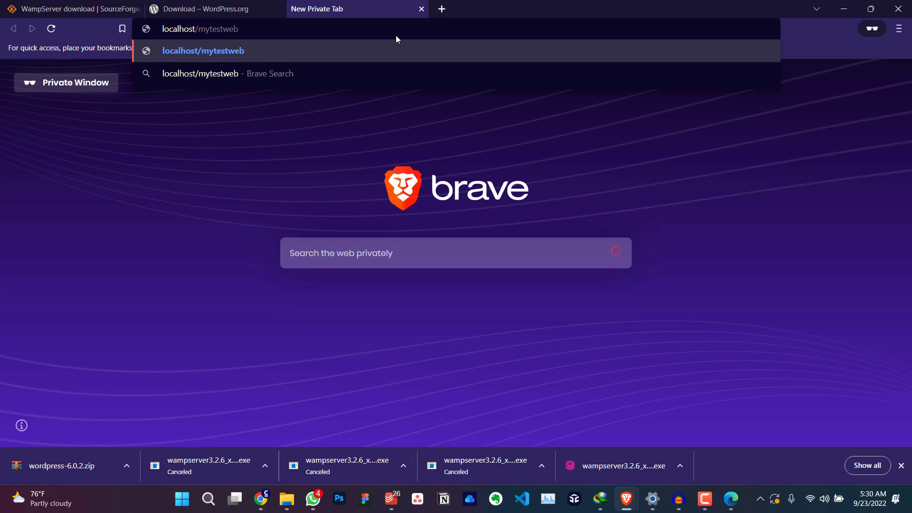
left_click(202, 50)
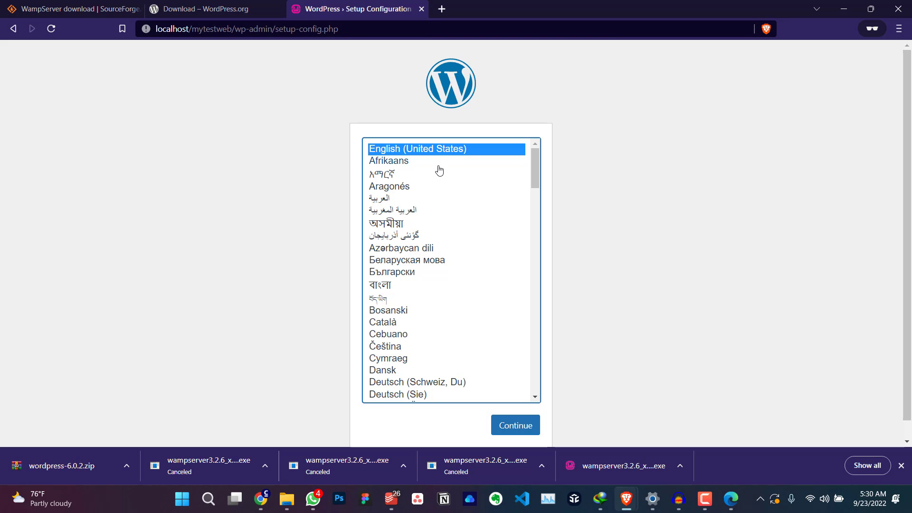
mouse_move(644, 127)
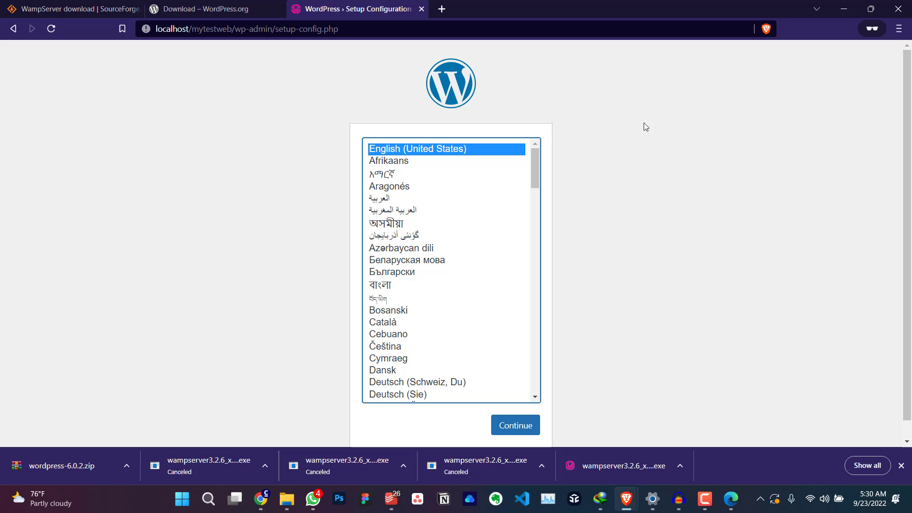
- Continue with English (United States) and pass the welcome page via Let's go! to the database details
left_click(514, 425)
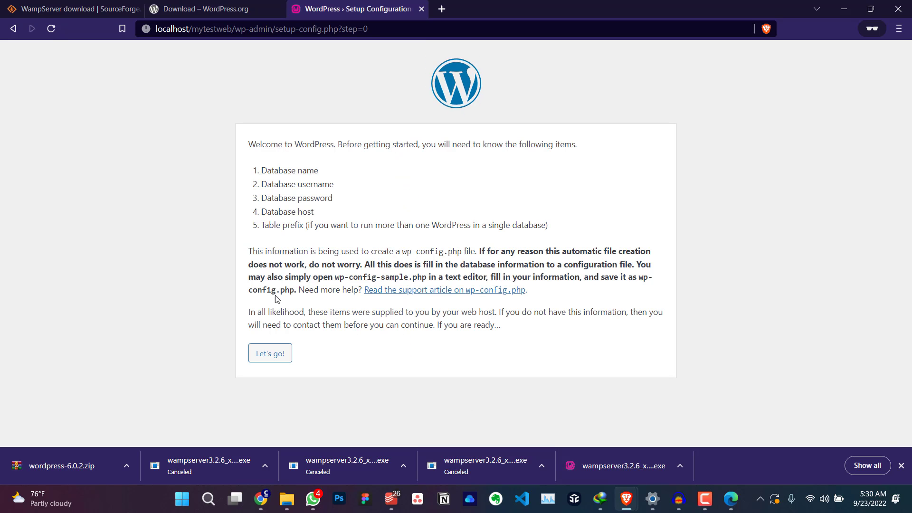
mouse_move(282, 345)
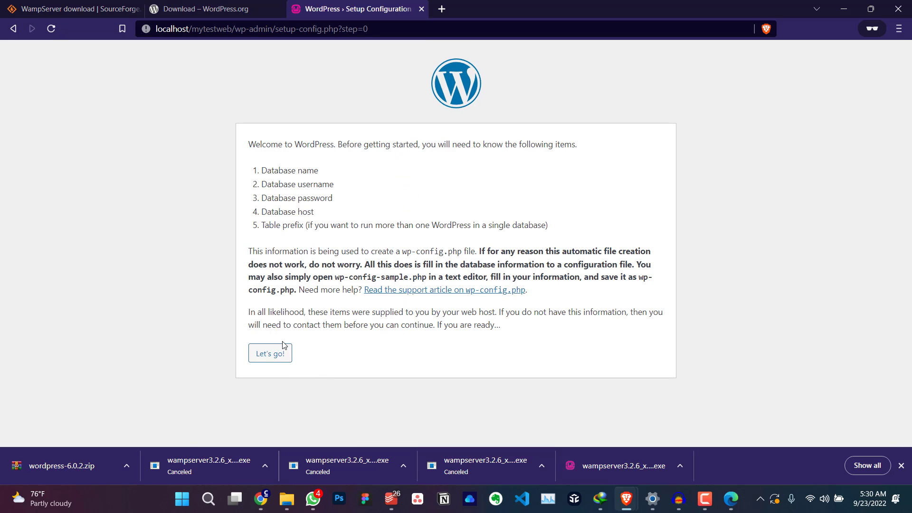
left_click(269, 352)
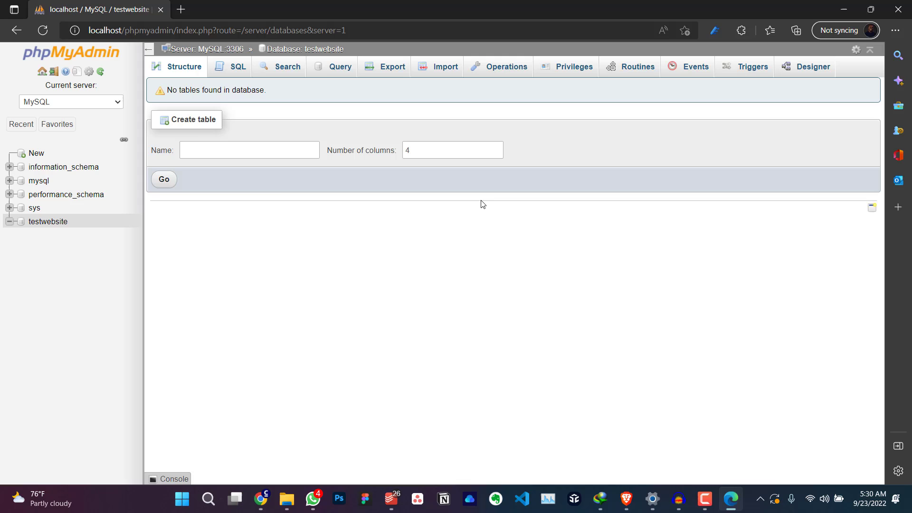
mouse_move(808, 96)
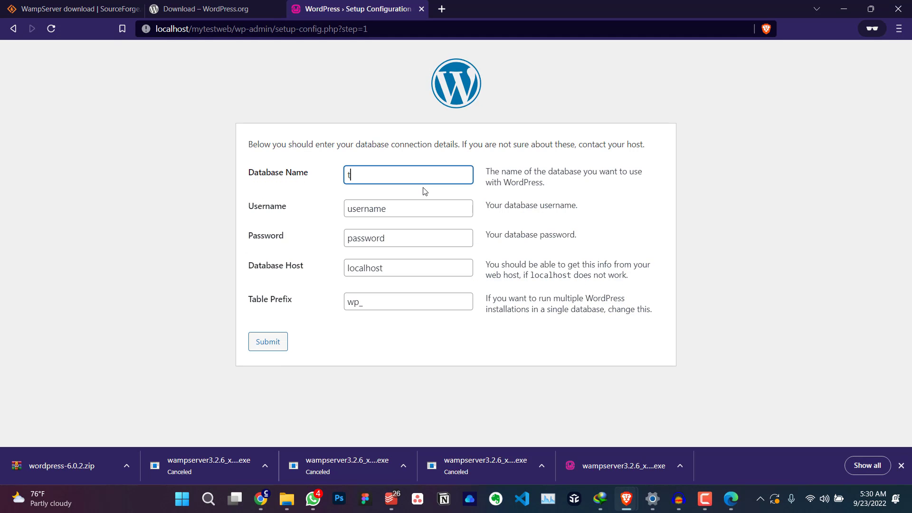
- Submit database testwebsite, user root, empty password on localhost, then run the installation
type("estwebsit")
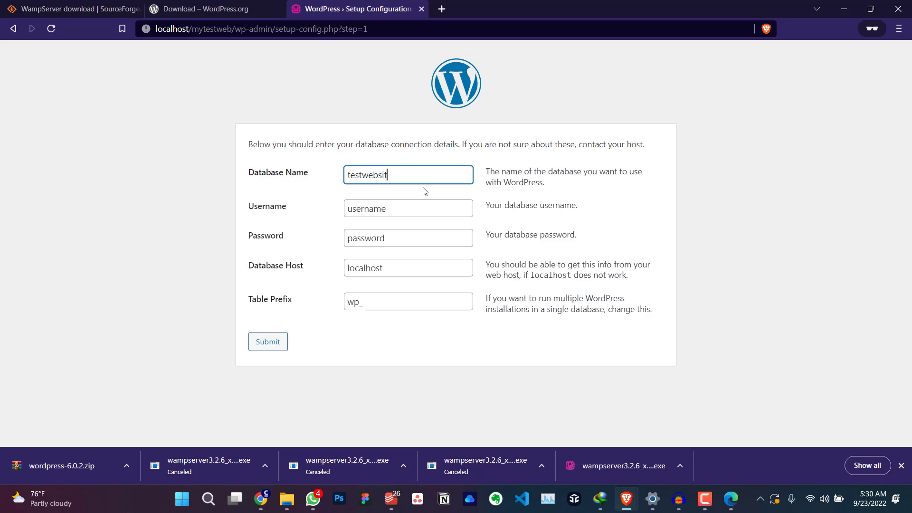
left_click(408, 208)
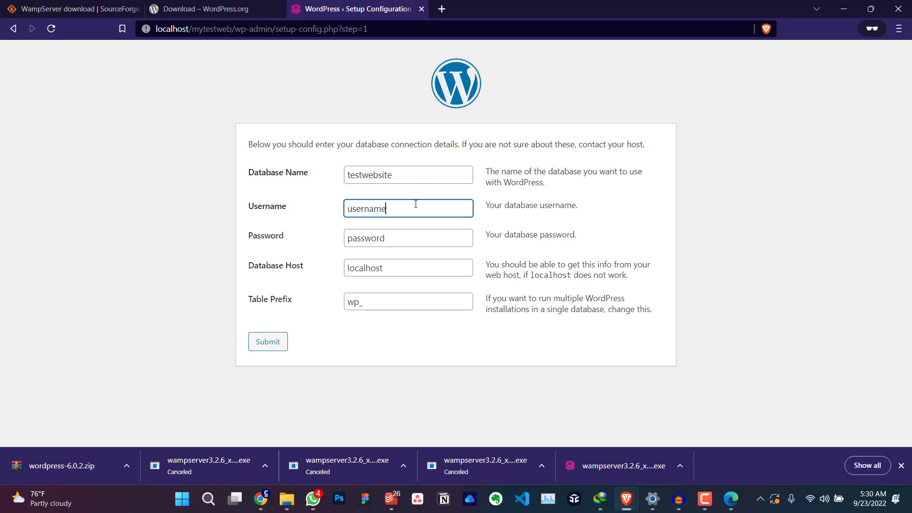
type("root")
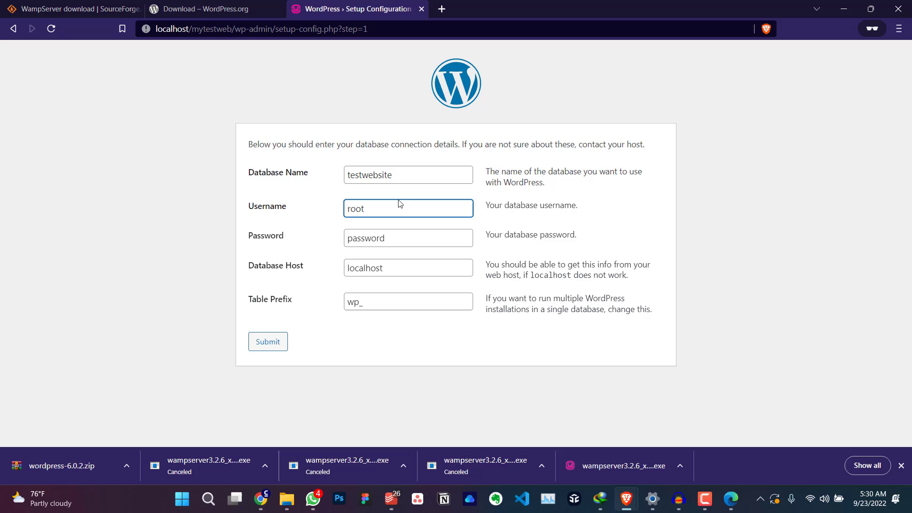
left_click(408, 268)
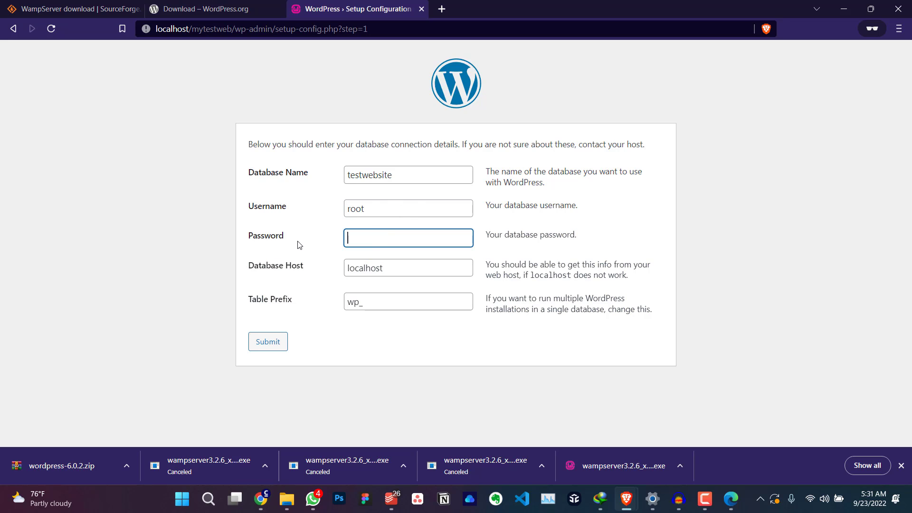
left_click(408, 268)
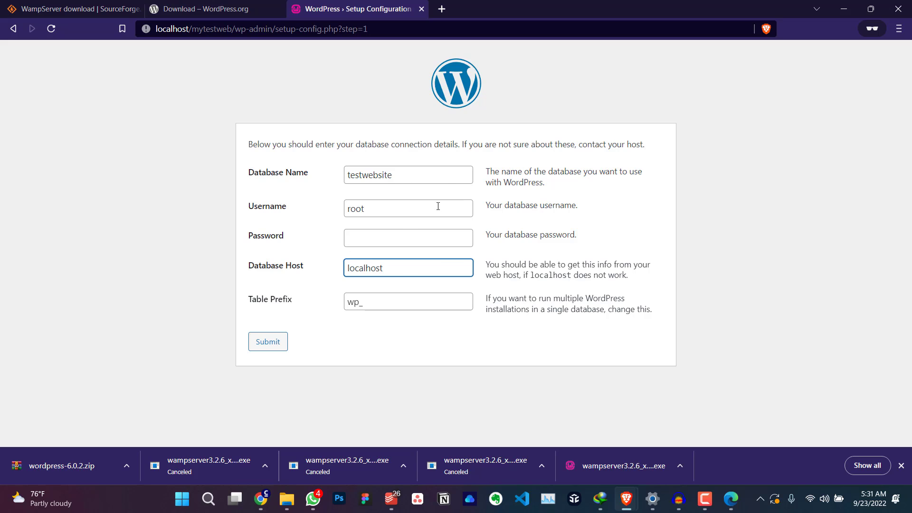
left_click(268, 341)
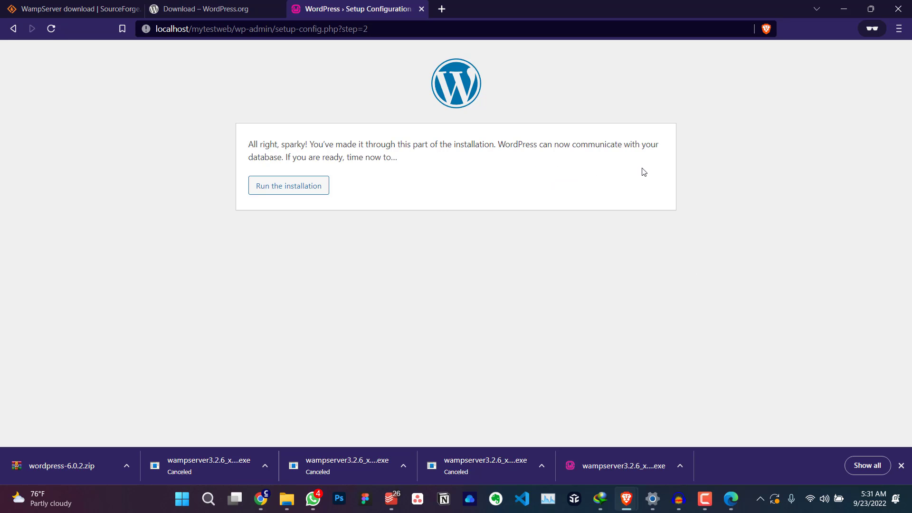
mouse_move(268, 157)
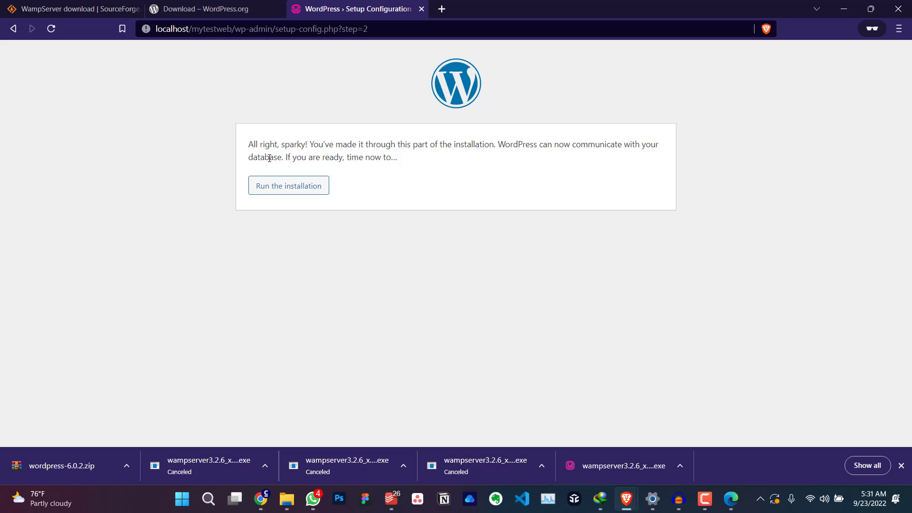
mouse_move(288, 185)
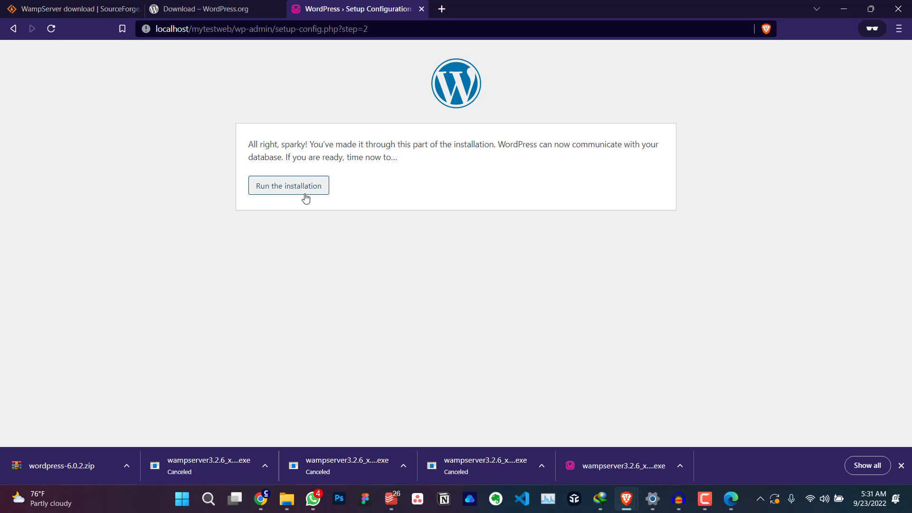
left_click(288, 185)
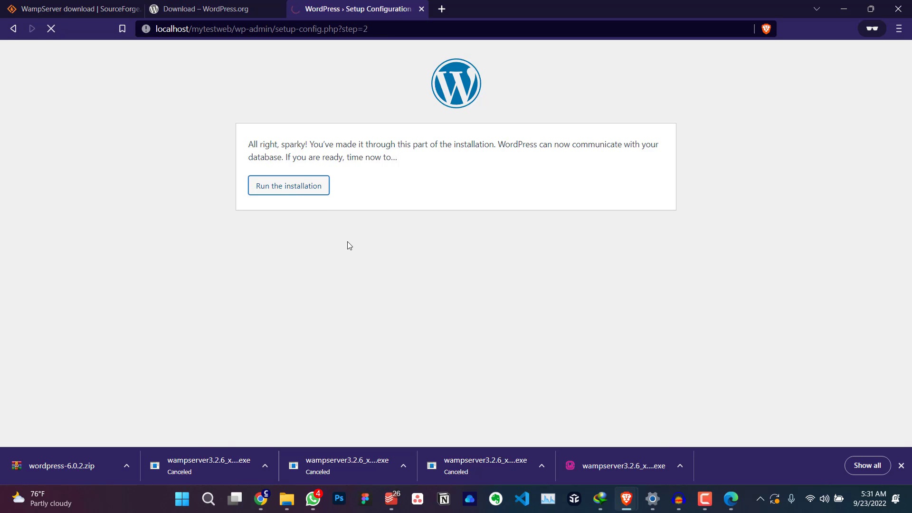
- Enter 'My test website' as the Site Title
left_click(289, 185)
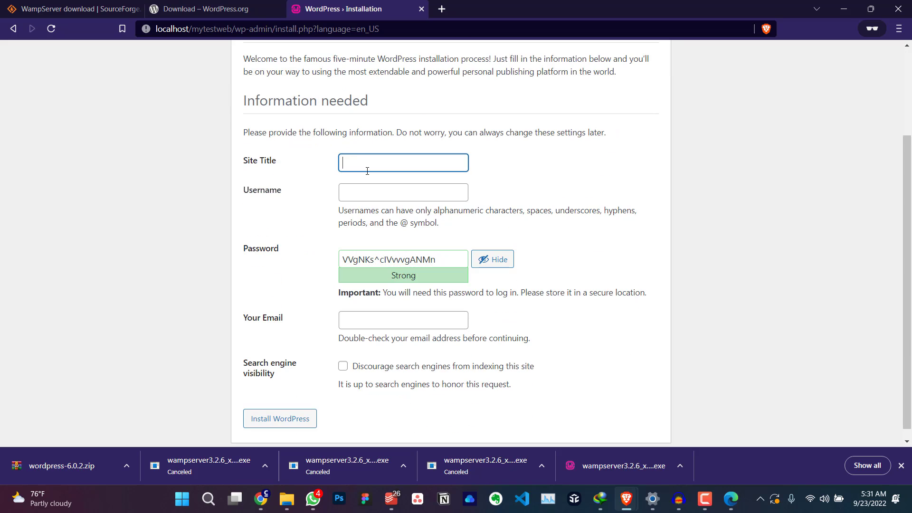
type("My tes")
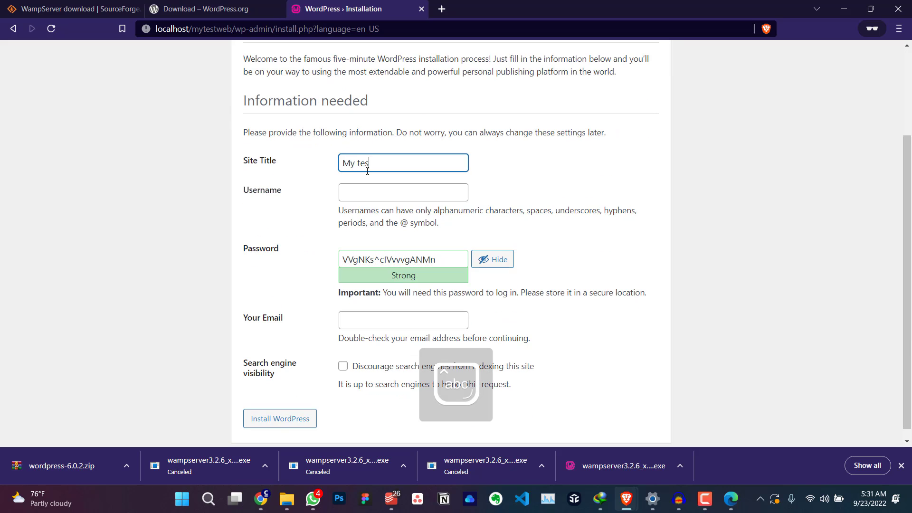
type("t webs")
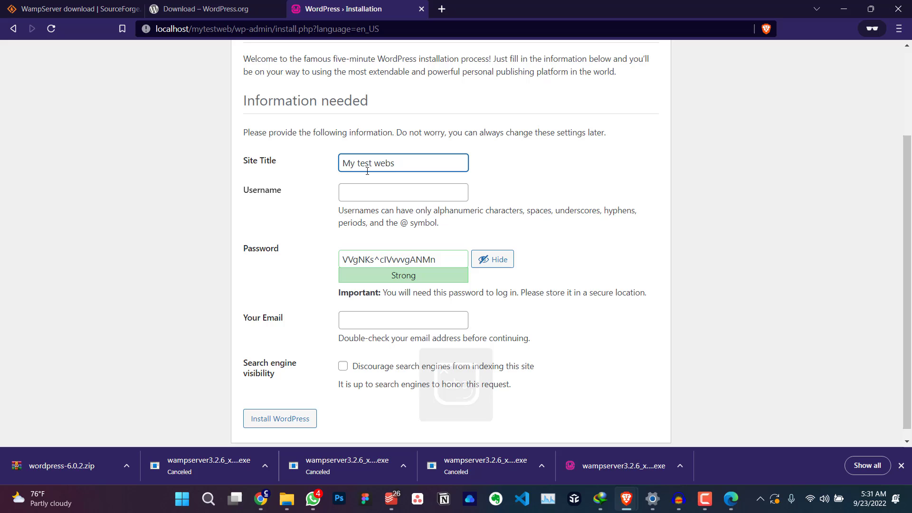
type("ite")
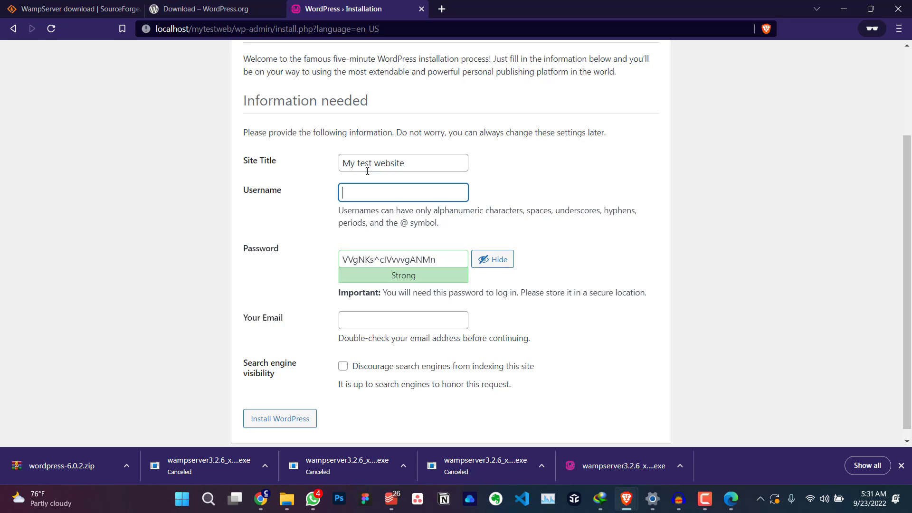
- Fill in the admin username and password for the site
type("Mytest")
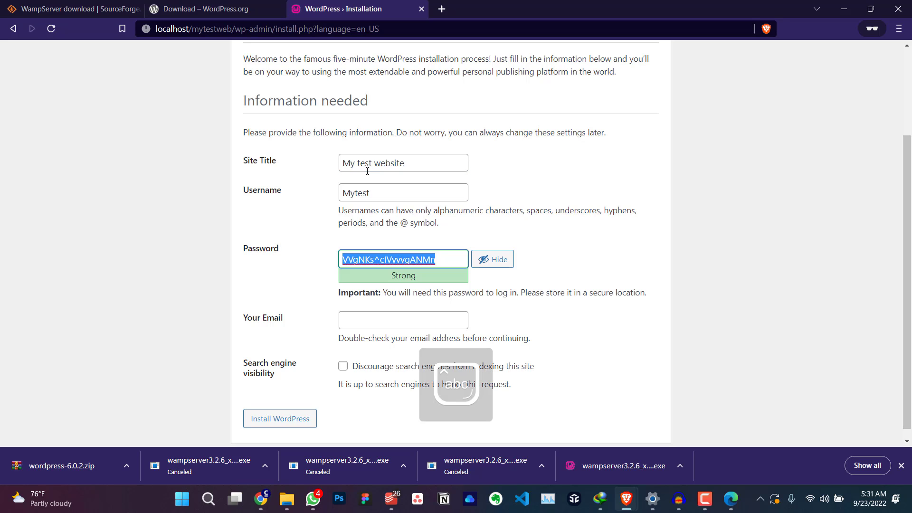
type("Goodweb")
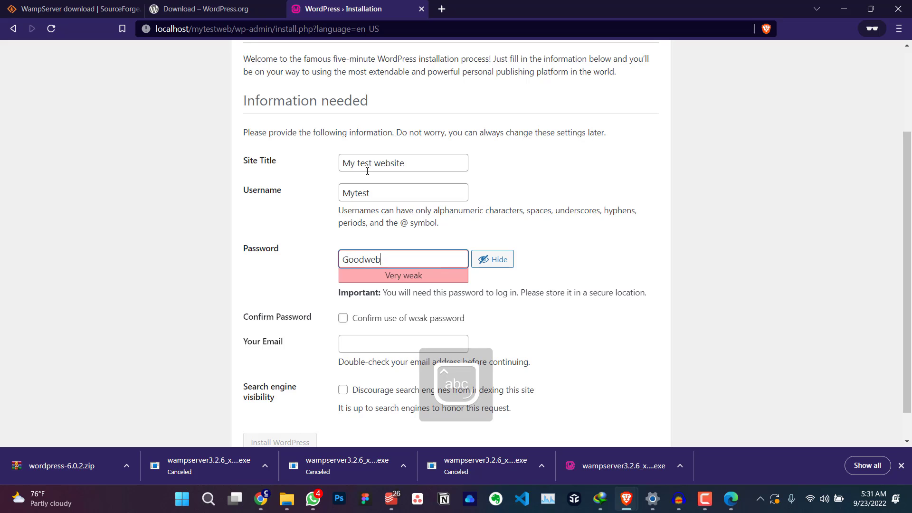
type("site1")
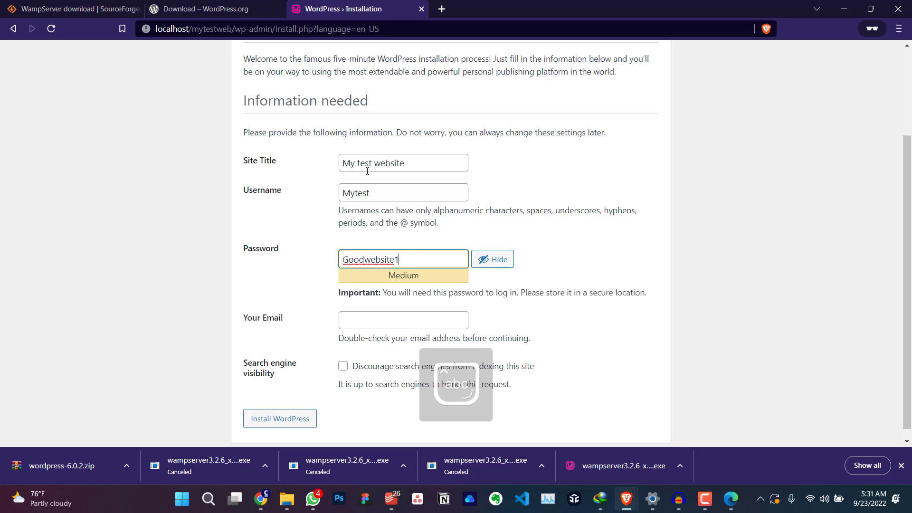
type("2")
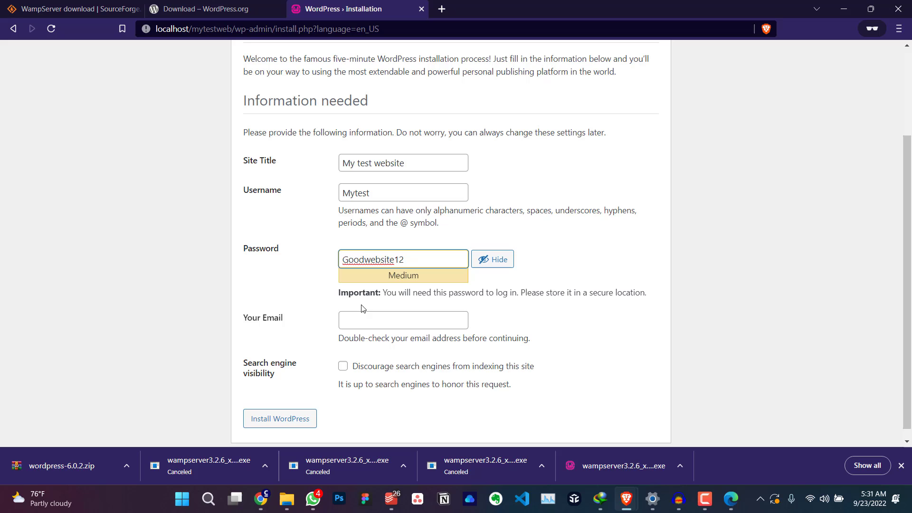
type("a")
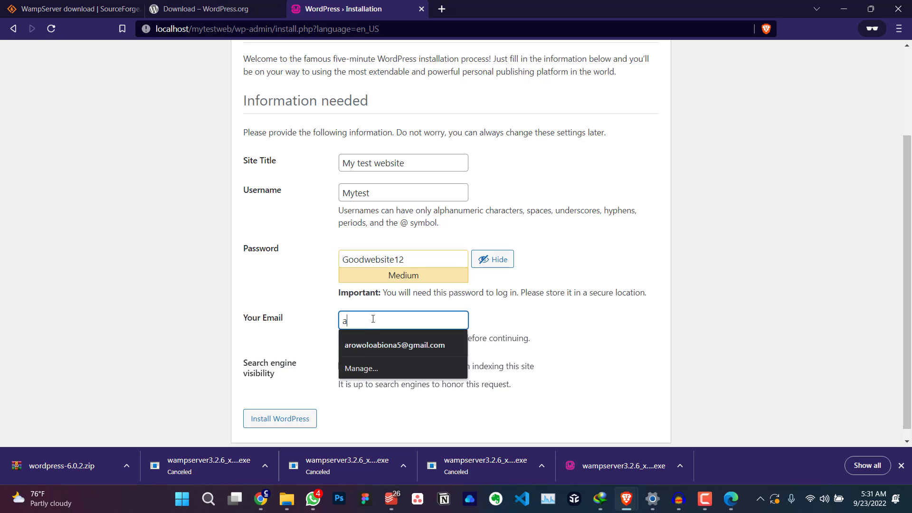
type("dmin")
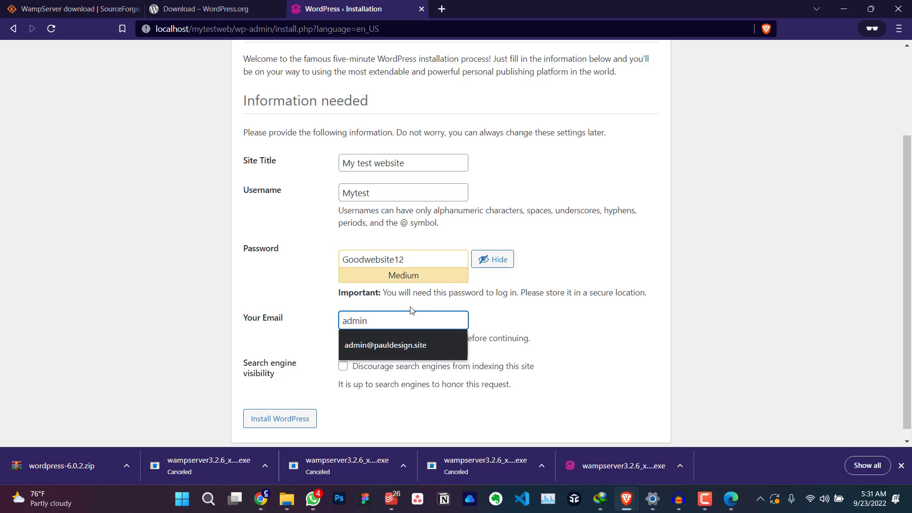
- Accept the suggested admin email, tick Discourage search engines, and install WordPress
left_click(384, 345)
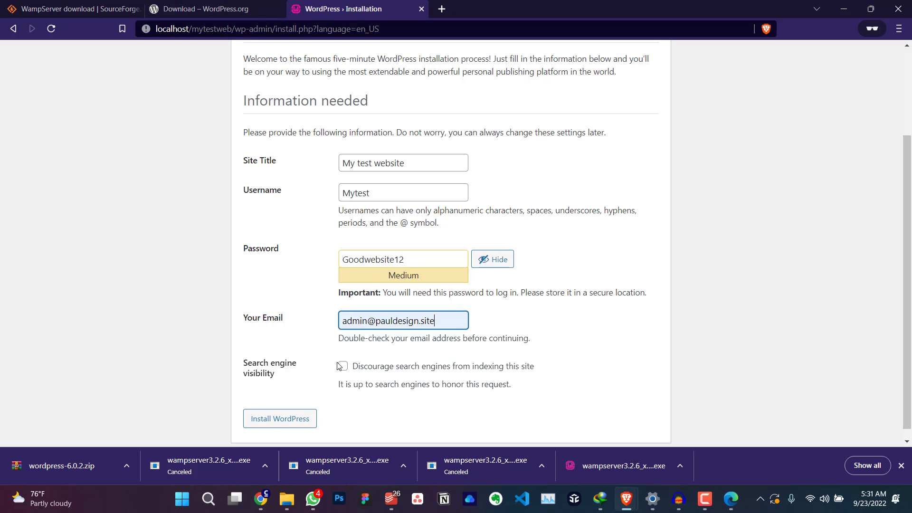
left_click(342, 366)
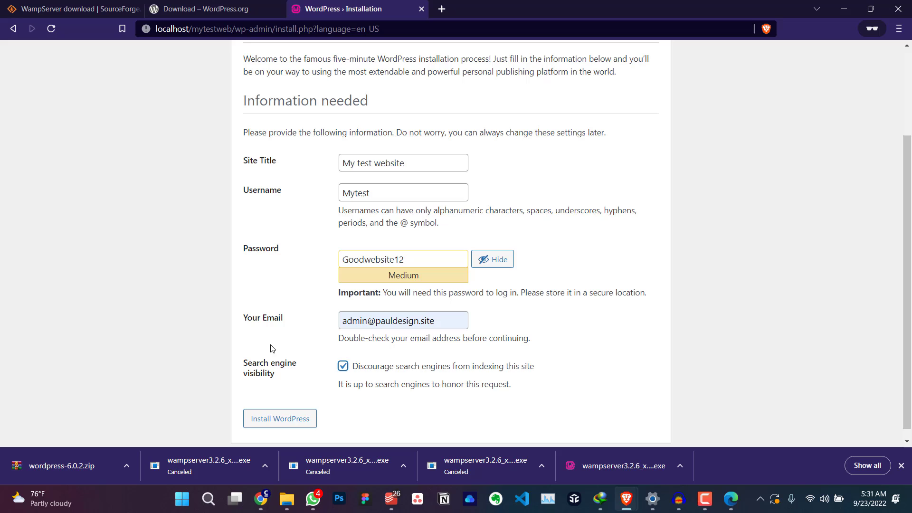
left_click(280, 419)
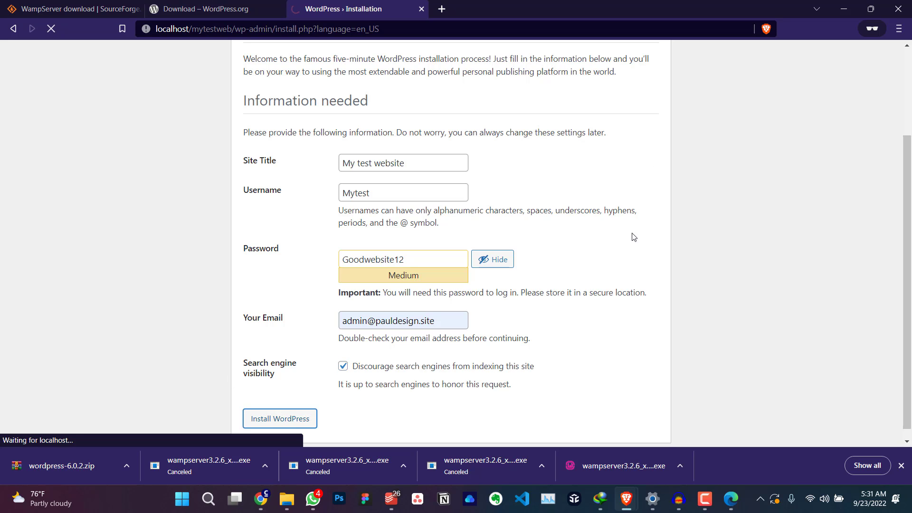
- Go to the My test website login page and submit the admin username and password
left_click(279, 419)
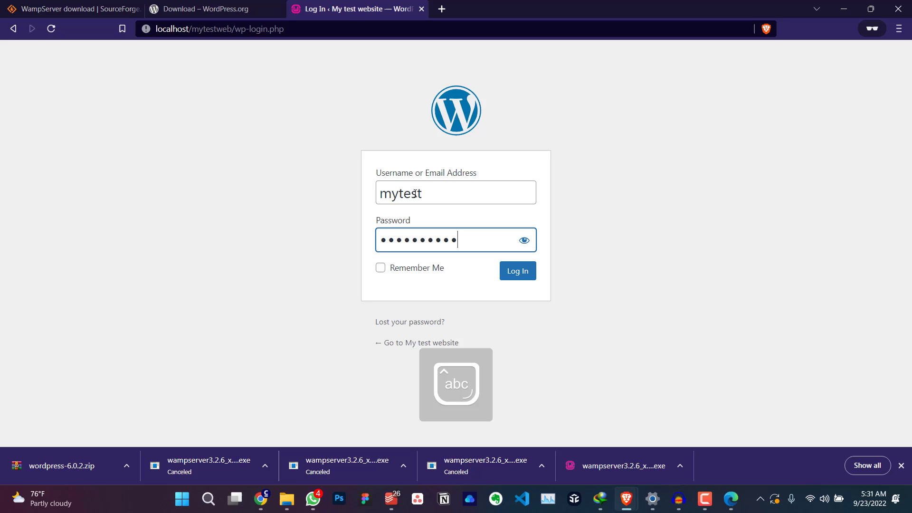
left_click(517, 271)
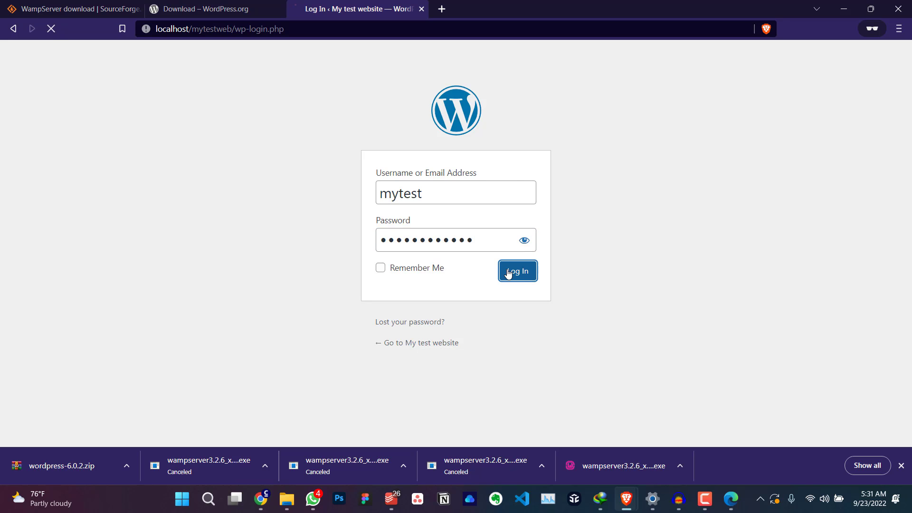
left_click(517, 271)
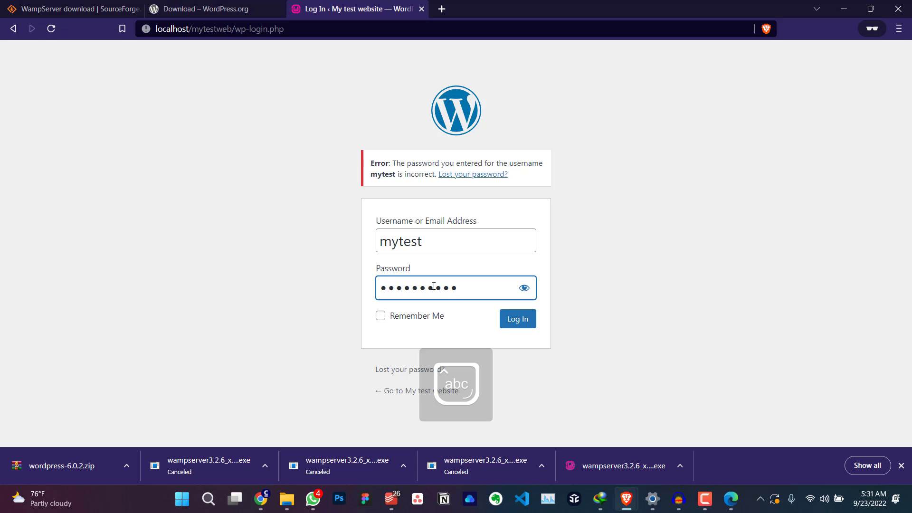
- Clear the rejected password, retype it, and submit the login again
key("Backspace")
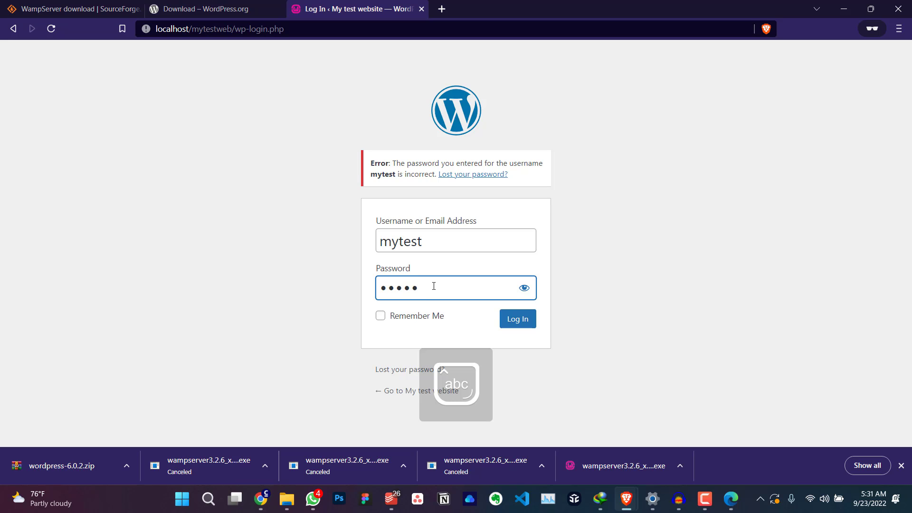
key("Backspace")
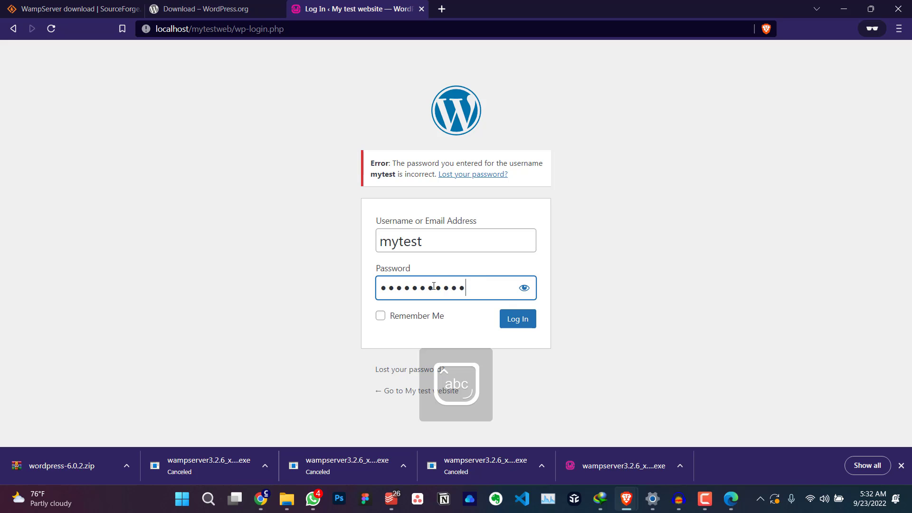
left_click(517, 319)
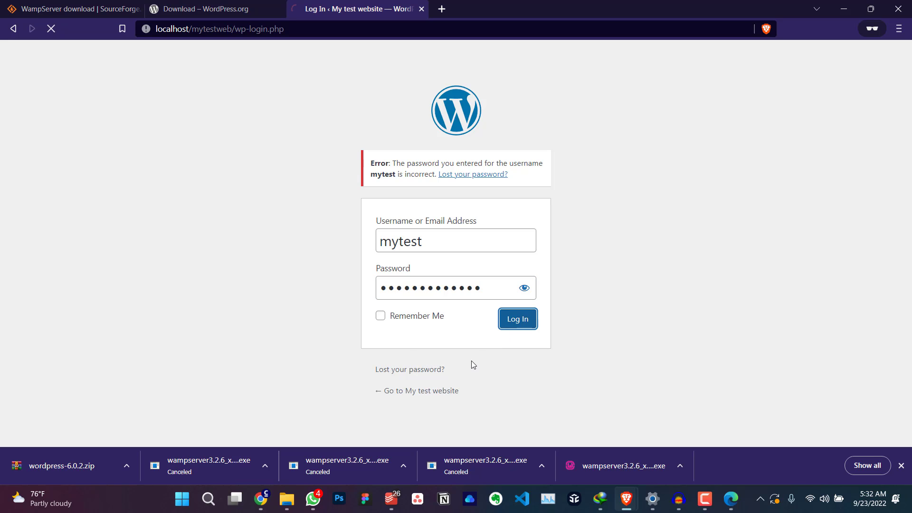
- Complete the login and land on the WordPress 6.0.2 admin dashboard, briefly checking the WordPress.org tab
left_click(516, 319)
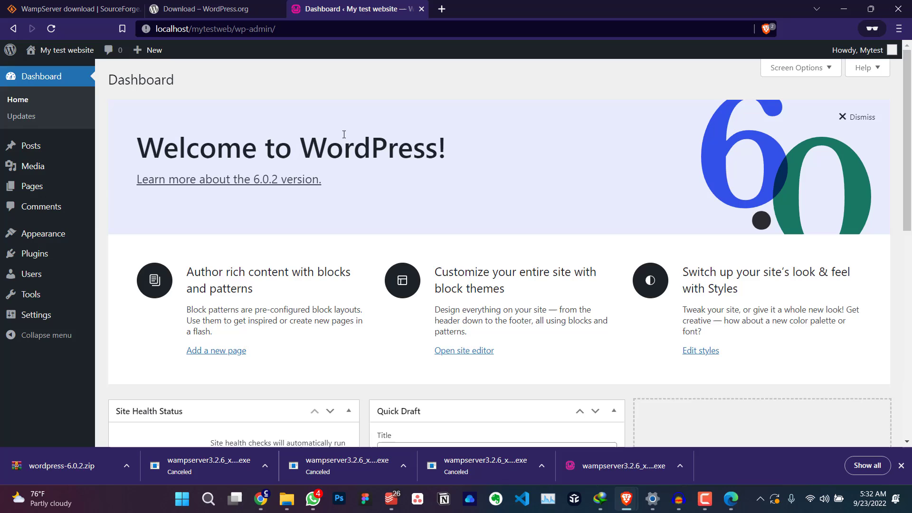
mouse_move(285, 142)
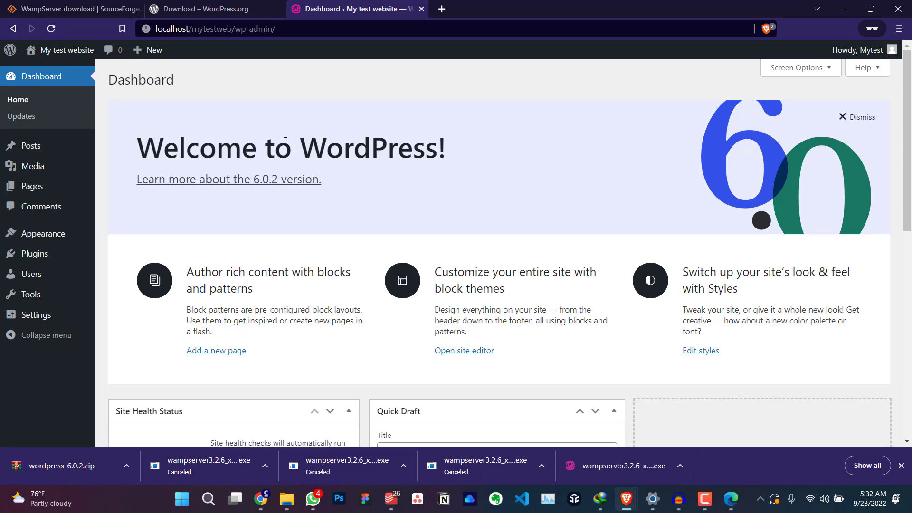
mouse_move(348, 91)
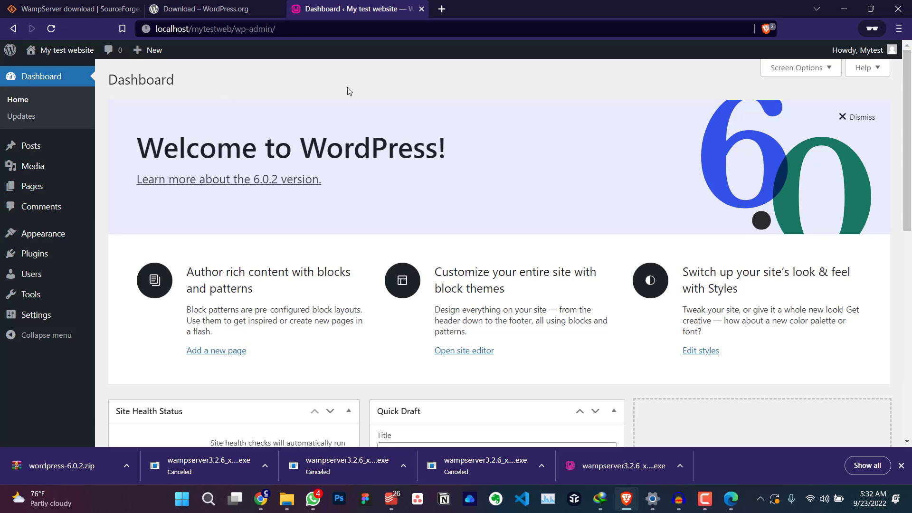
mouse_move(318, 142)
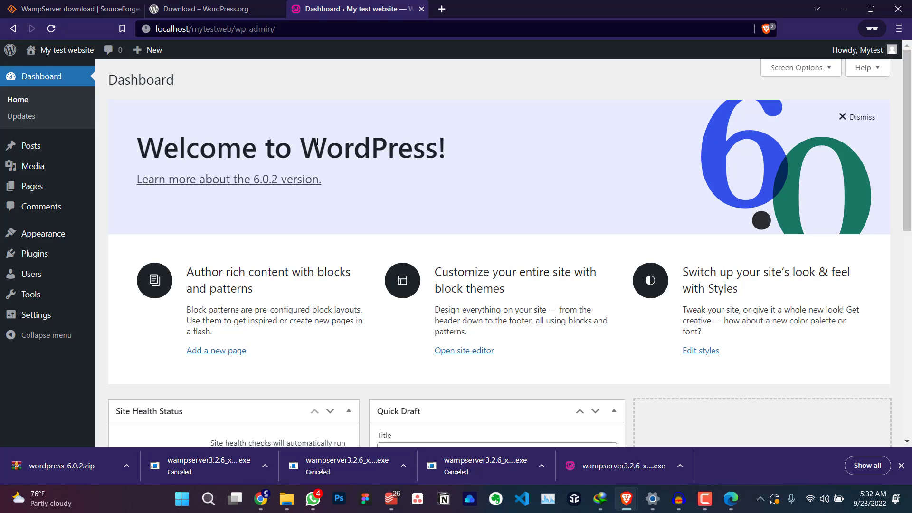
mouse_move(32, 186)
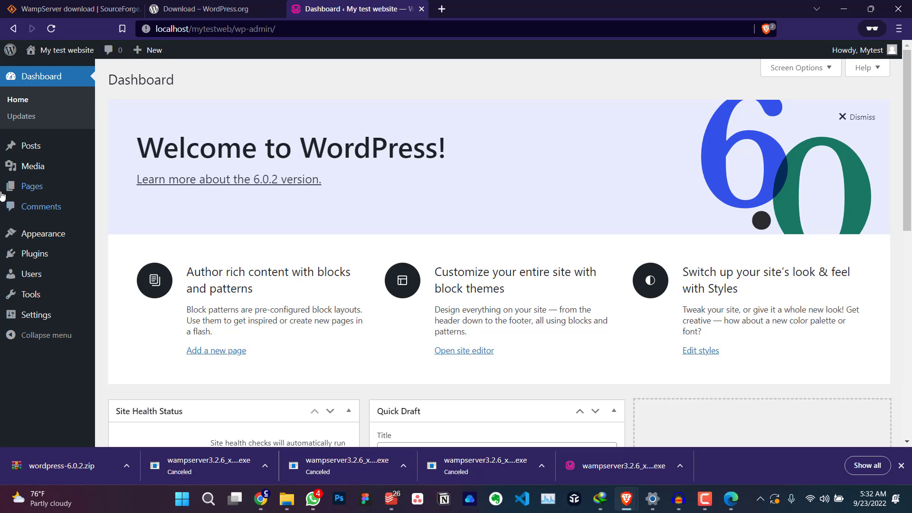
mouse_move(128, 235)
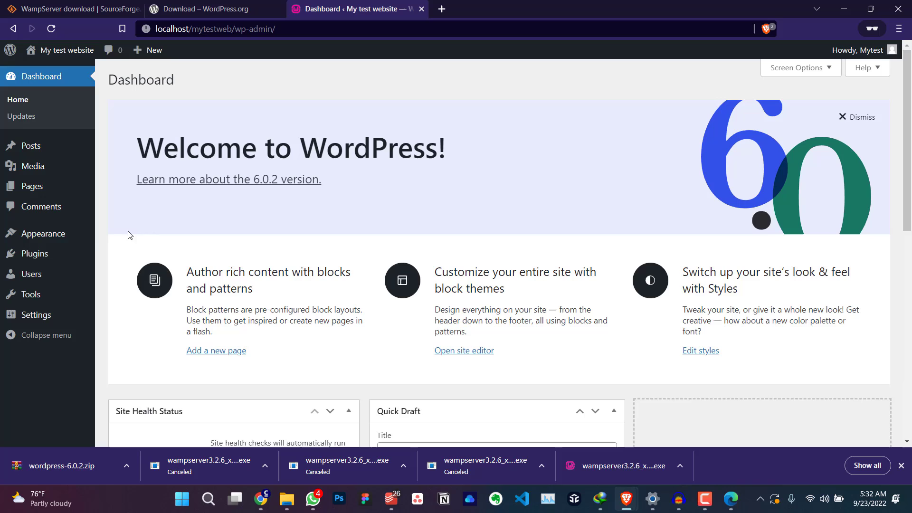
mouse_move(149, 227)
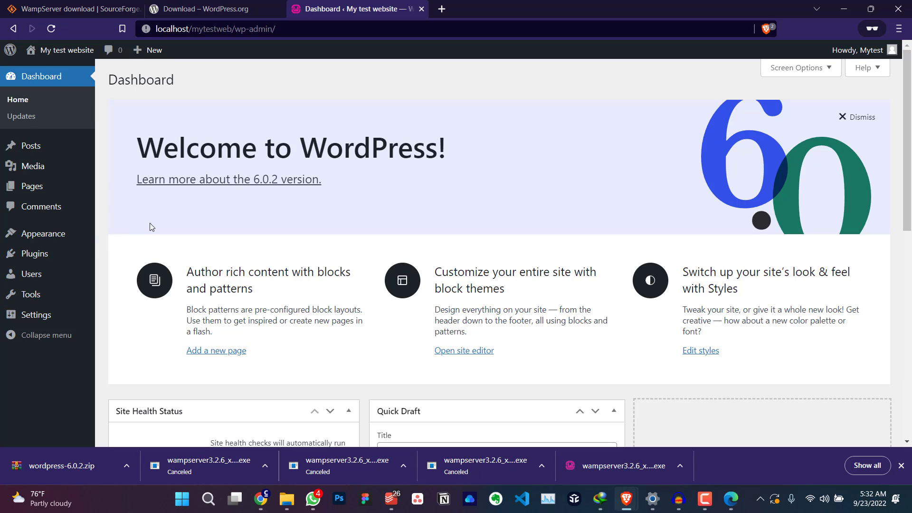
mouse_move(41, 209)
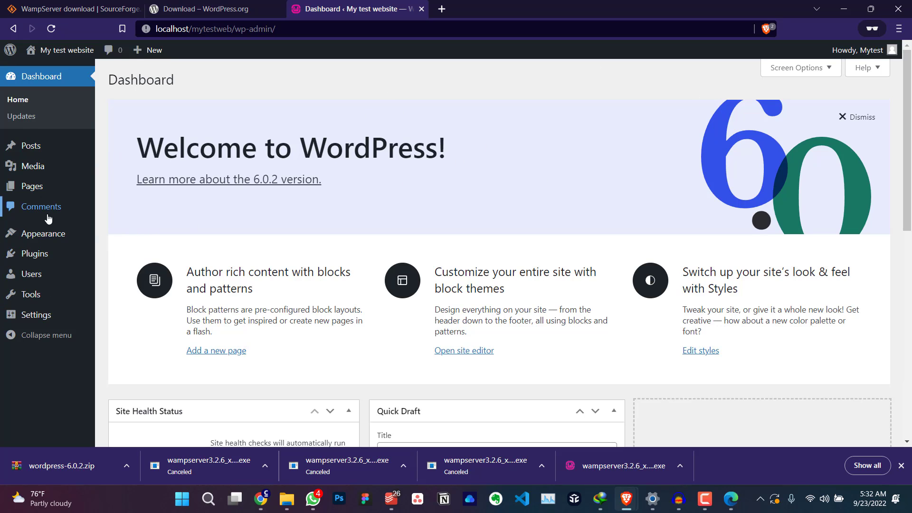
mouse_move(214, 136)
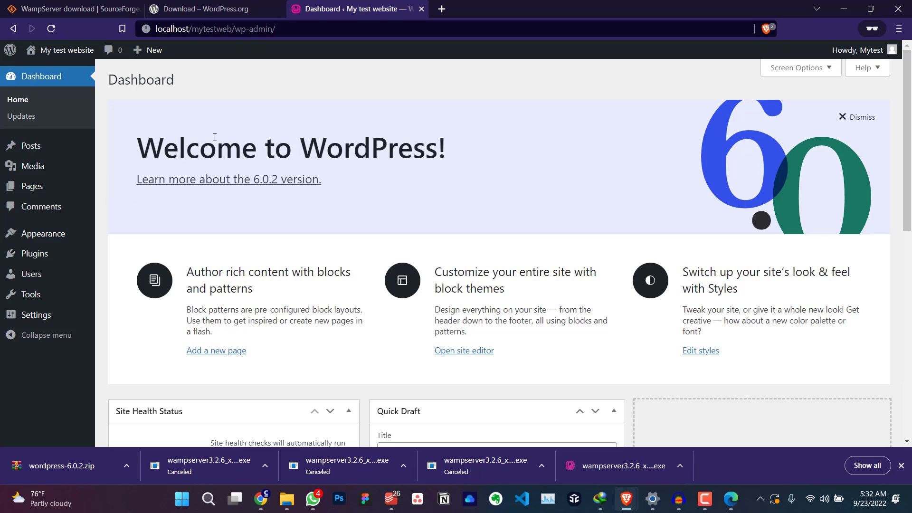
mouse_move(430, 163)
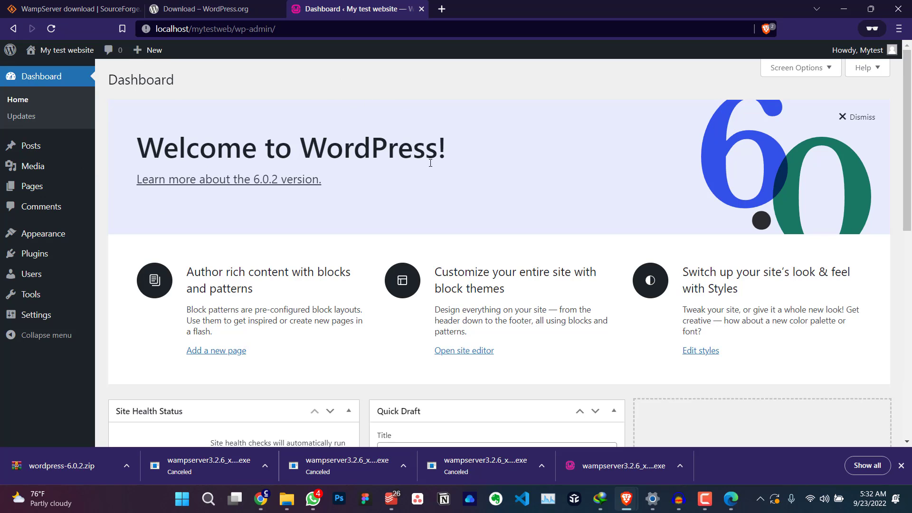
mouse_move(277, 226)
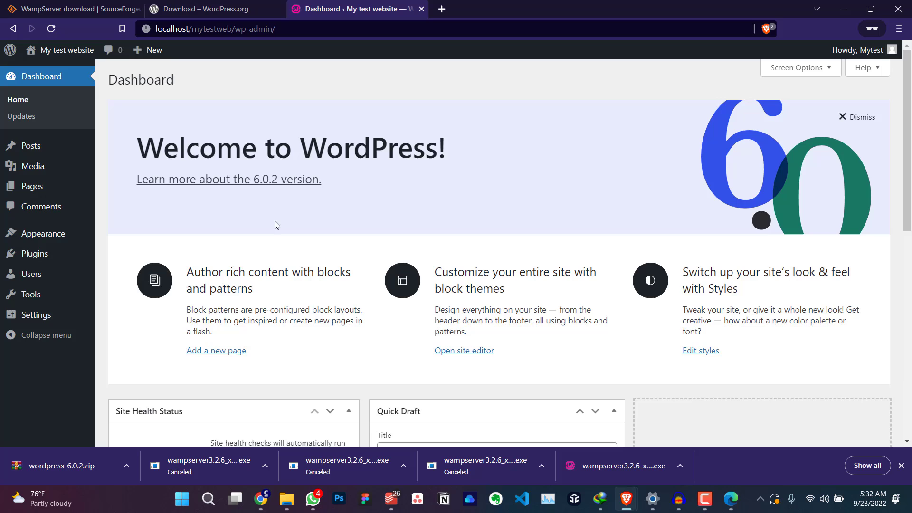
left_click(216, 9)
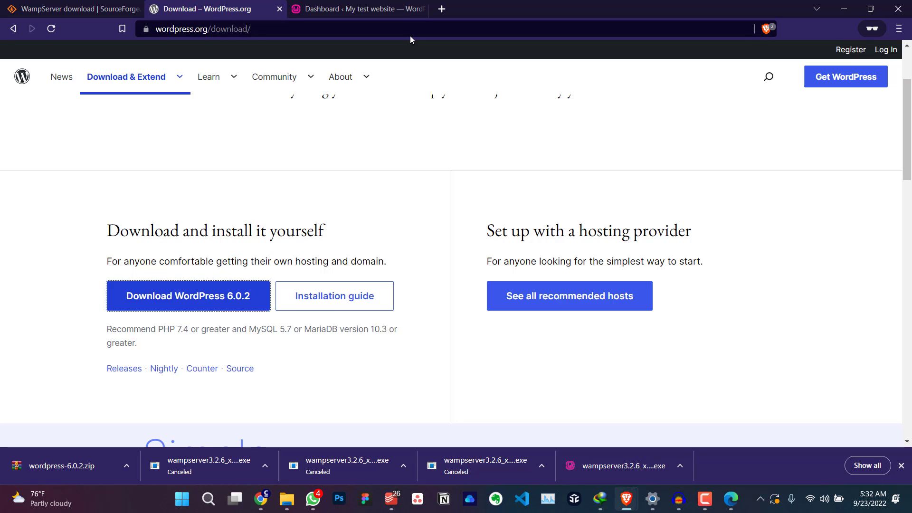
left_click(355, 8)
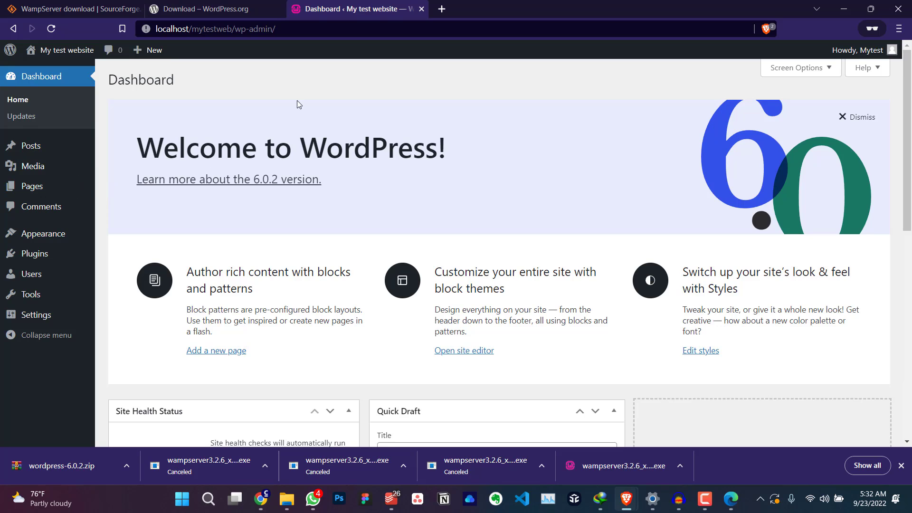
mouse_move(323, 93)
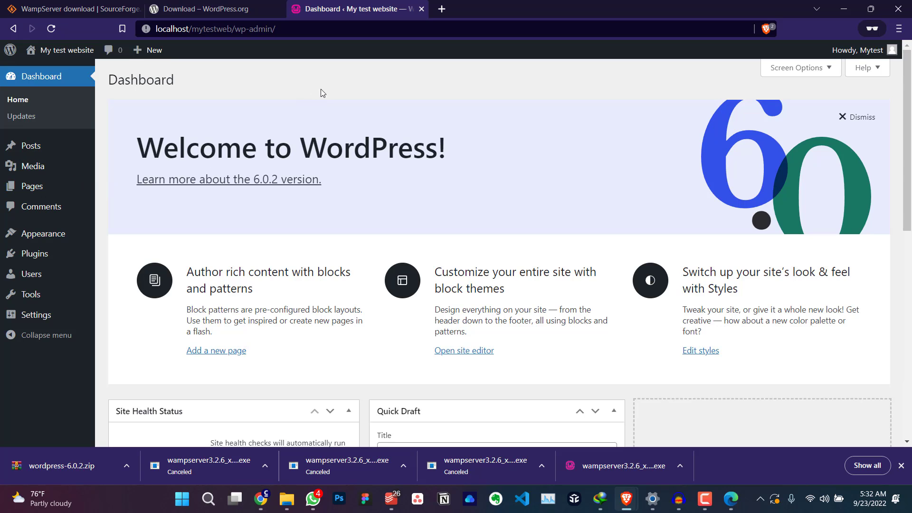
mouse_move(553, 188)
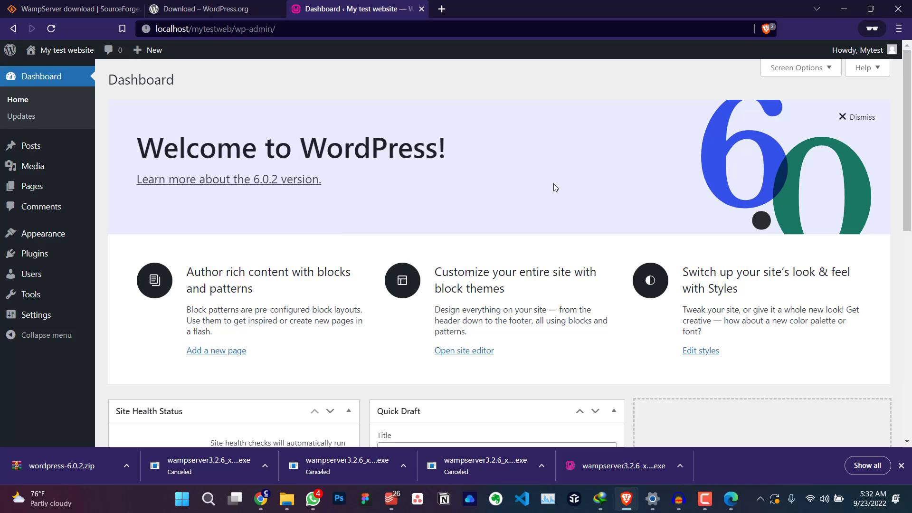
mouse_move(151, 252)
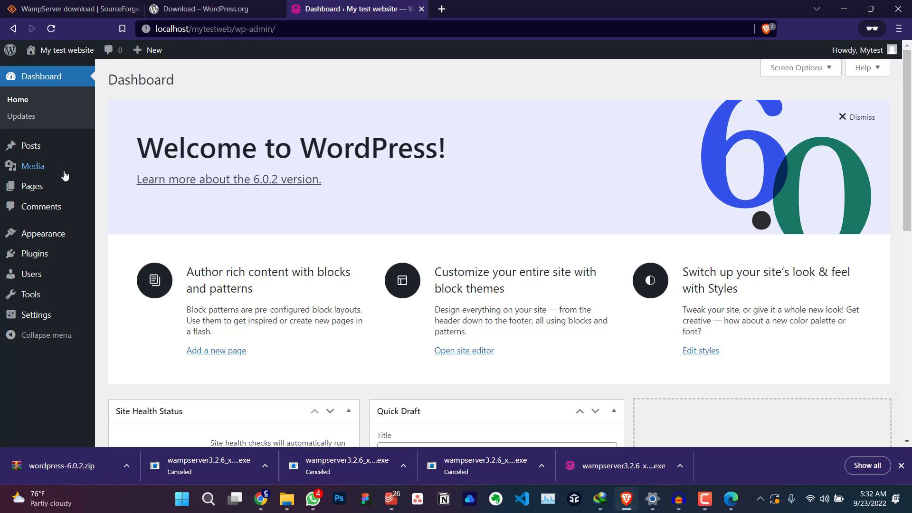
mouse_move(436, 347)
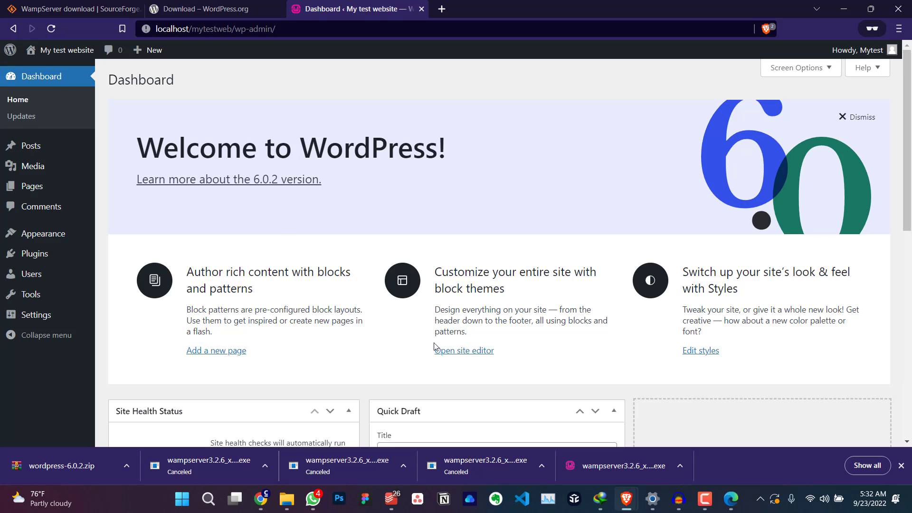